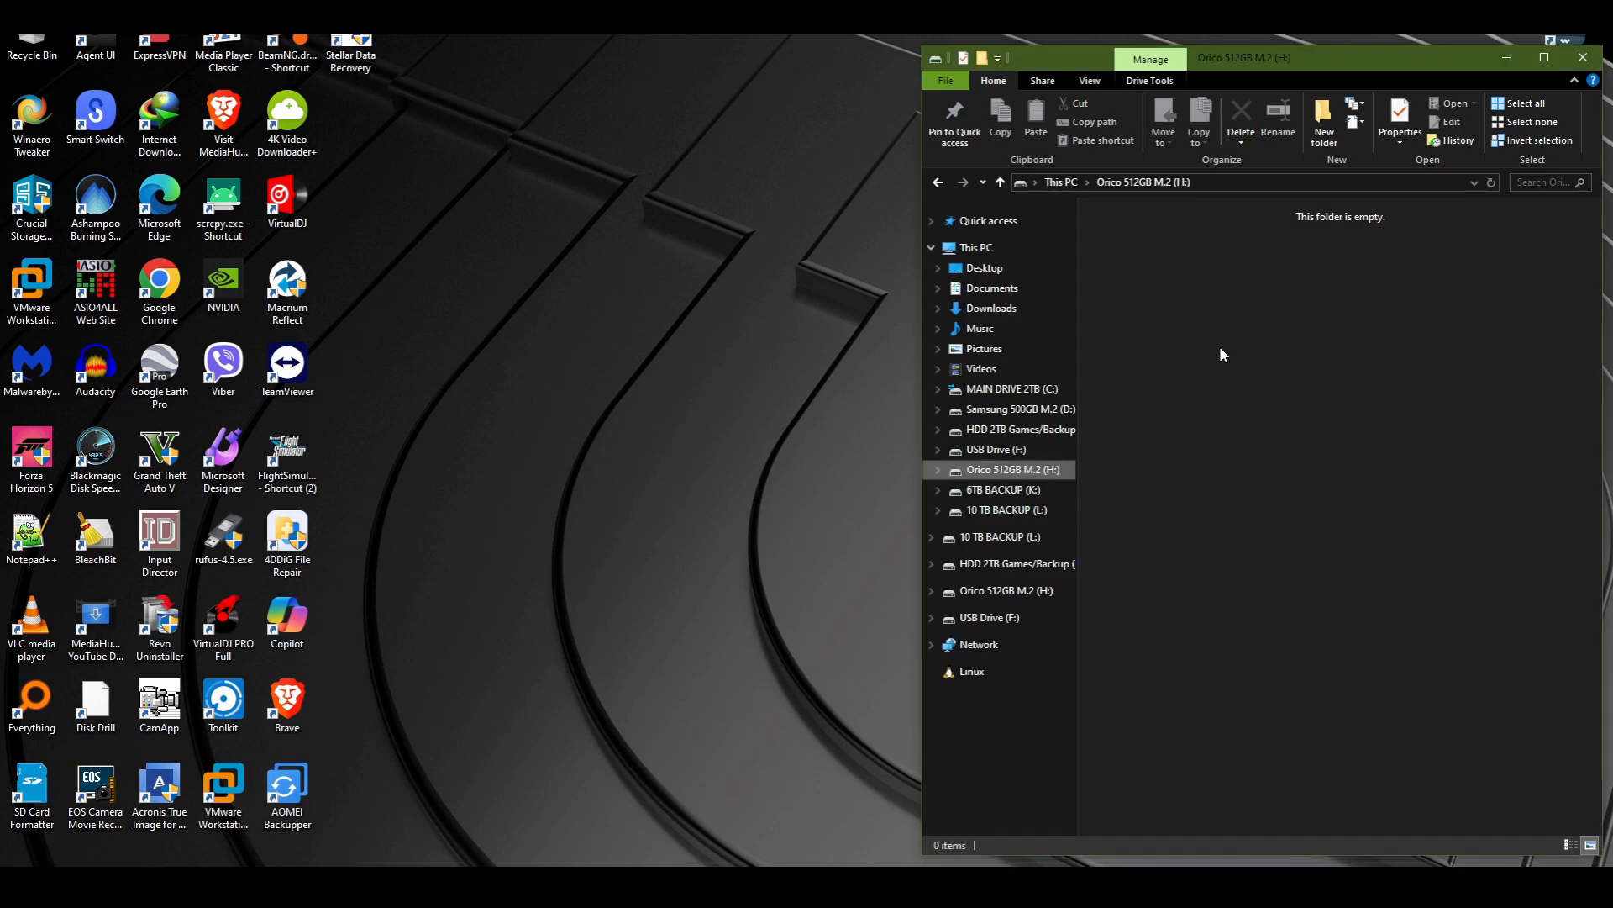
Step: Refresh the empty Orico drive view and check its capacity and free space in Properties
right_click(1223, 354)
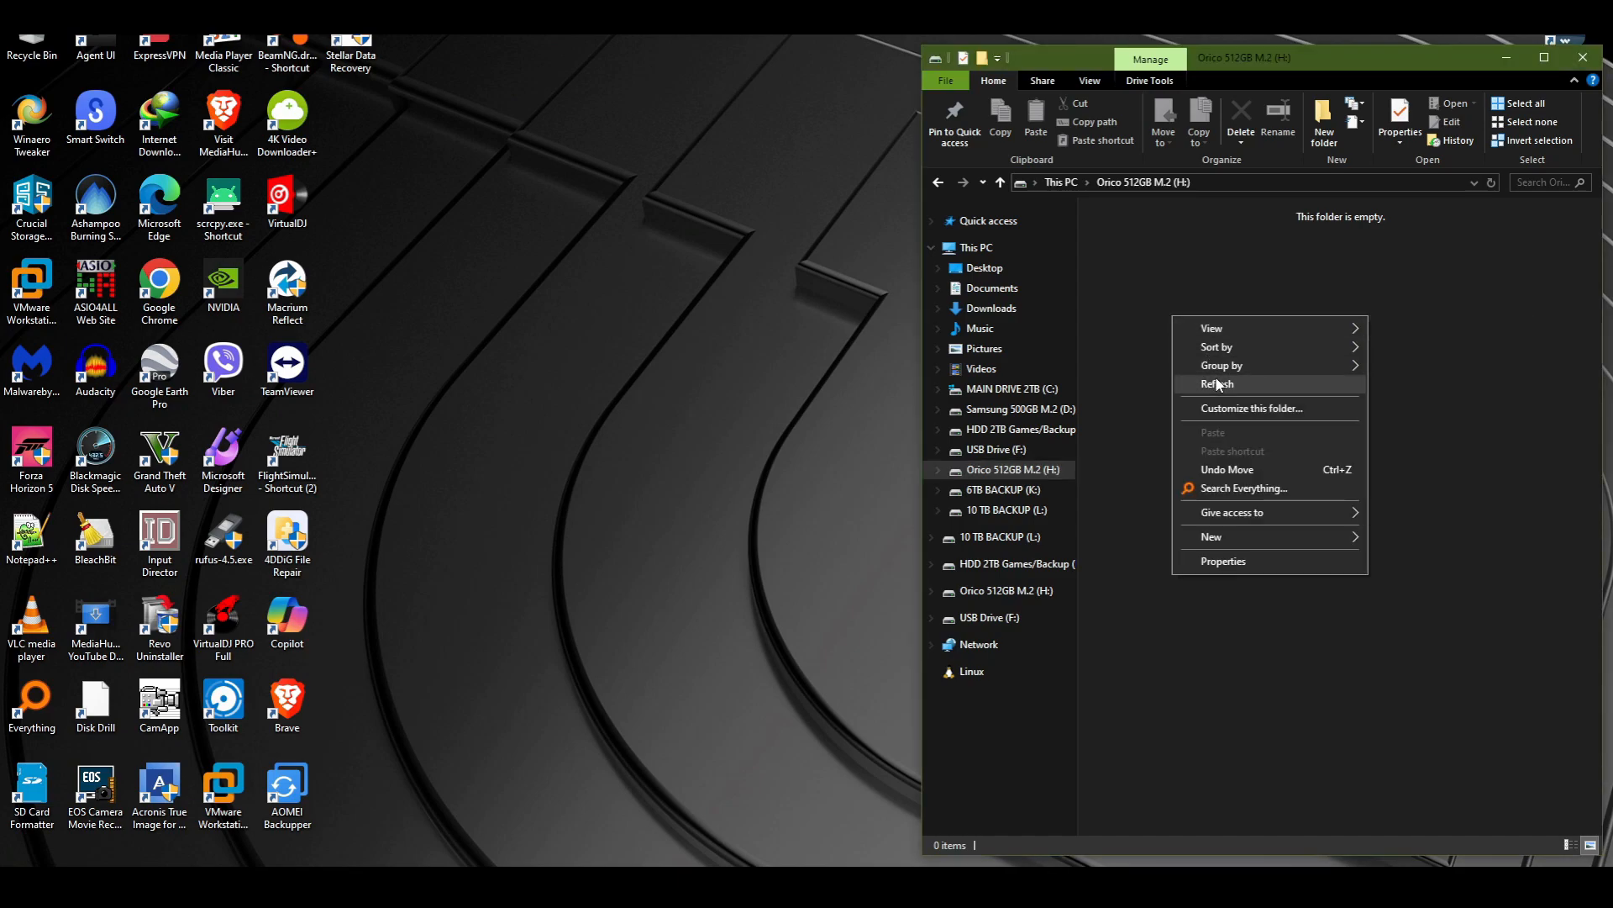
left_click(1218, 384)
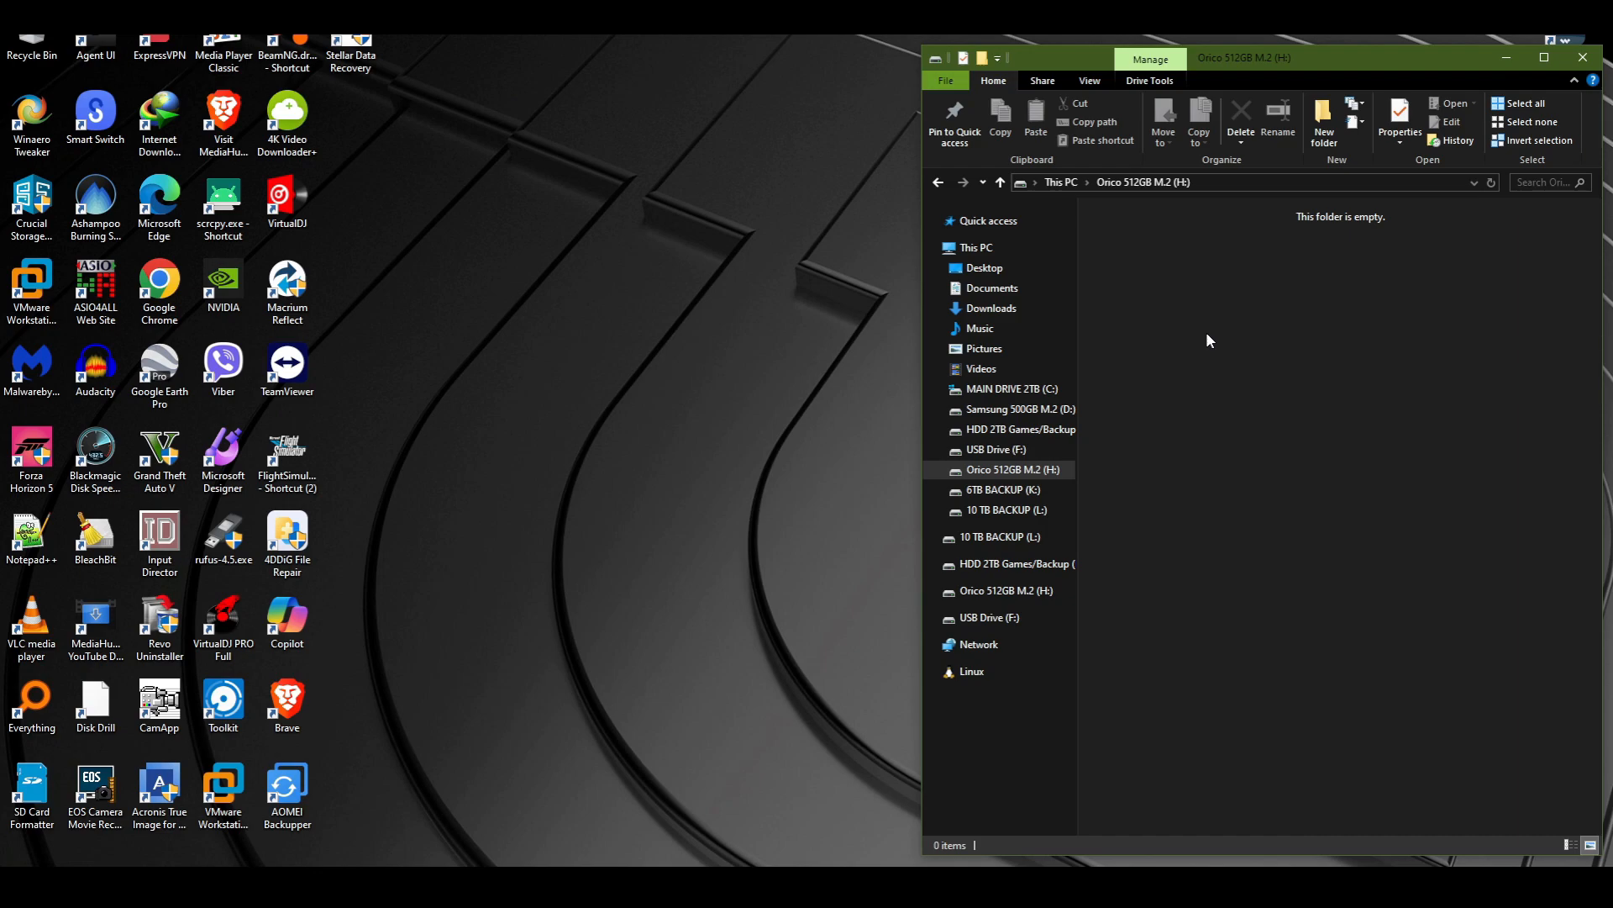
left_click(1399, 123)
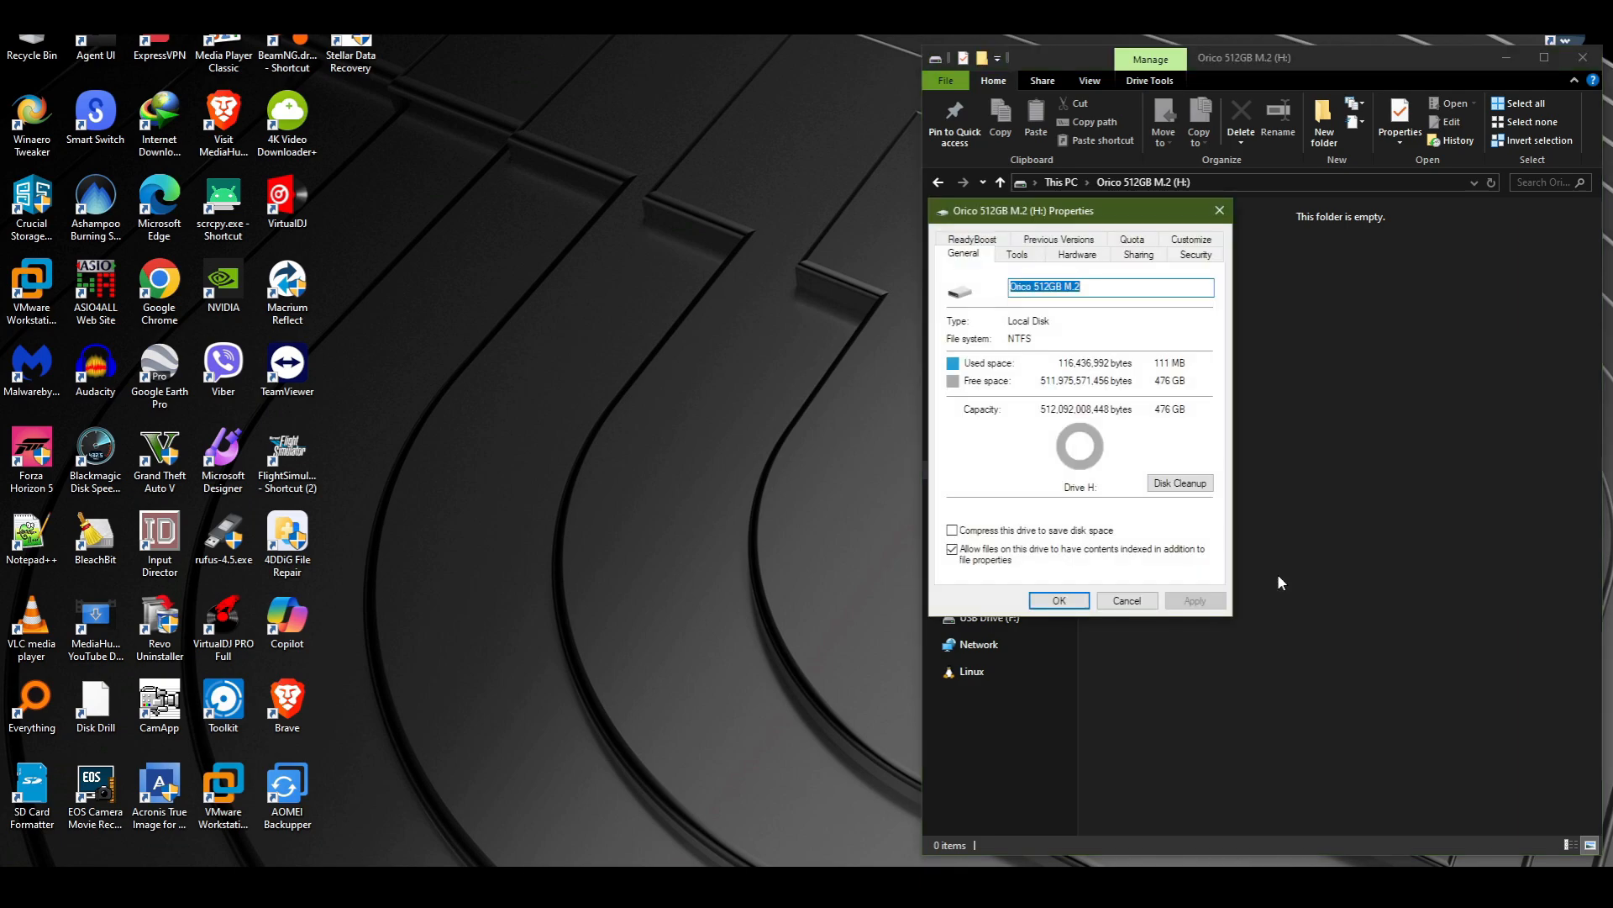
mouse_move(1170, 404)
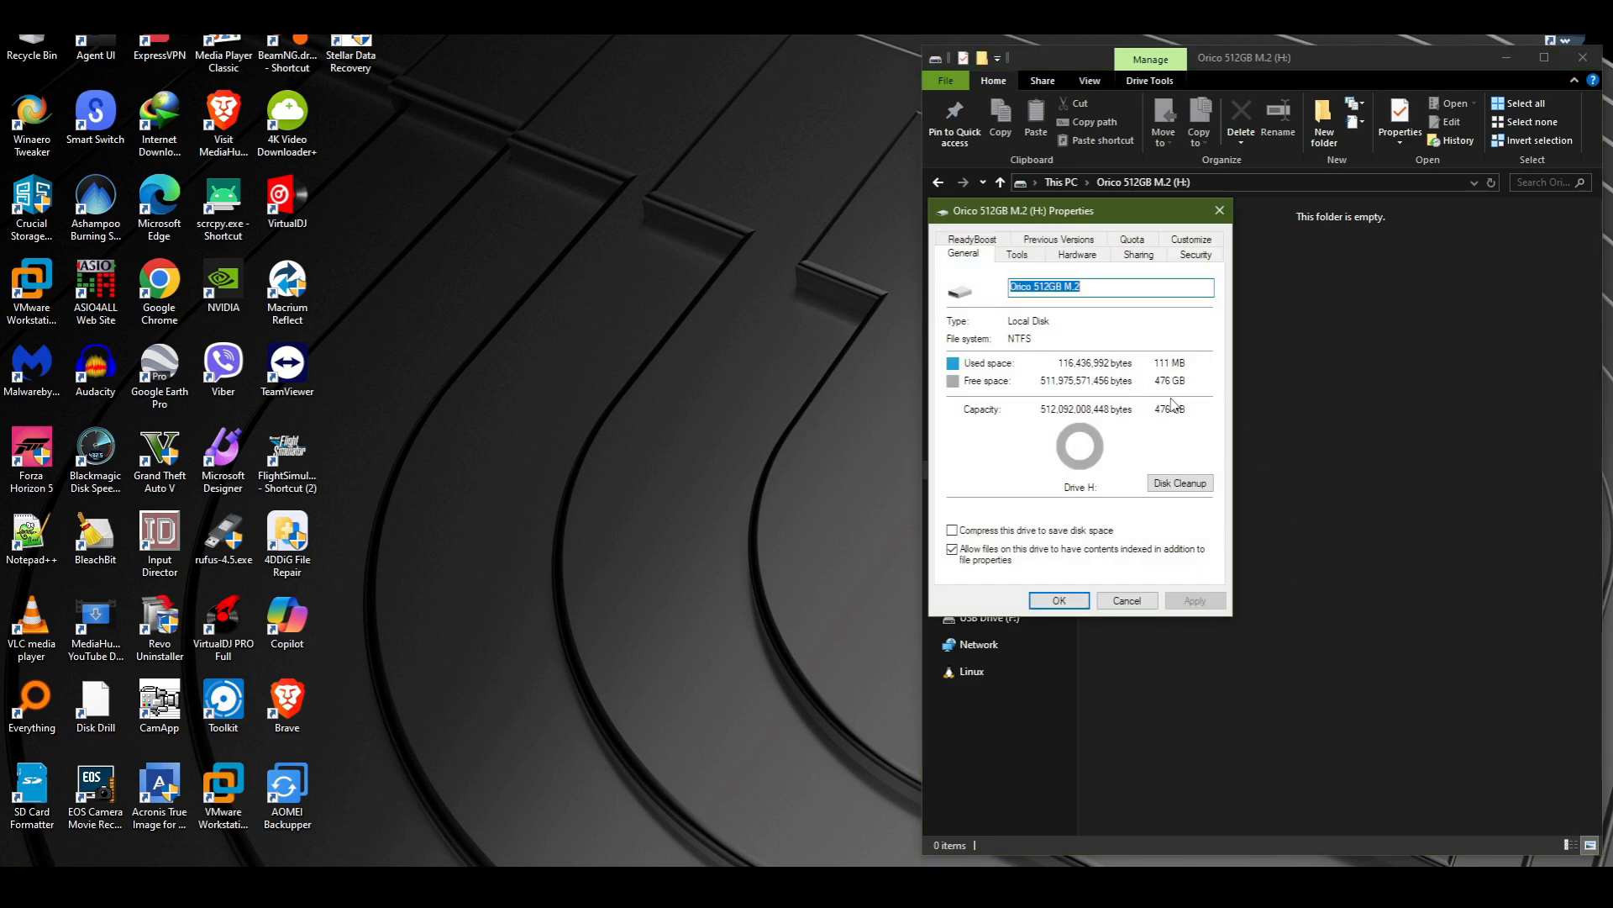
mouse_move(1152, 388)
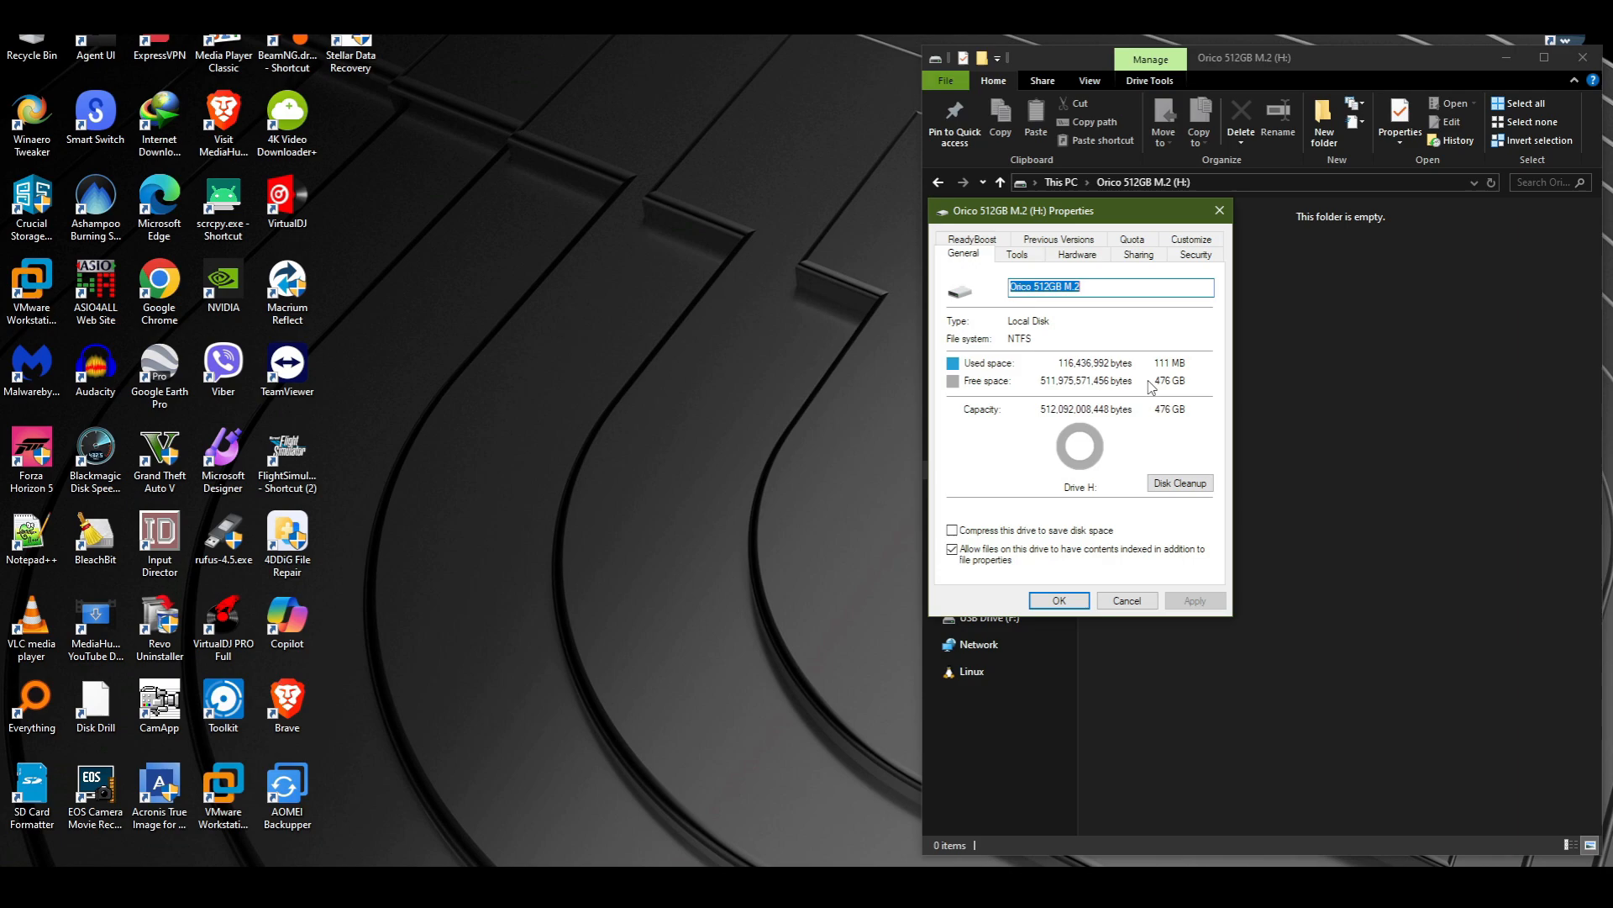
left_click(1126, 600)
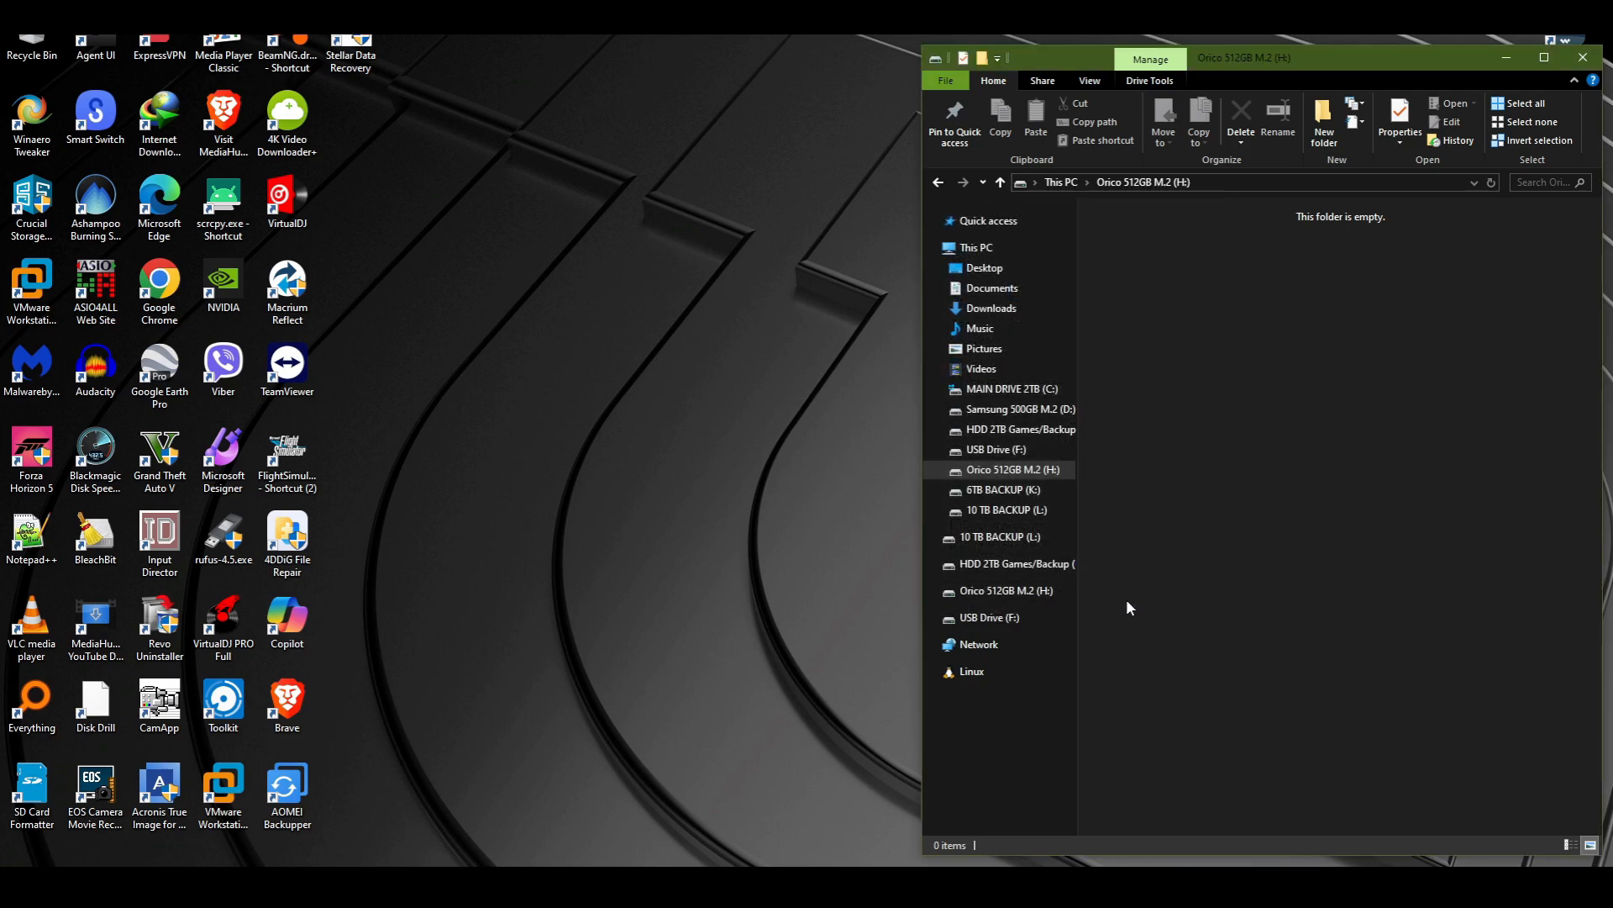
mouse_move(599, 232)
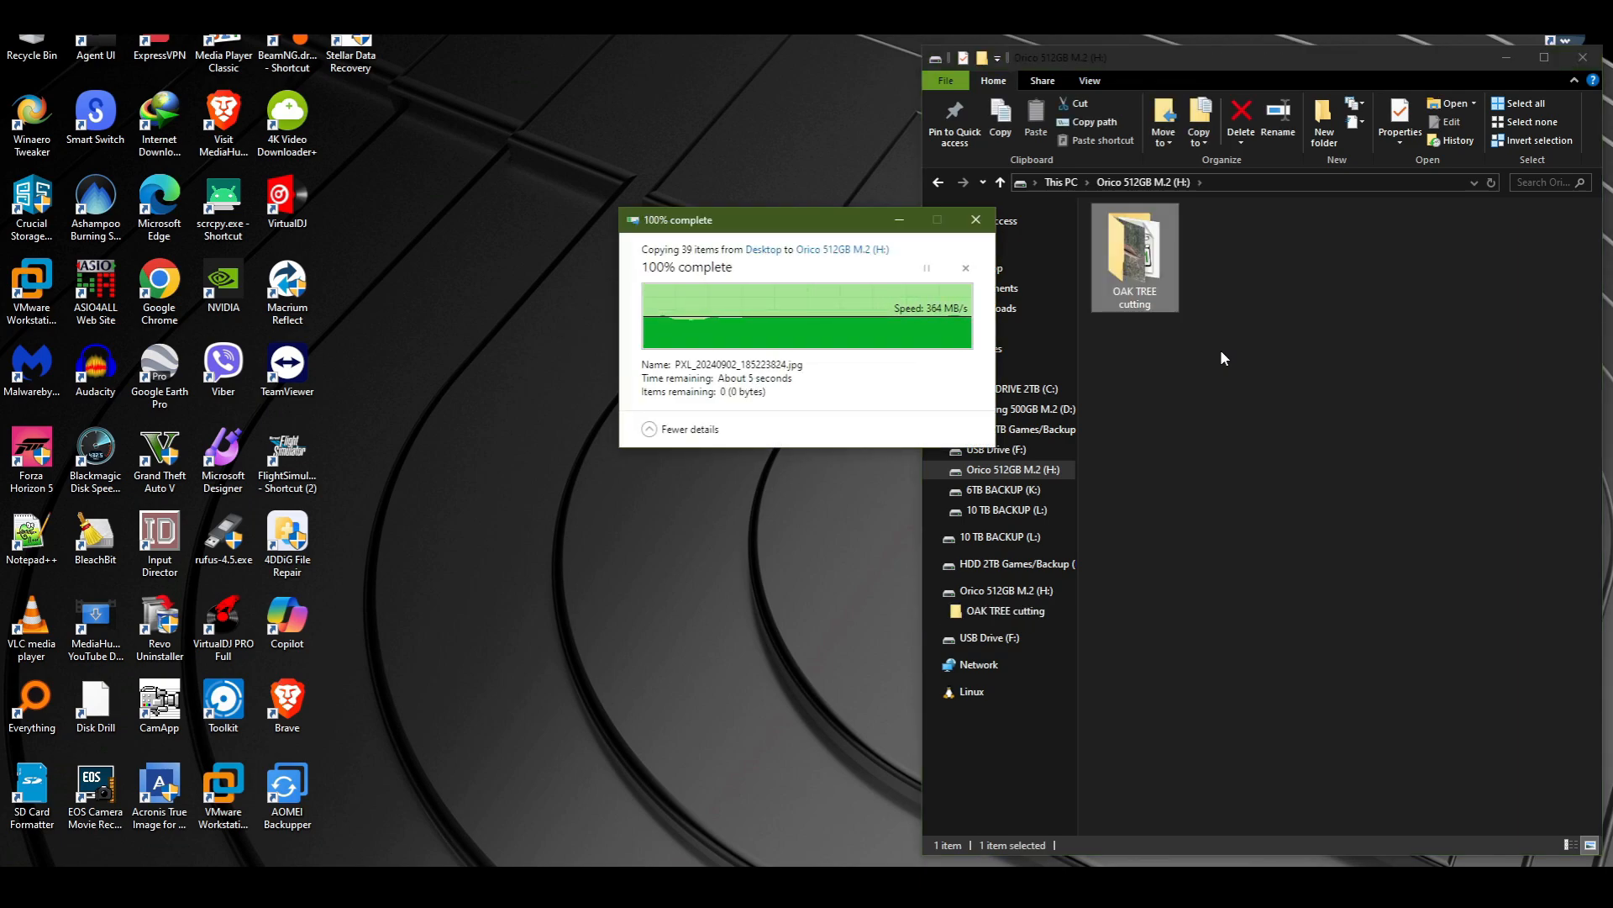
Step: Copy the OAK TREE cutting folder (38 files, 1.79 GB) from the desktop onto the Orico drive
left_click(973, 219)
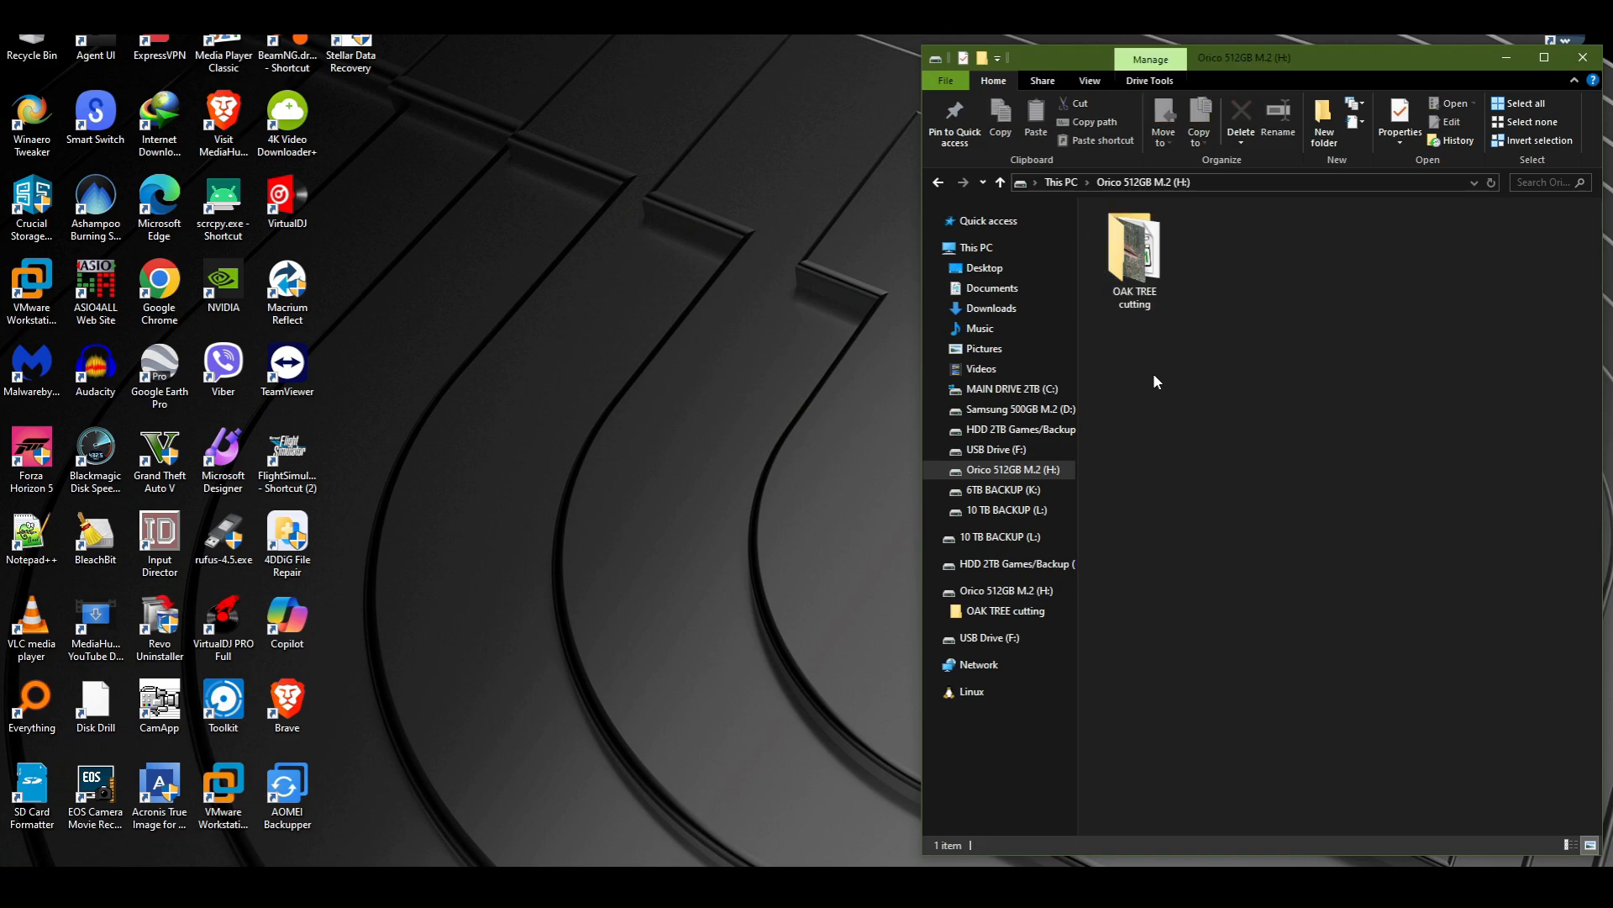
left_click(1133, 252)
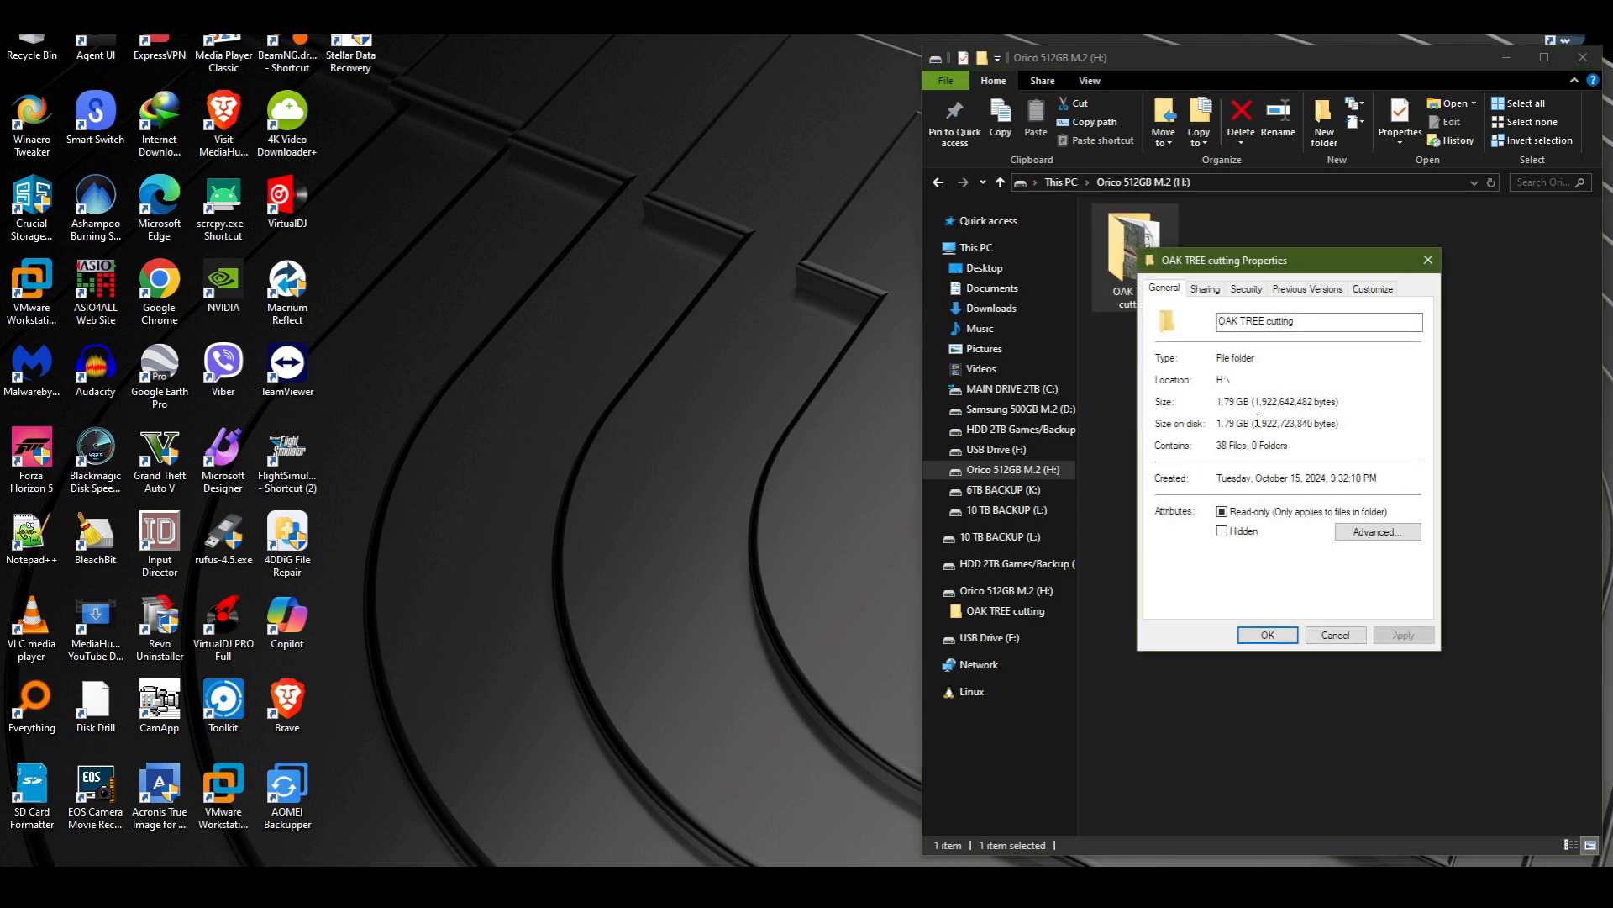
double_click(1233, 402)
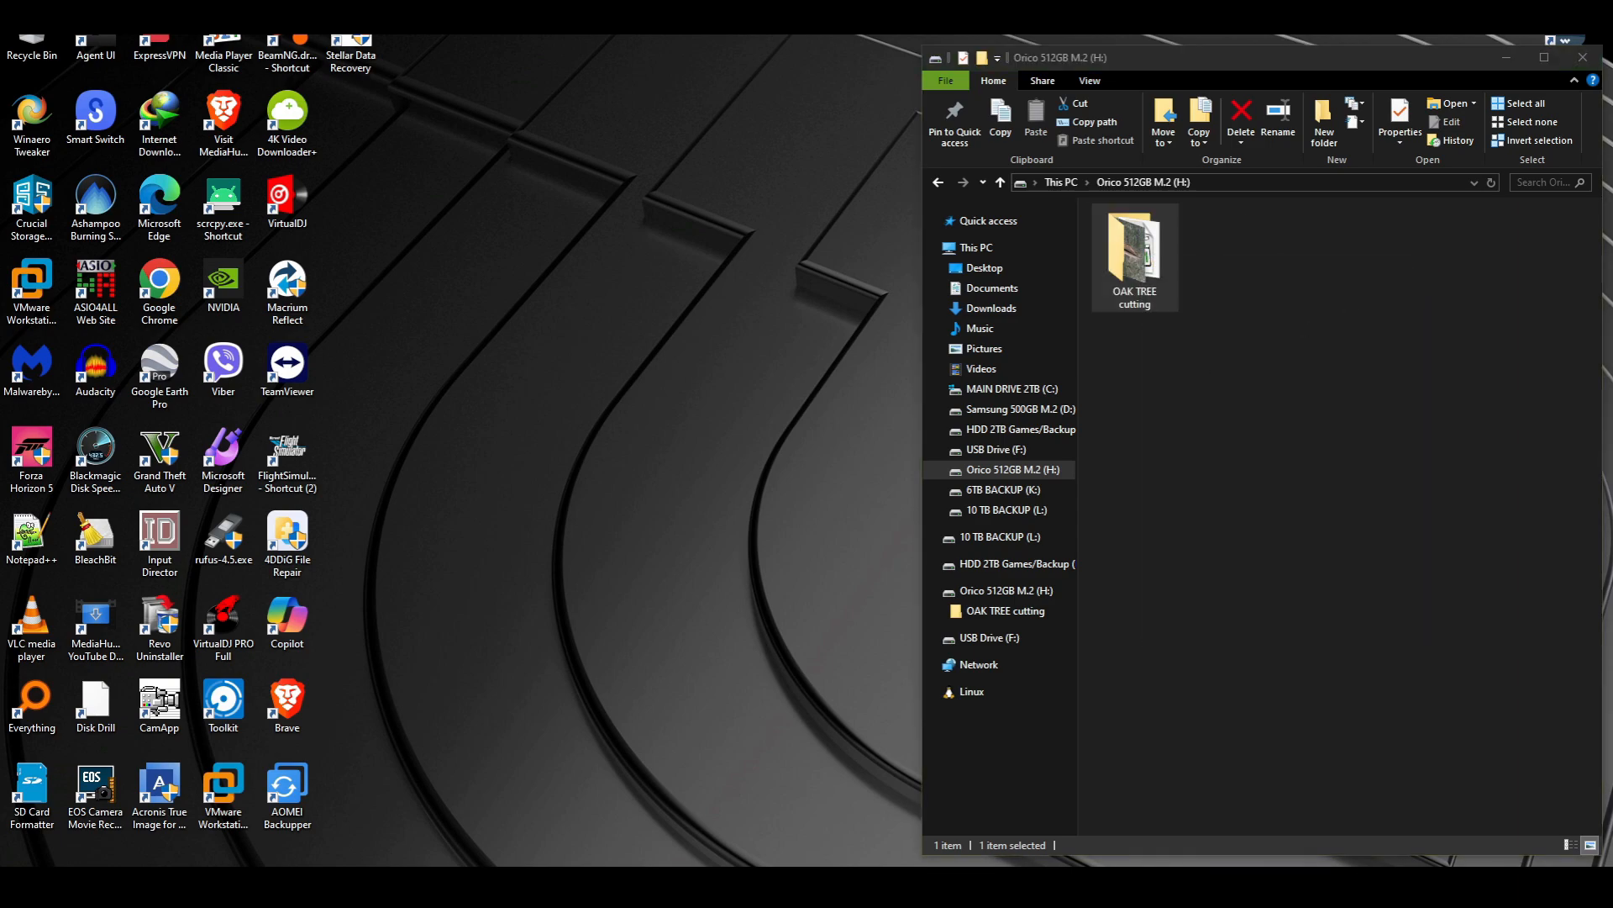
left_click(1191, 324)
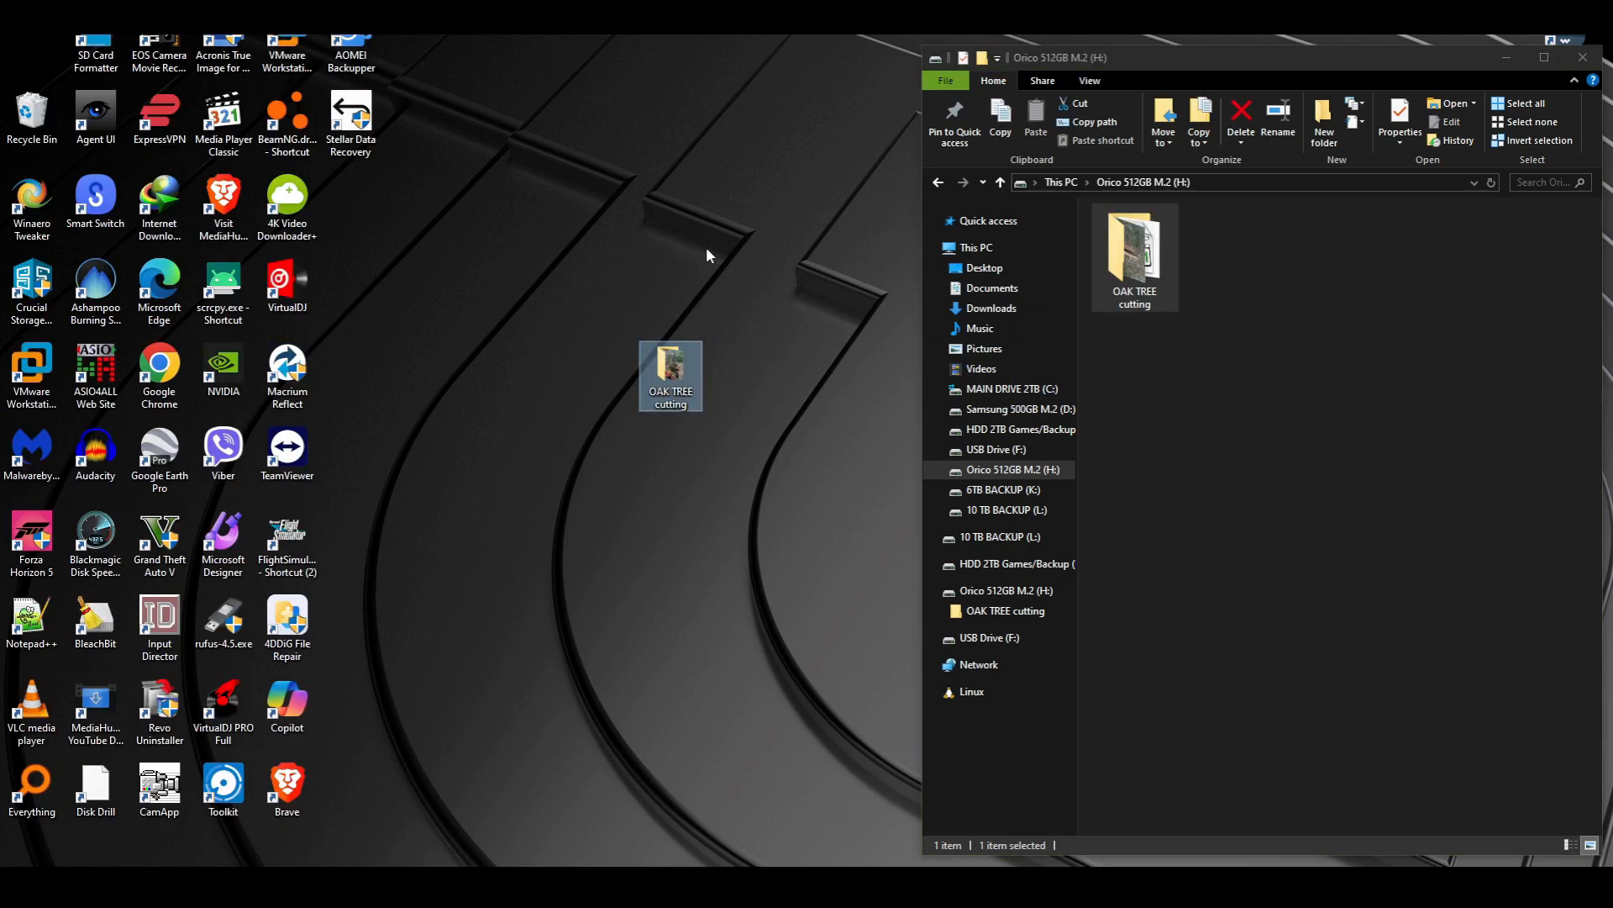
left_click(720, 258)
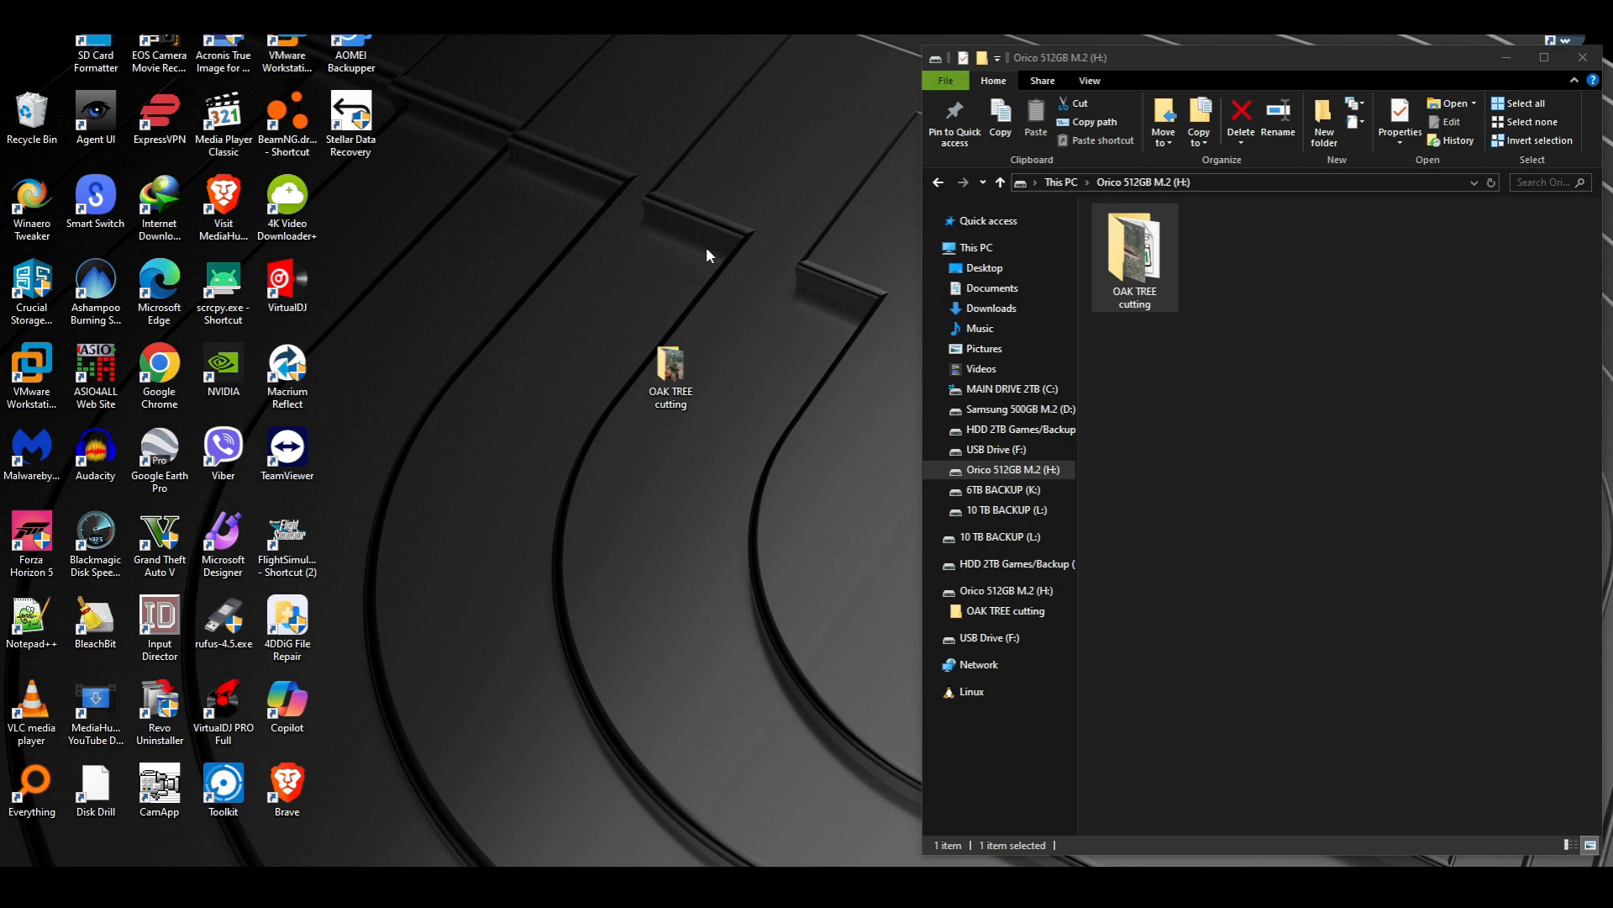
mouse_move(1193, 375)
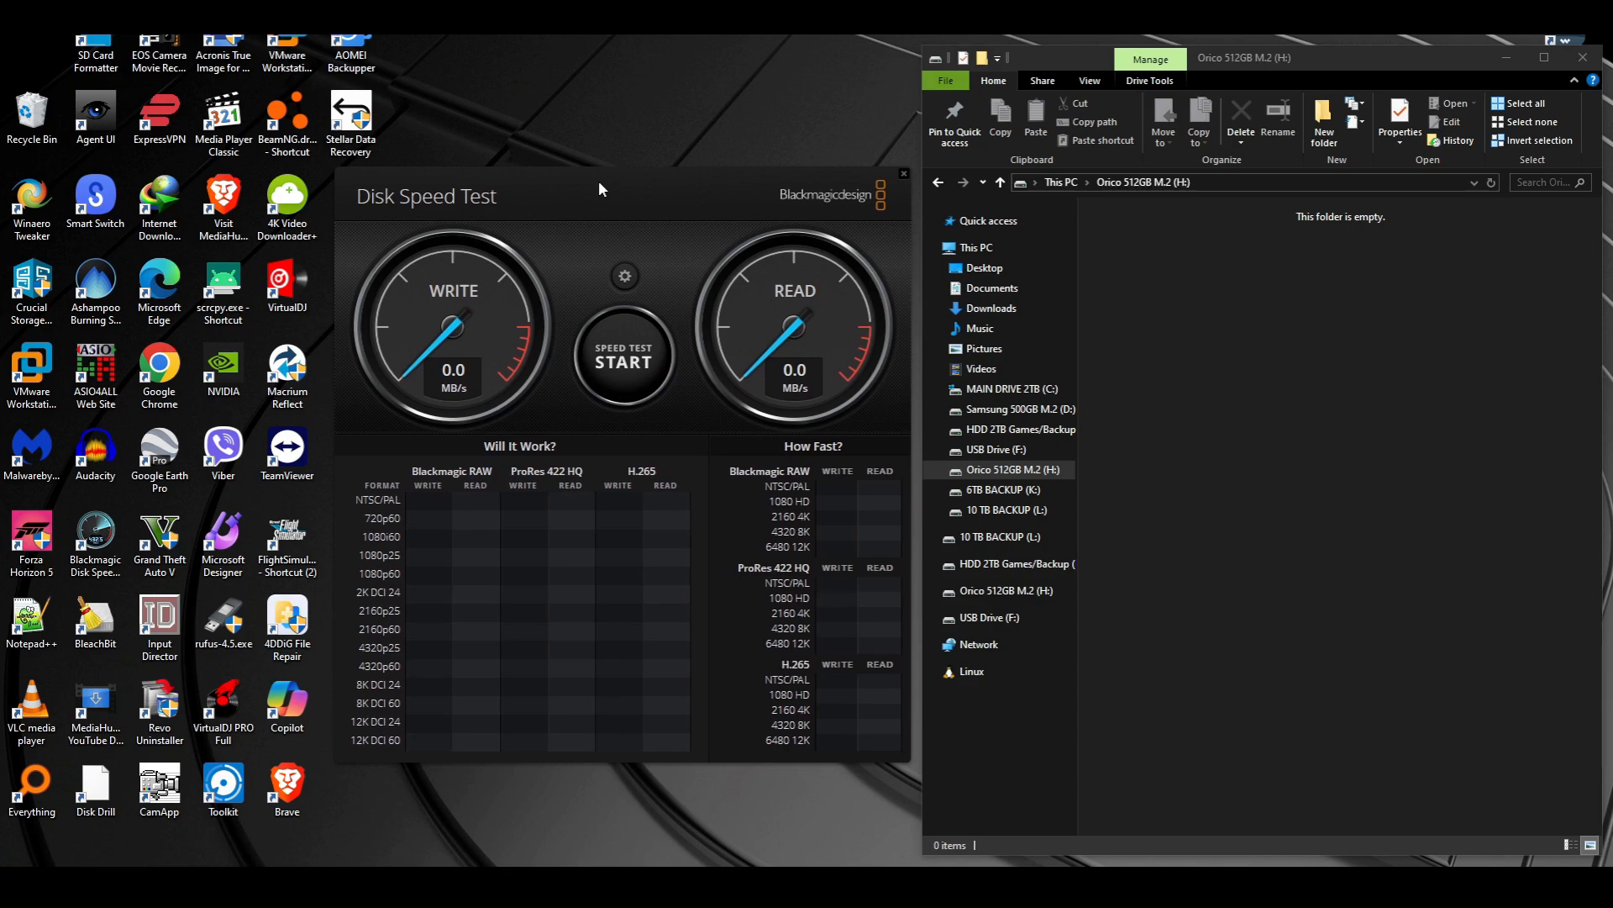
Step: Set the Orico 512GB M.2 (H:) drive as the speed test's target location
left_click(624, 359)
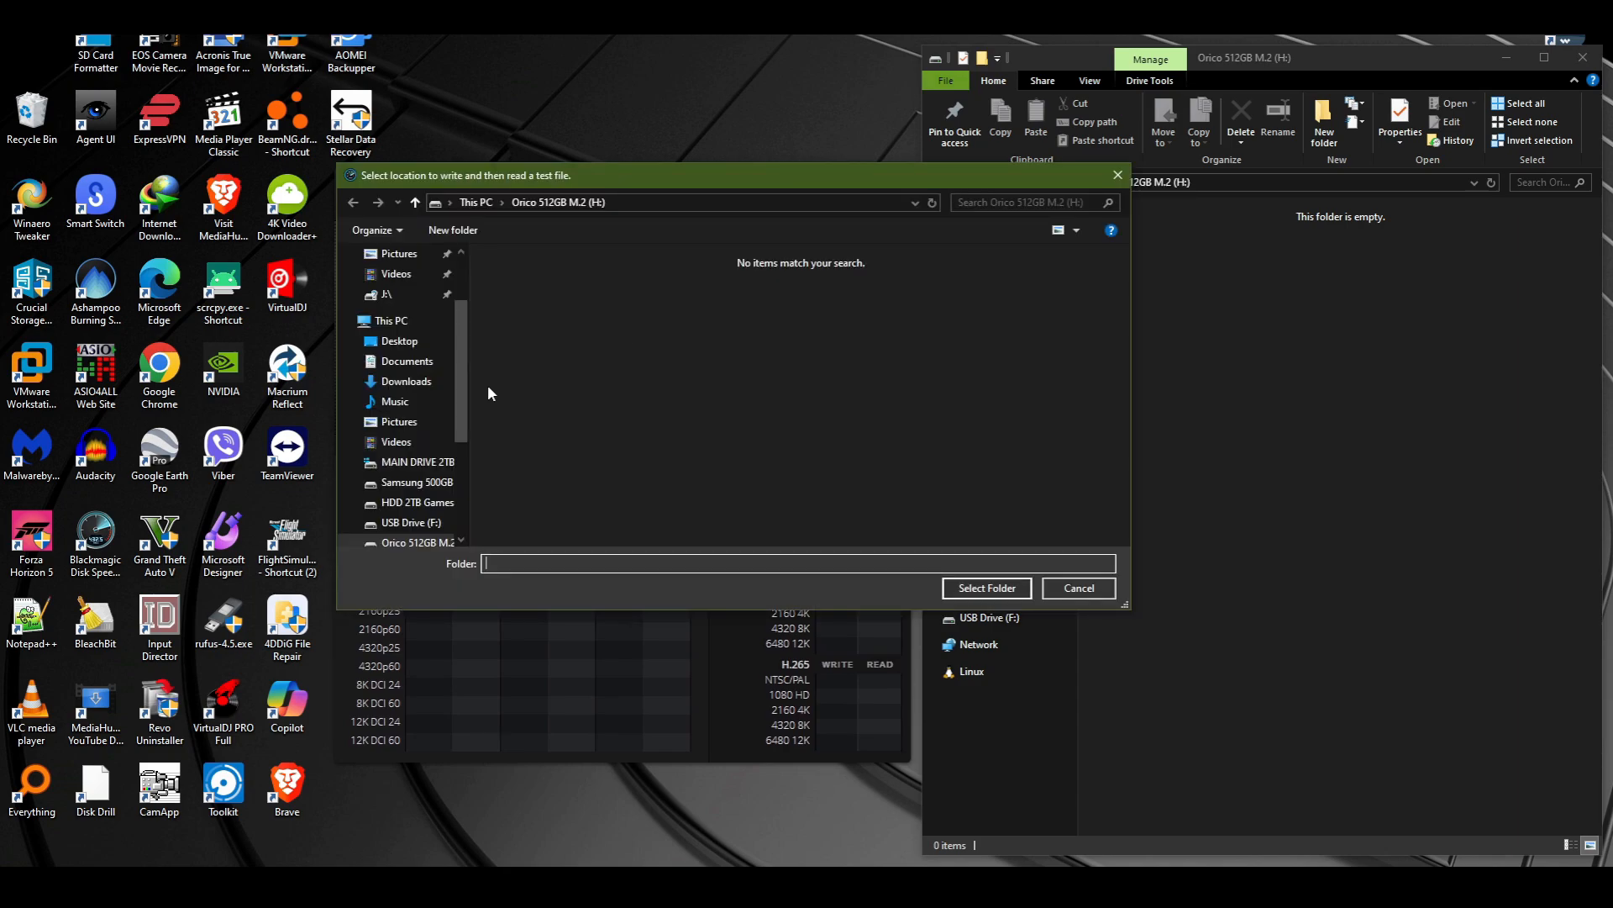
scroll("down", 3)
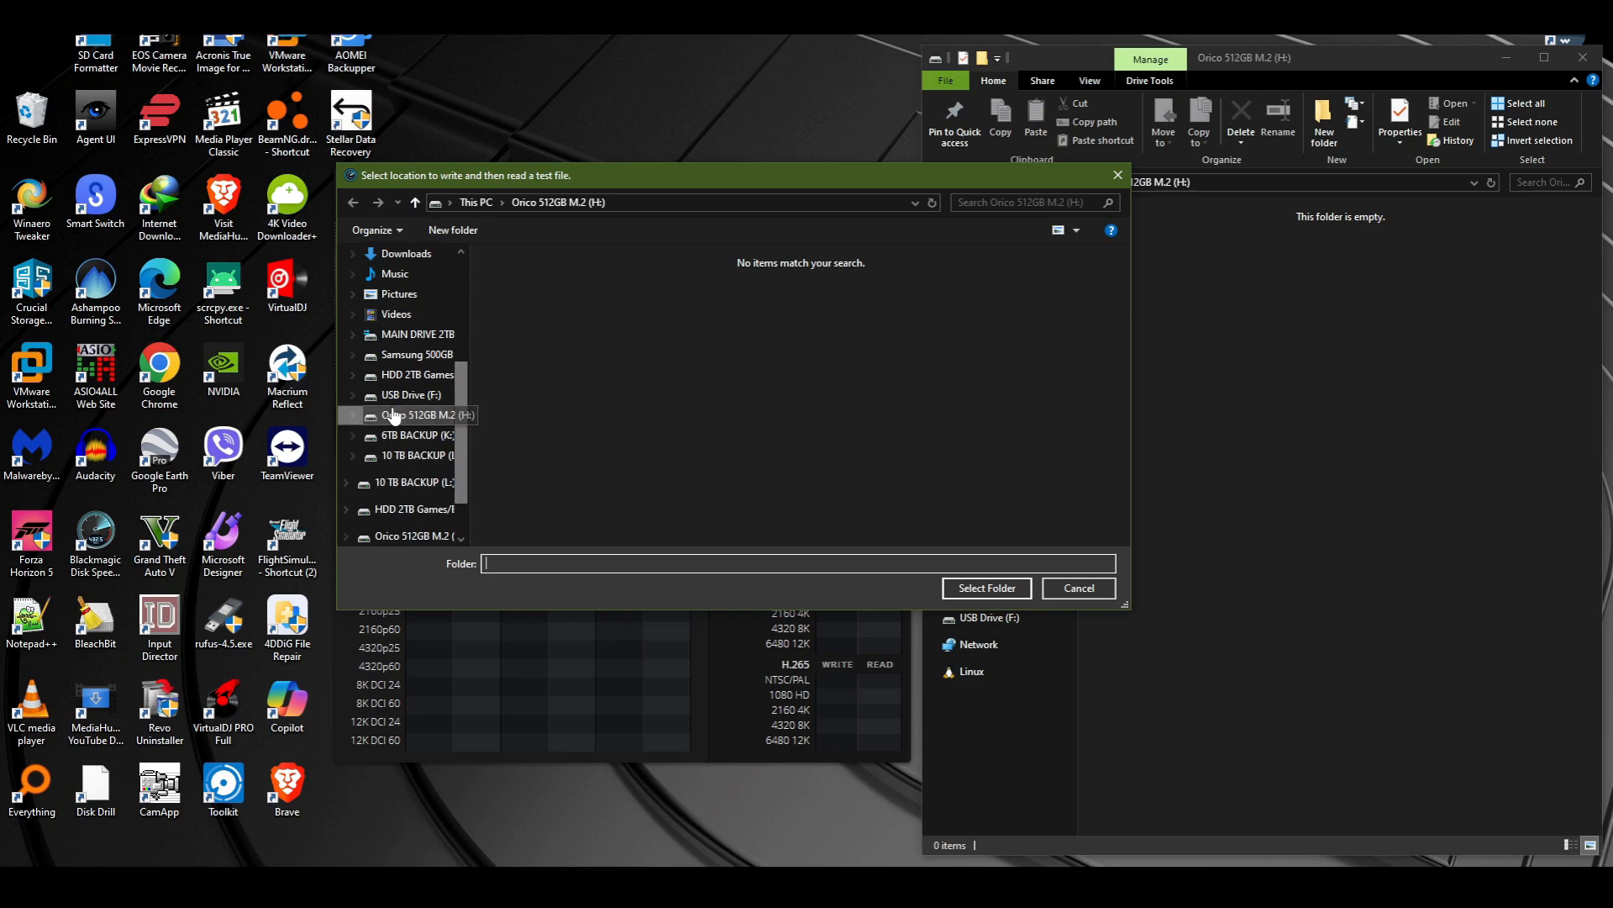
left_click(417, 415)
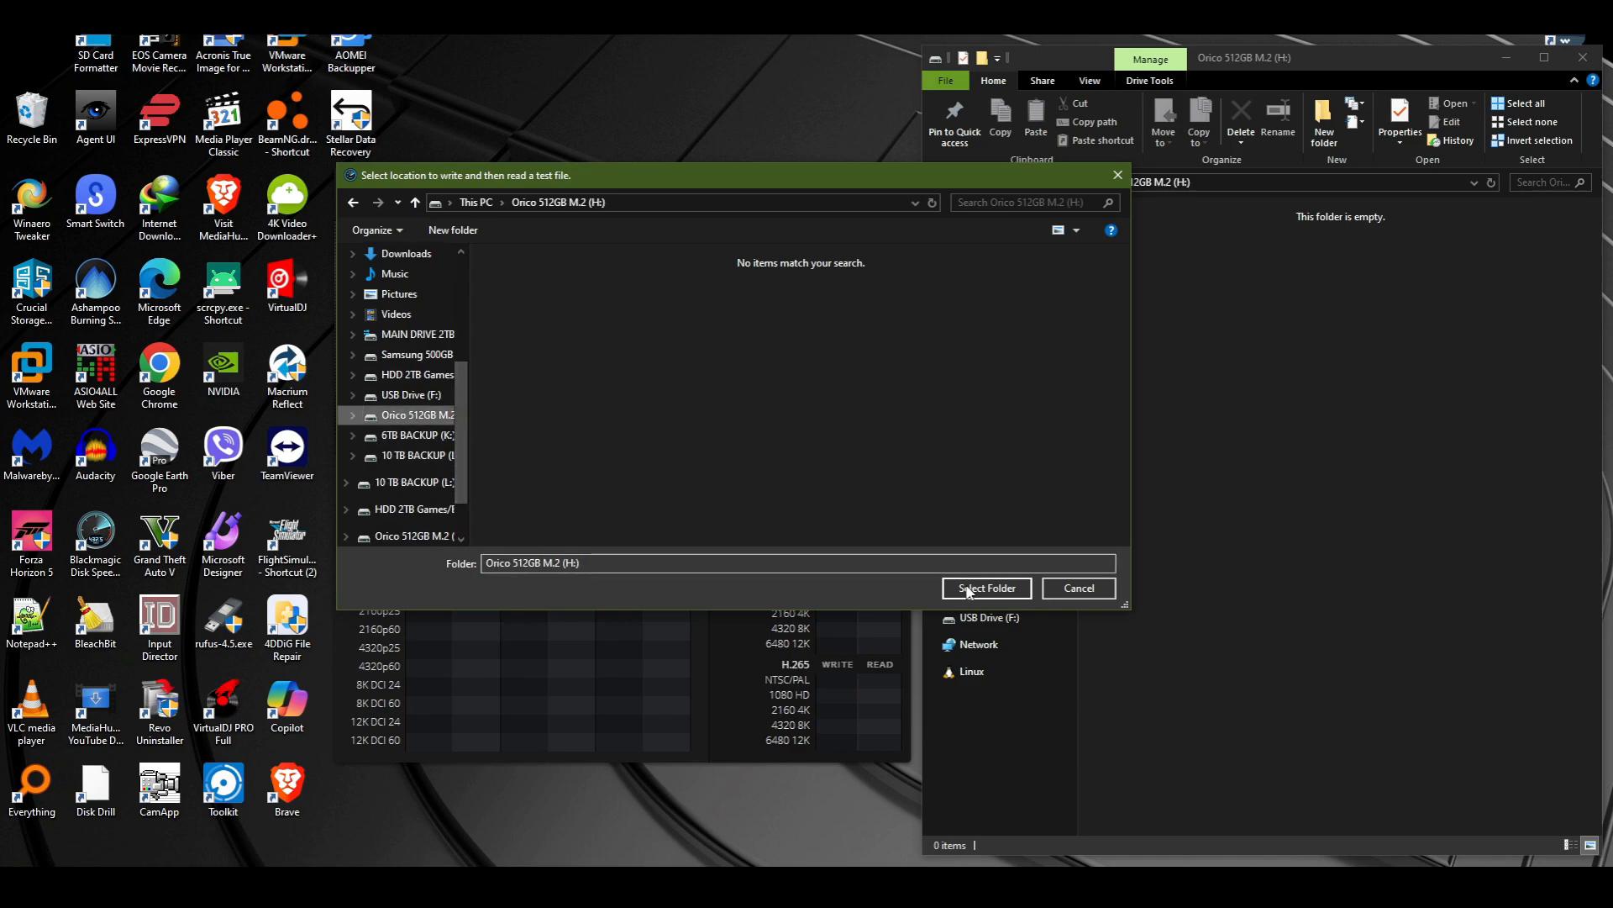
left_click(984, 588)
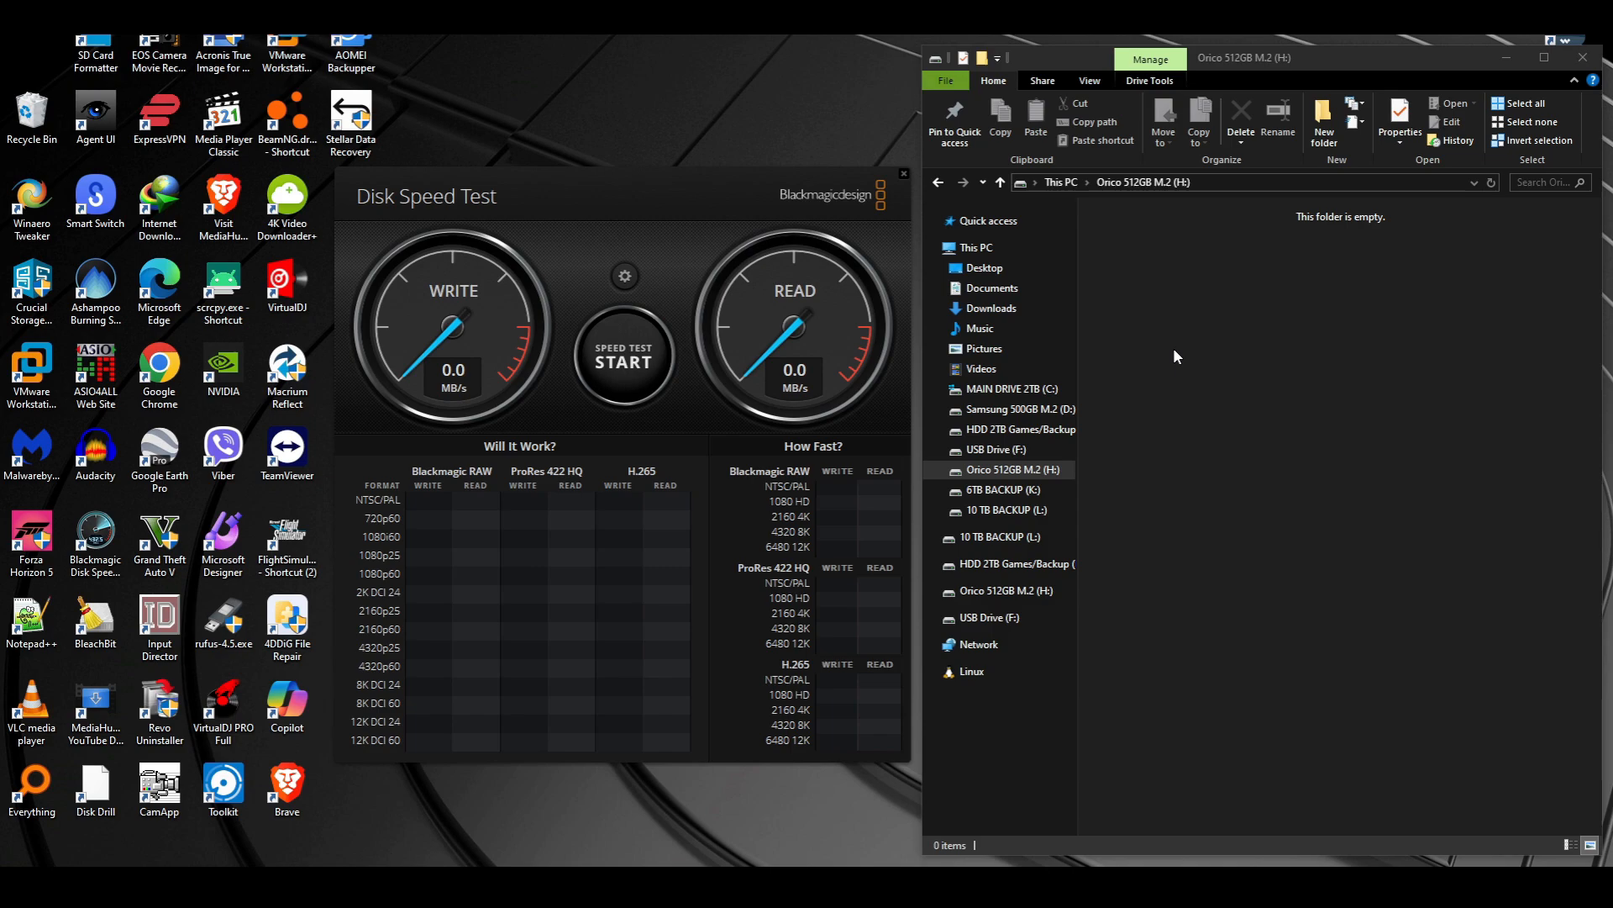
mouse_move(688, 186)
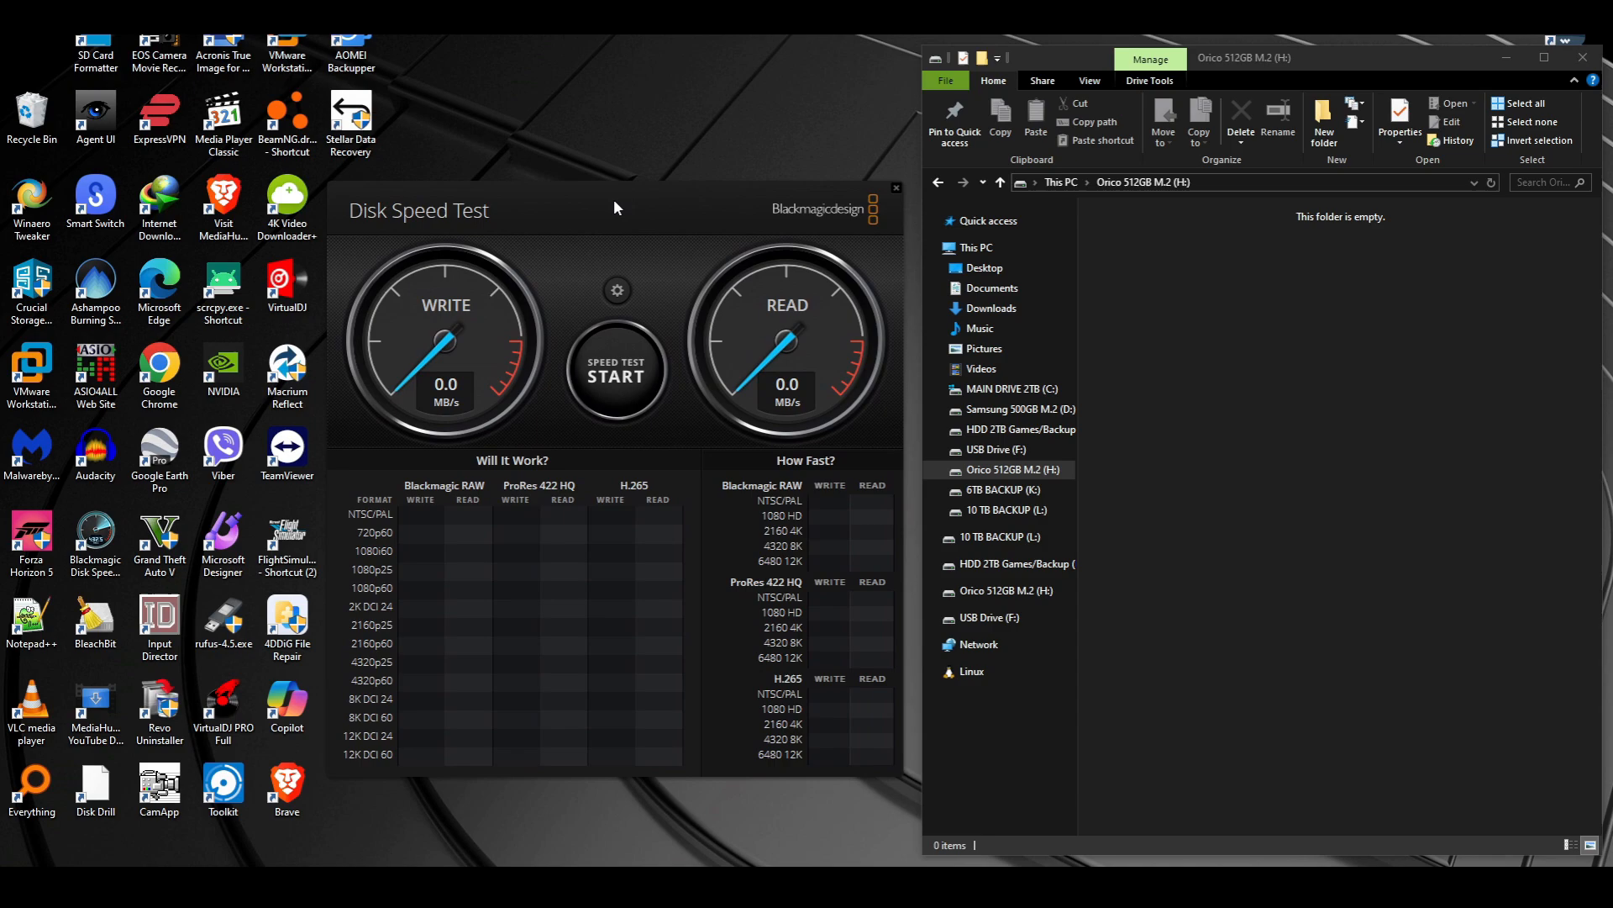
mouse_move(600, 82)
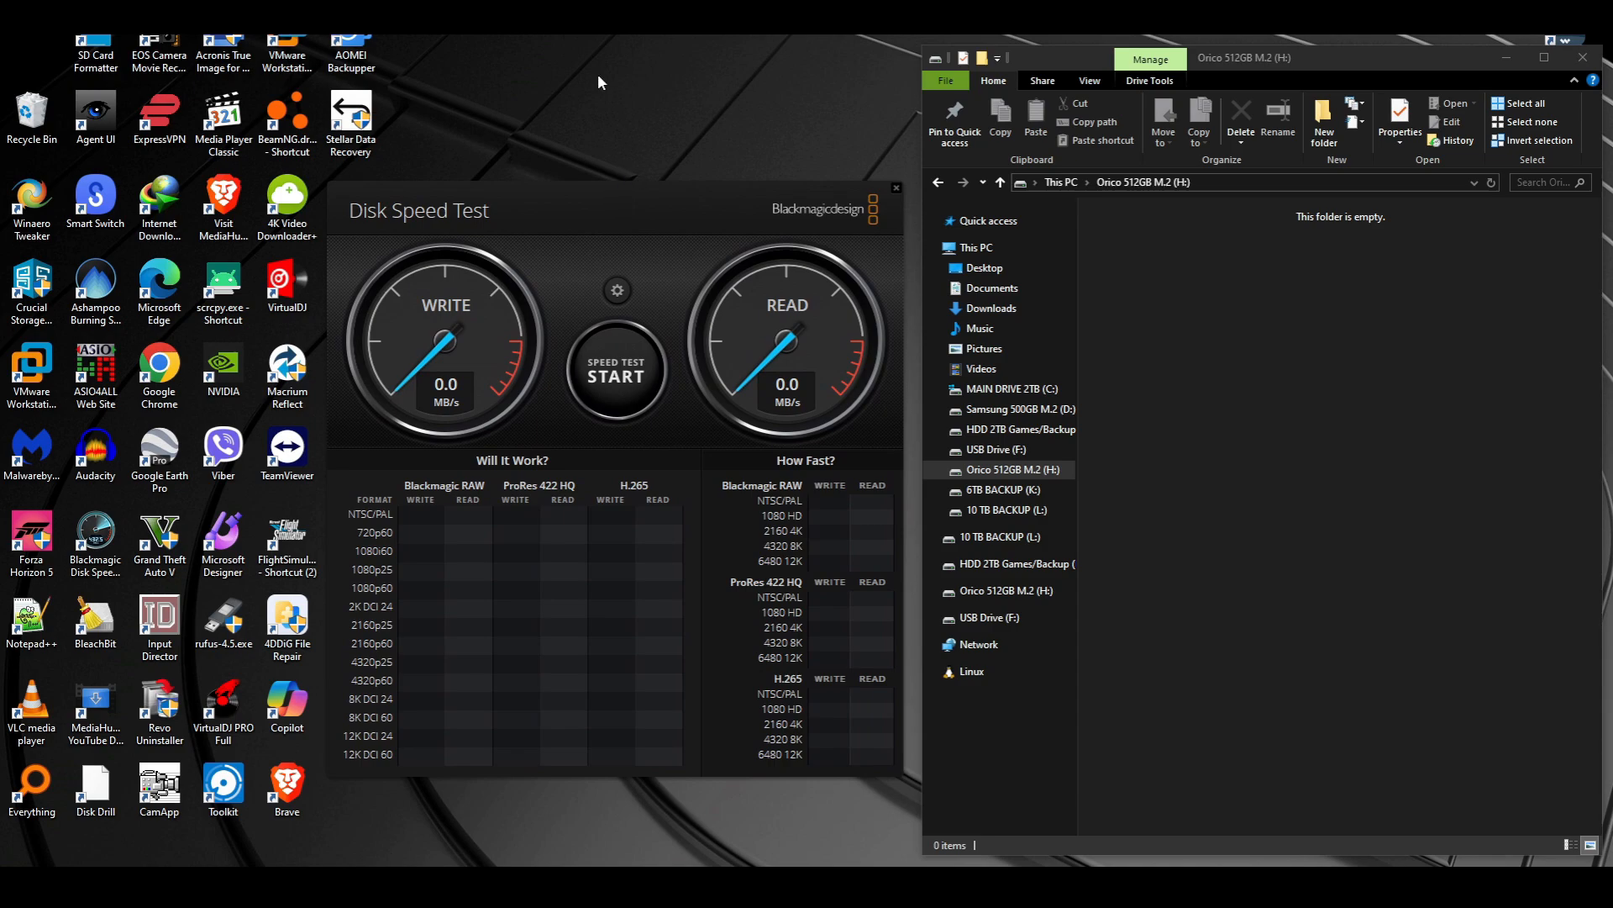
Step: Run several write/read passes, reaching roughly 433 MB/s write and 502 MB/s read
left_click(615, 370)
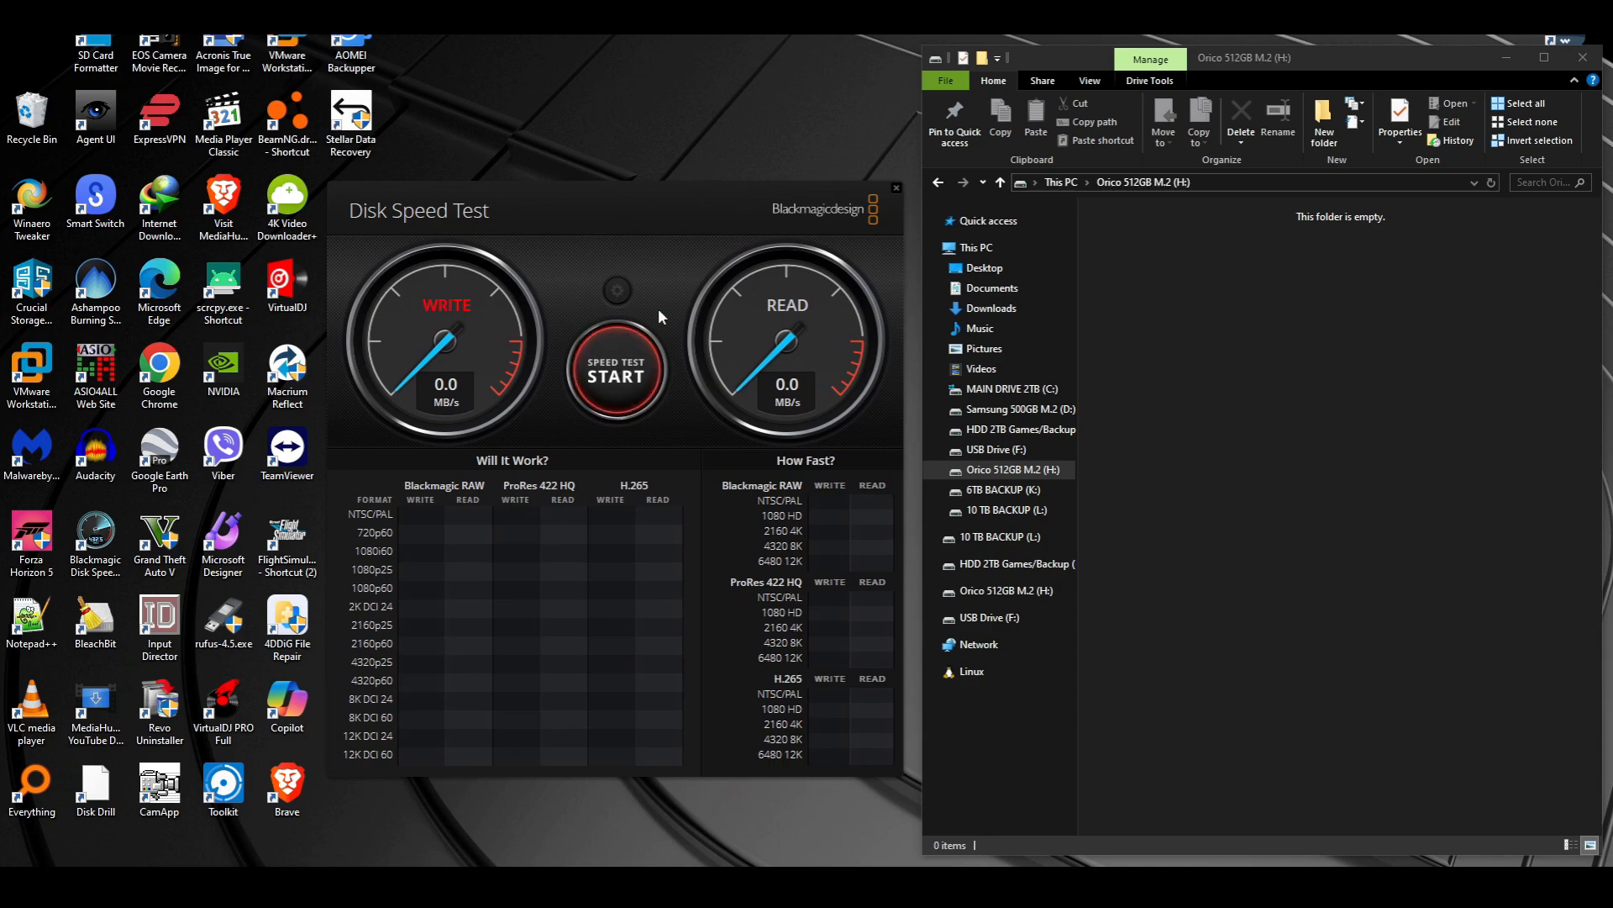
left_click(614, 372)
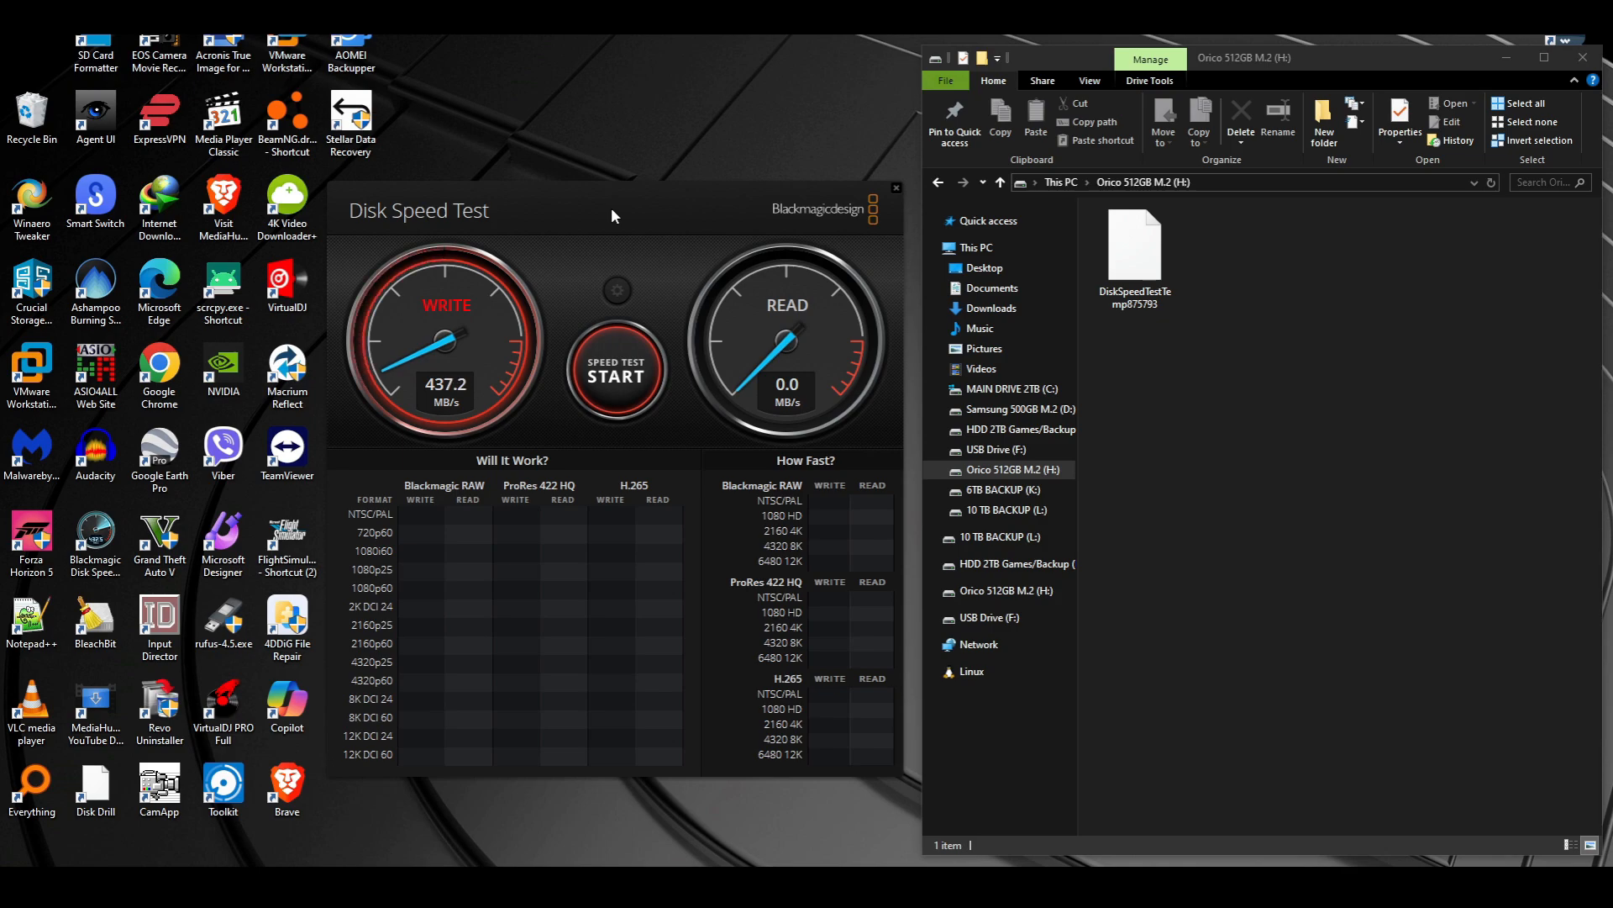
left_click(615, 373)
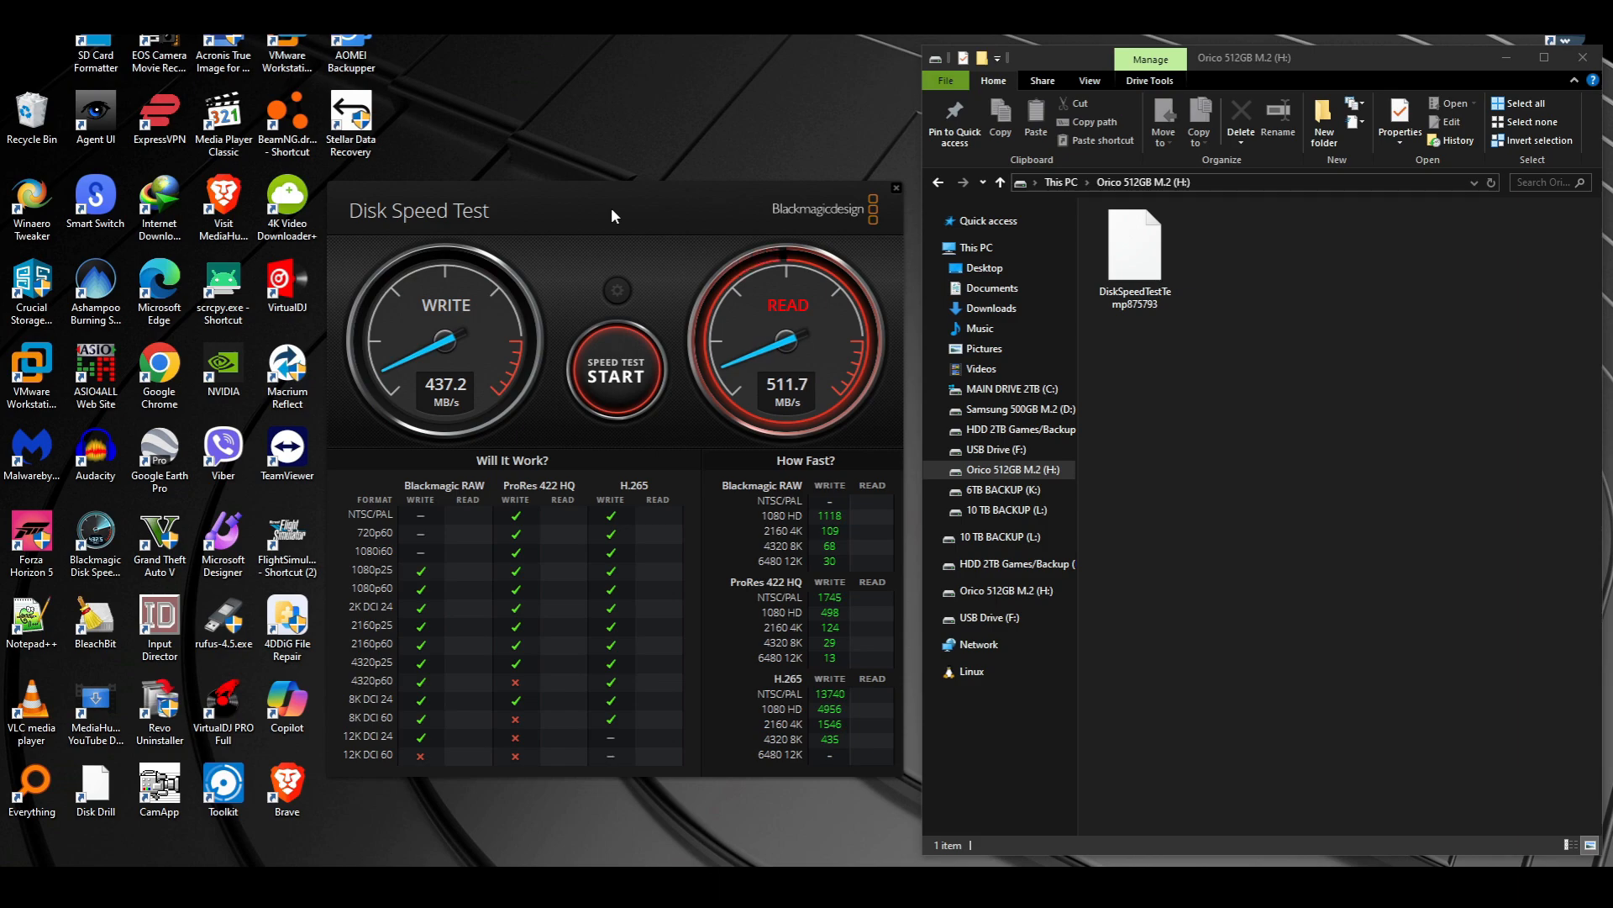
left_click(615, 367)
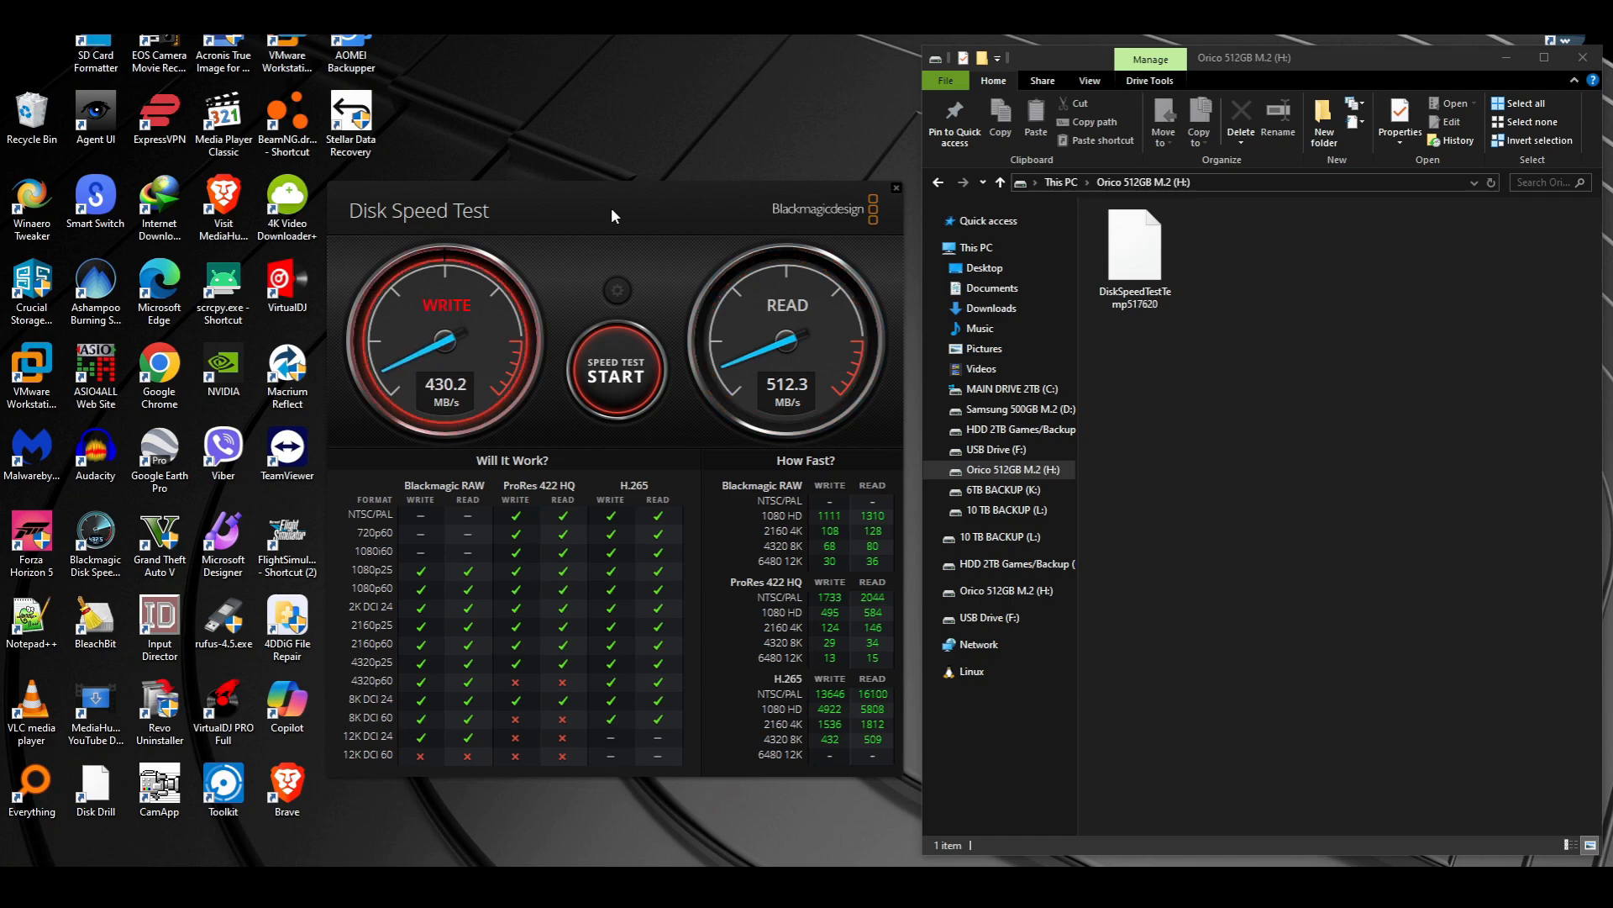
left_click(615, 373)
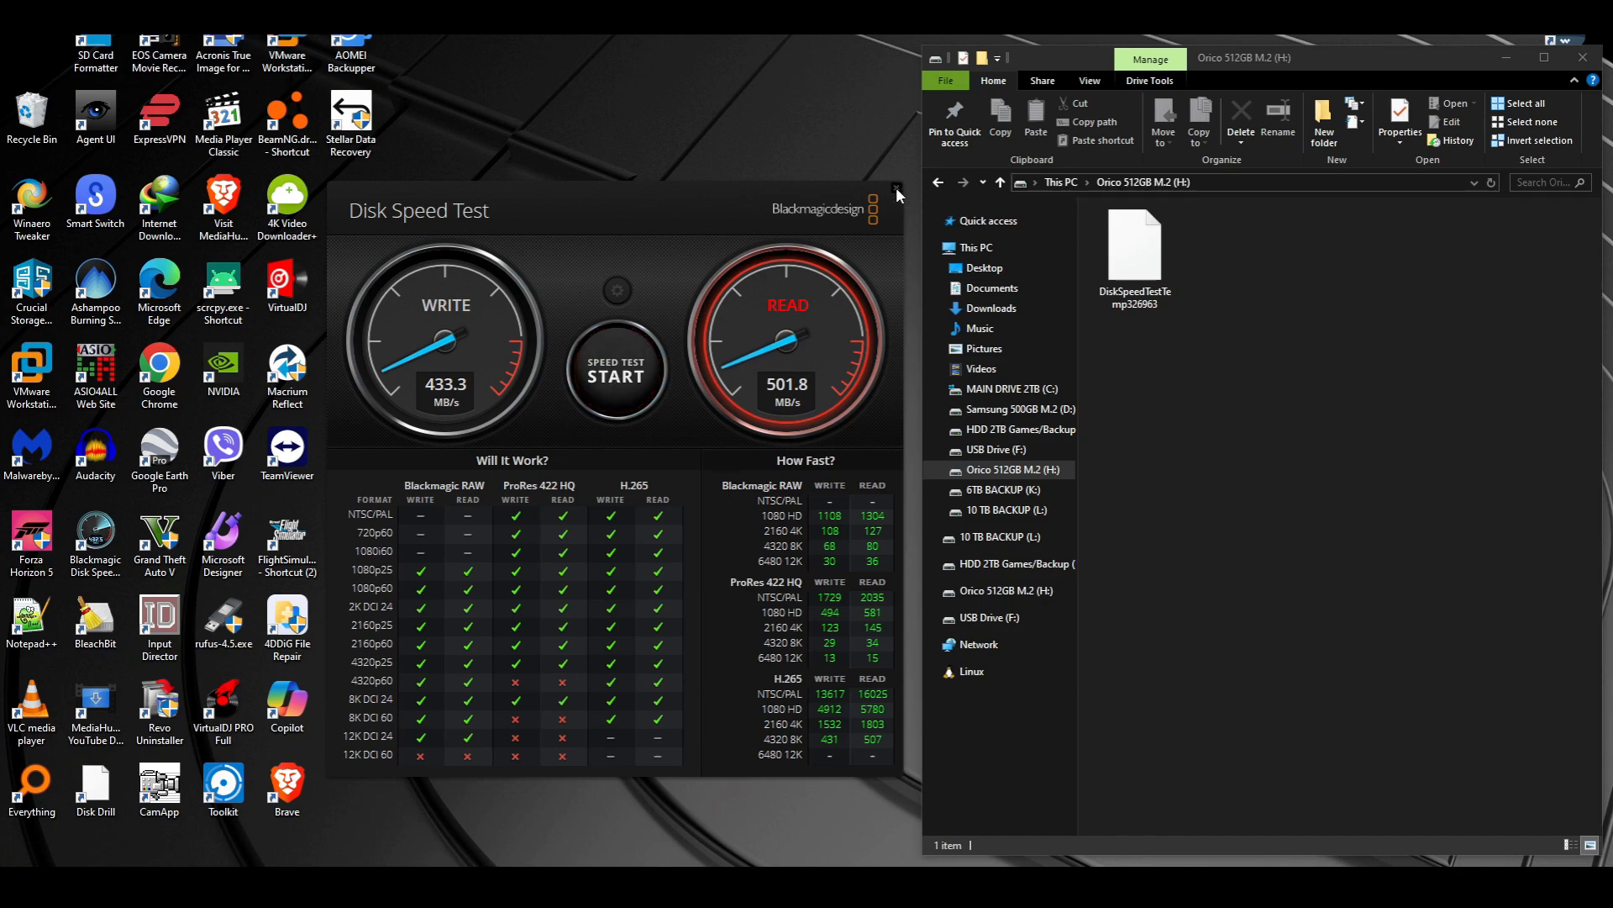
Step: Close the speed test, delete DiskSpeedTestTemp from H:, and refresh the desktop
left_click(1133, 247)
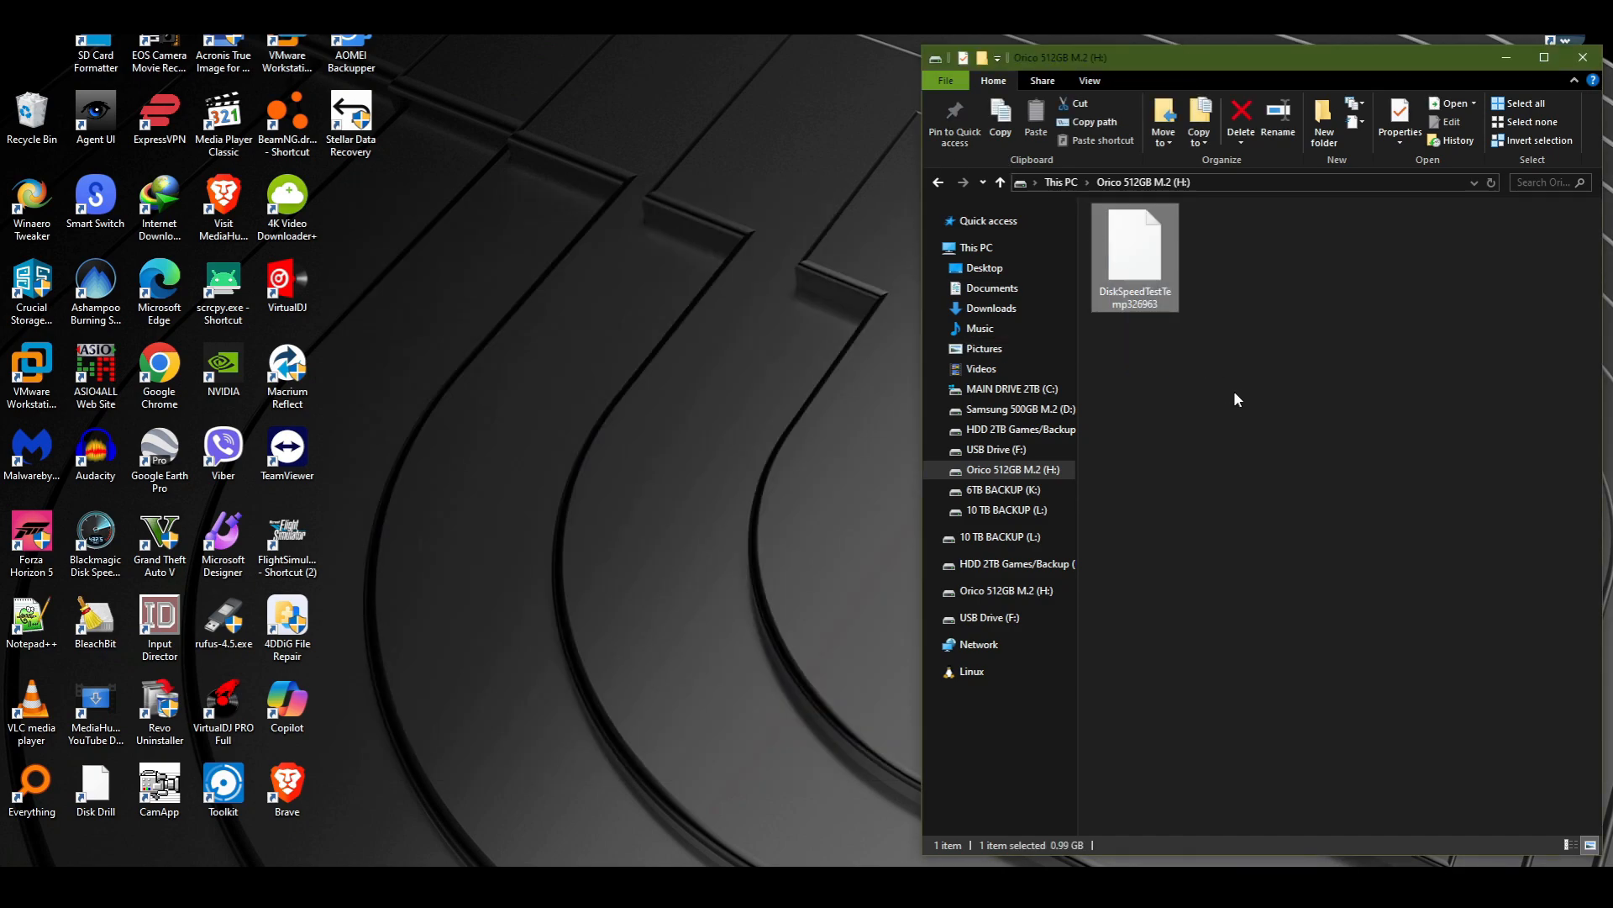
left_click(1239, 116)
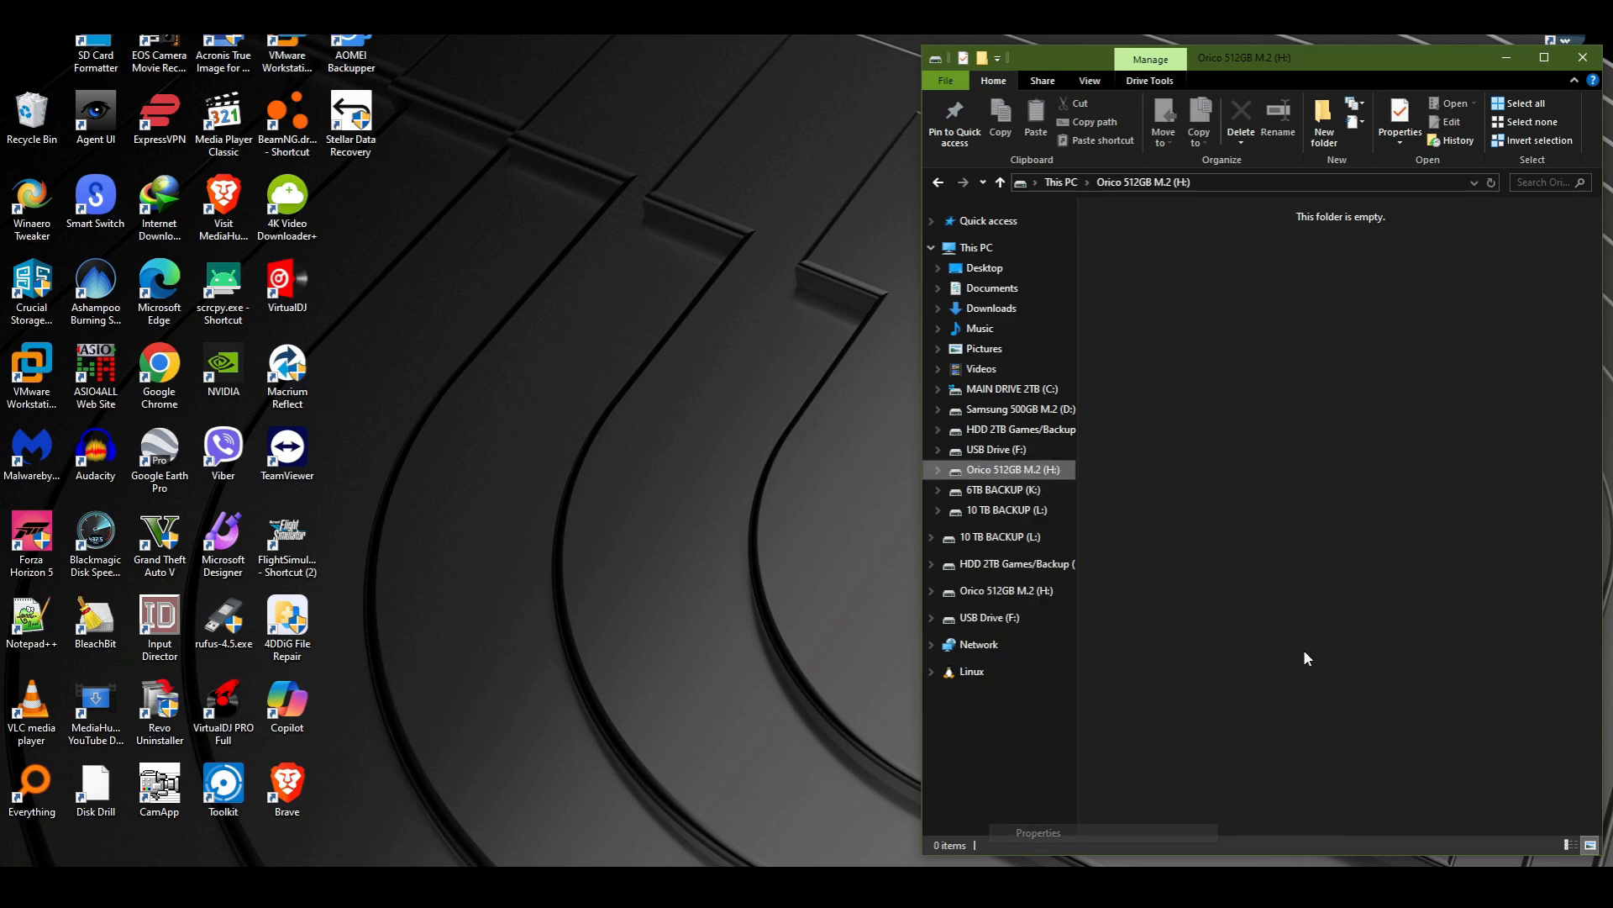
left_click(1399, 120)
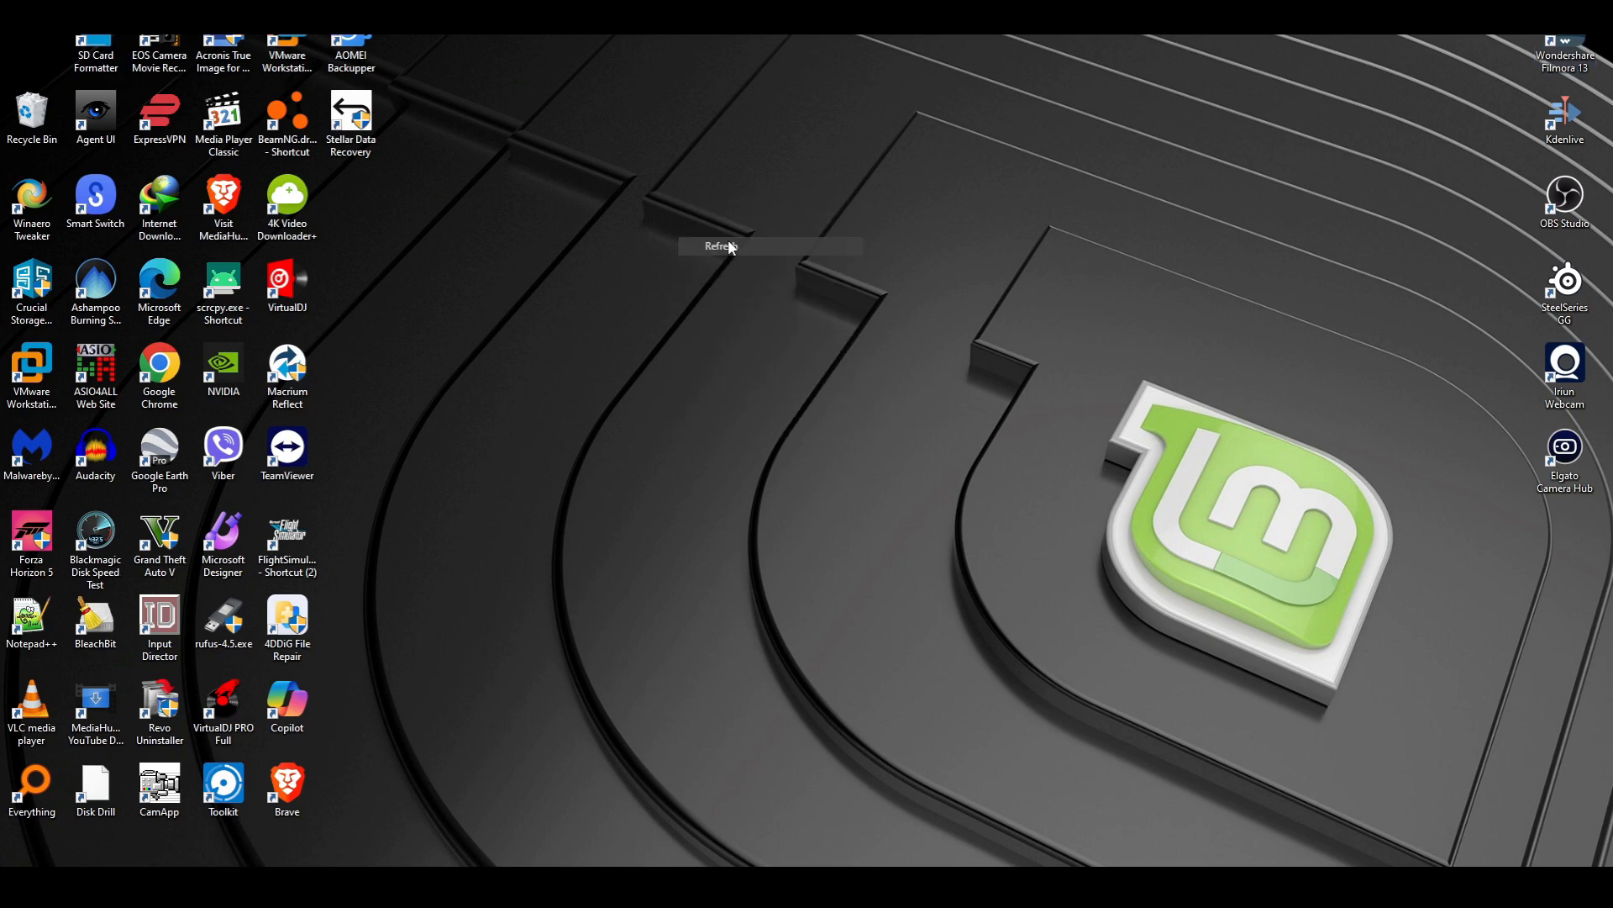
left_click(717, 246)
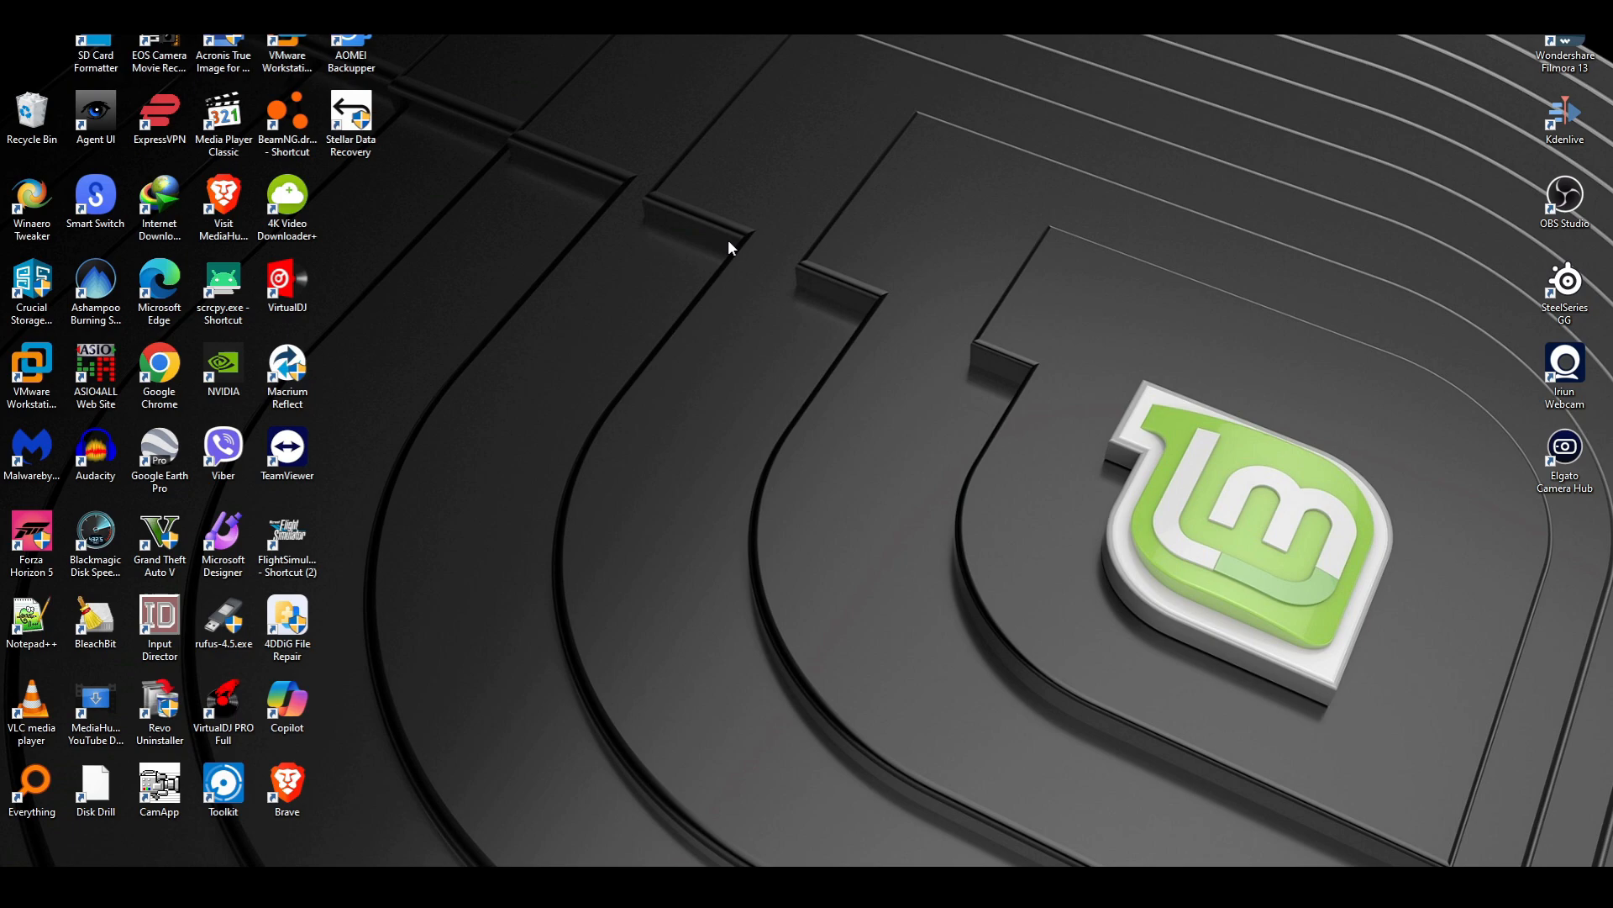
mouse_move(811, 325)
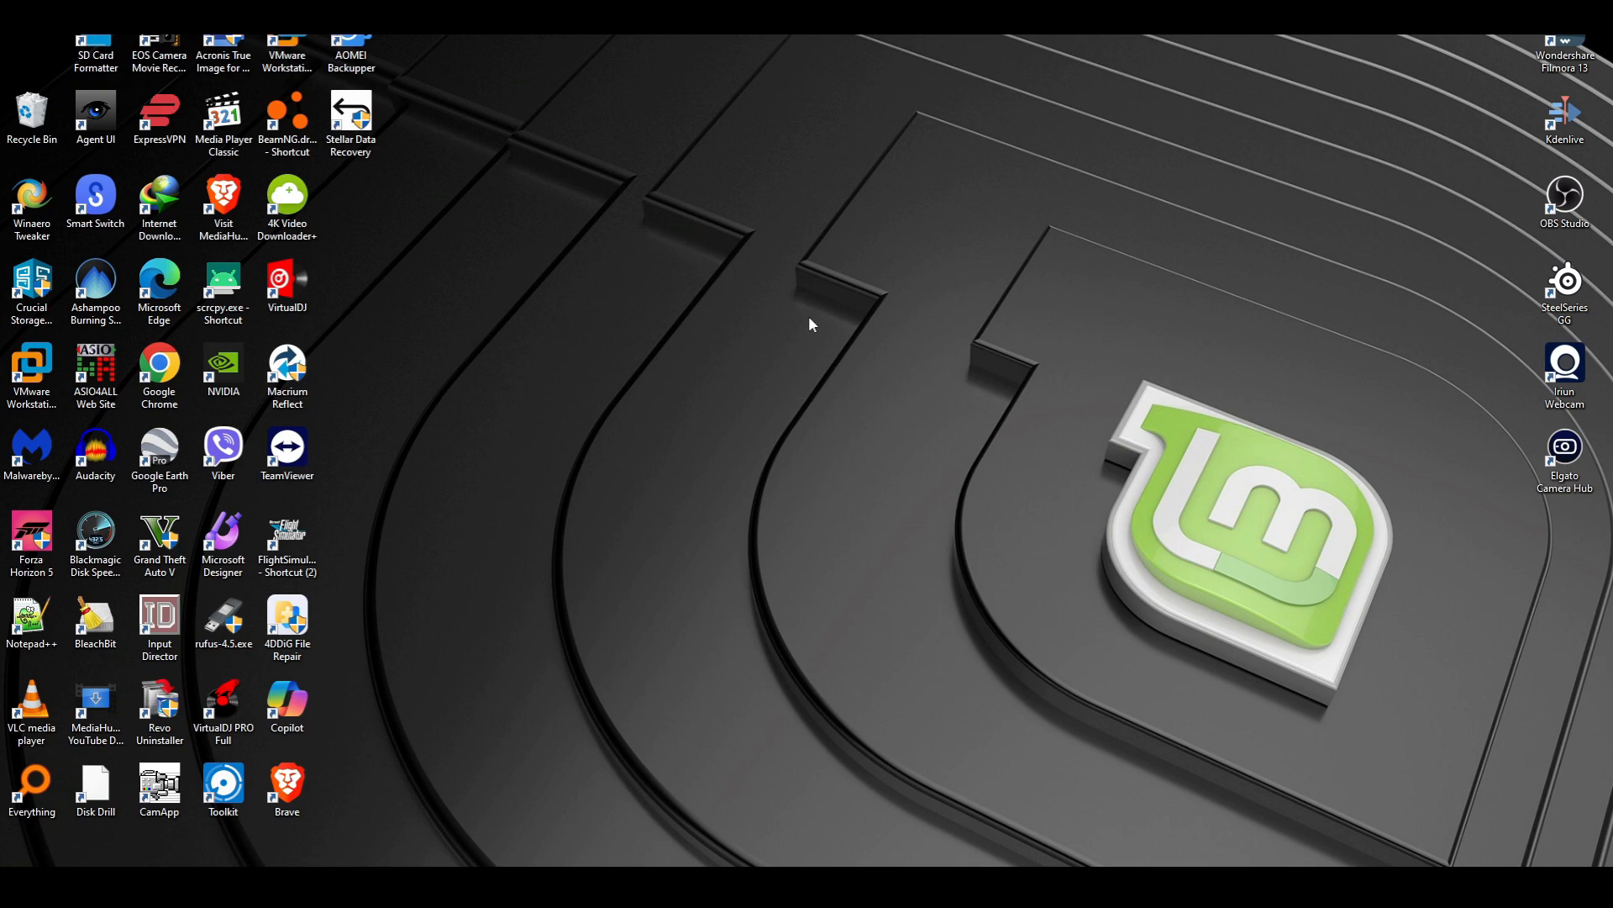
mouse_move(816, 392)
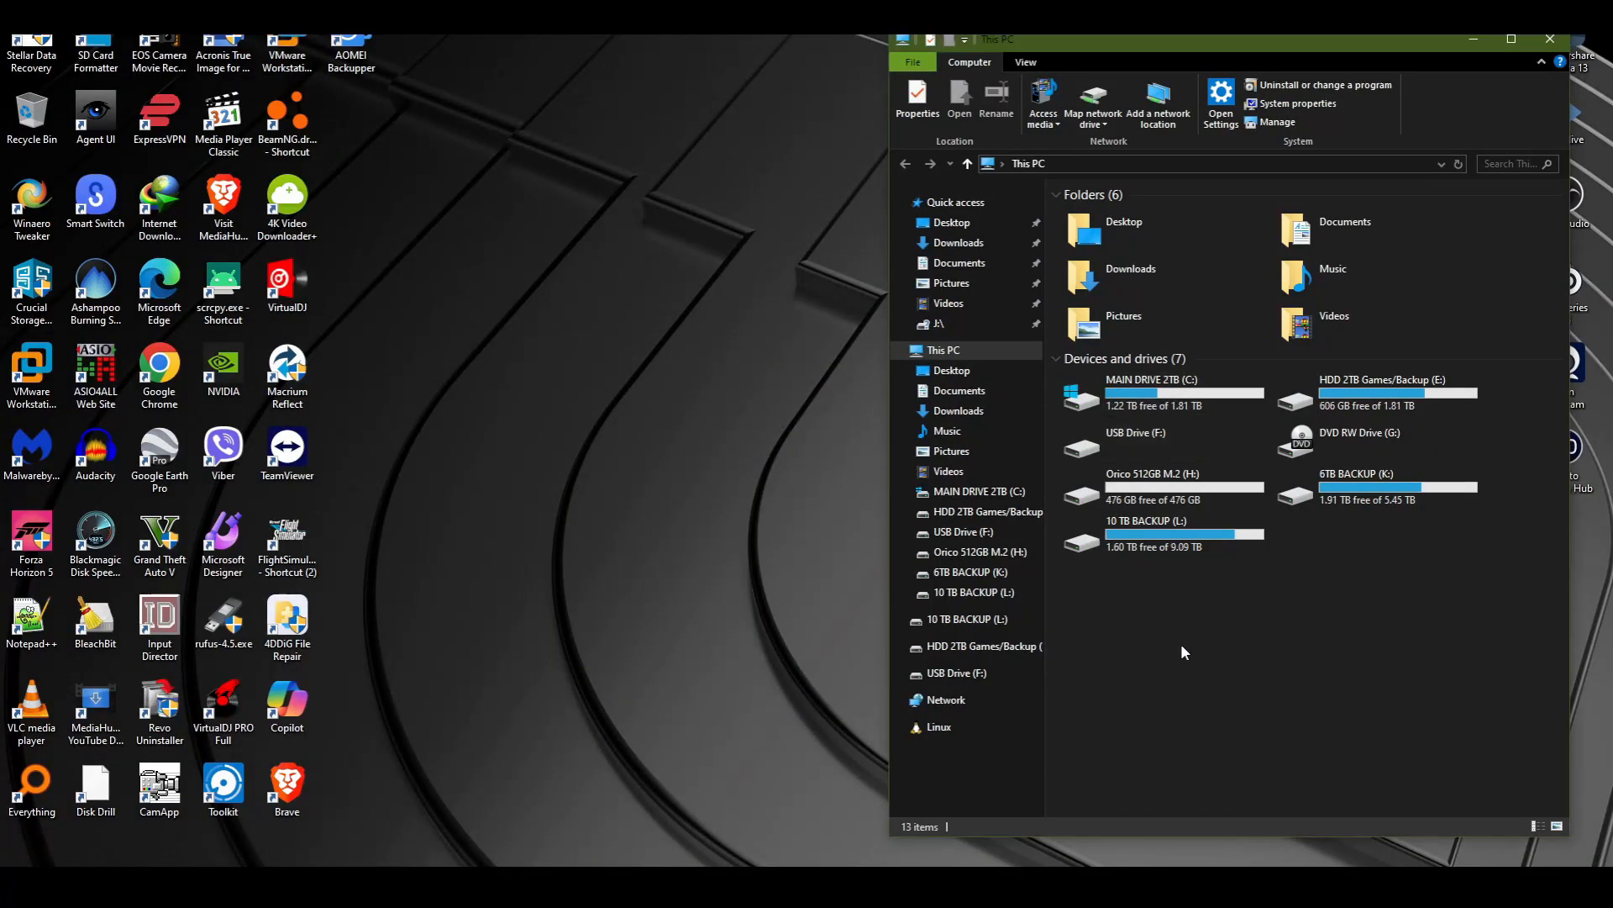
Step: Look into the Orico drive and the Recycle Bin options before formatting
double_click(1136, 473)
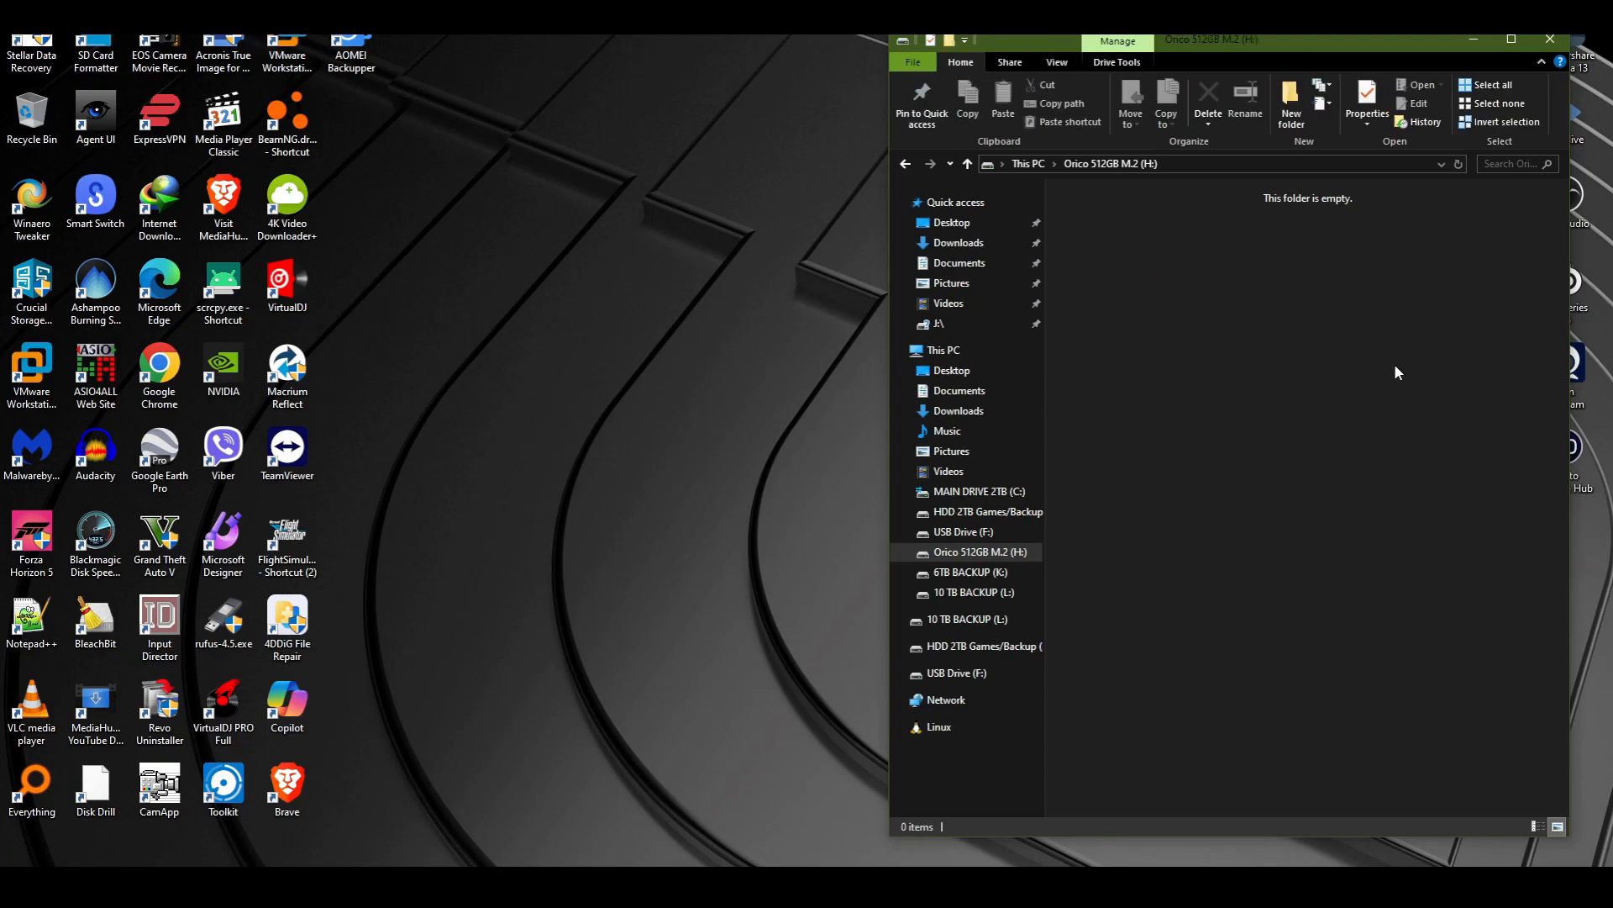
mouse_move(1296, 411)
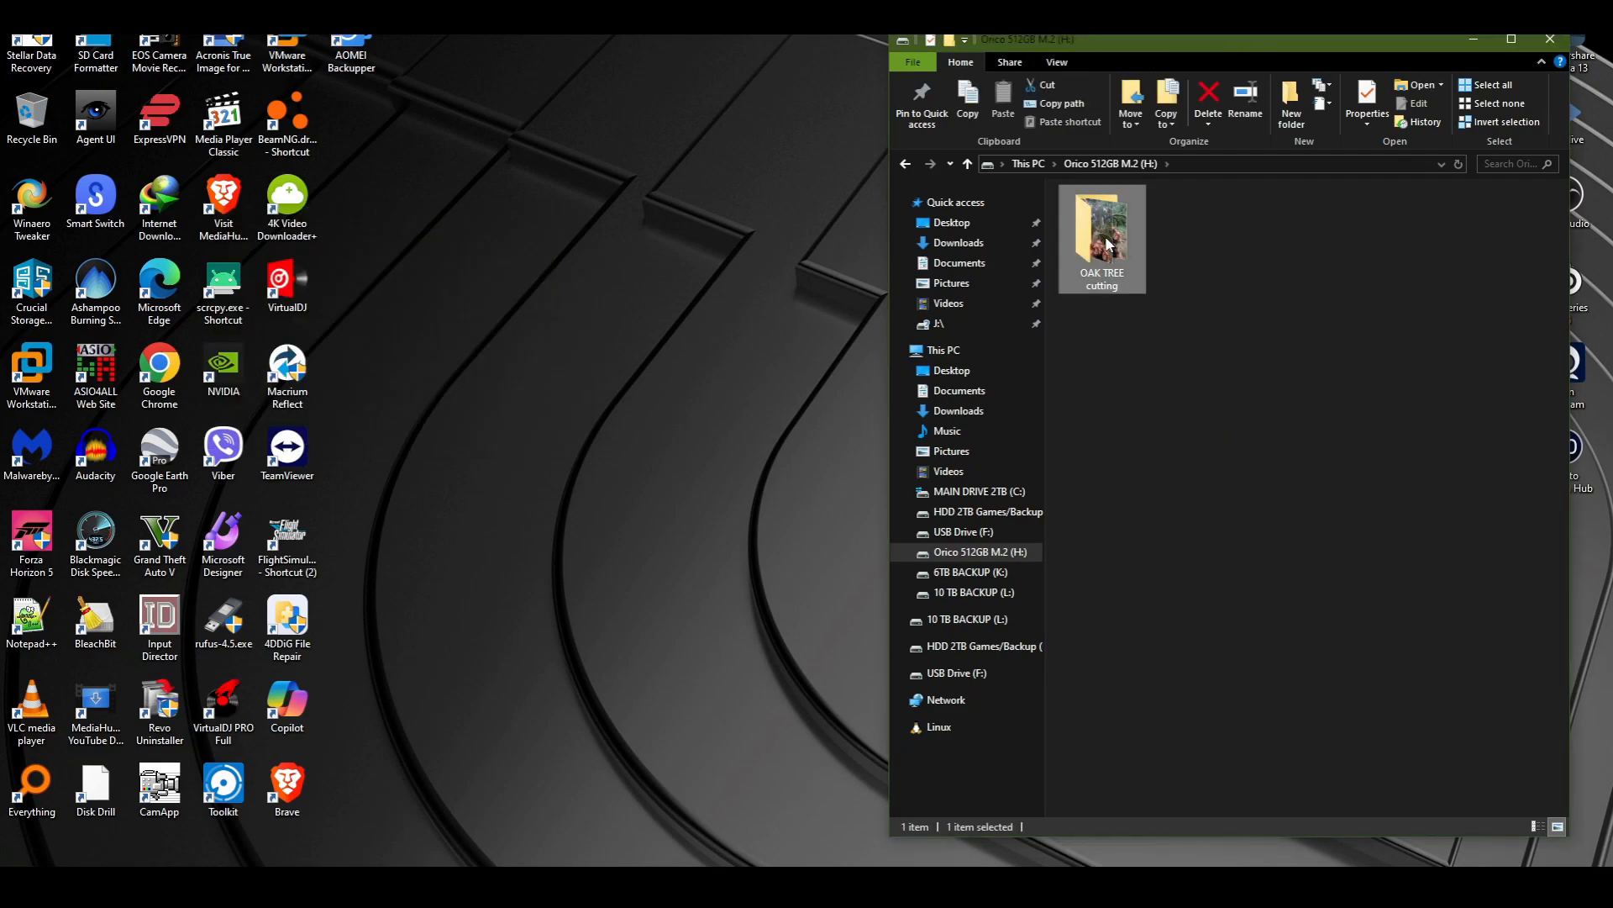
left_click(1206, 98)
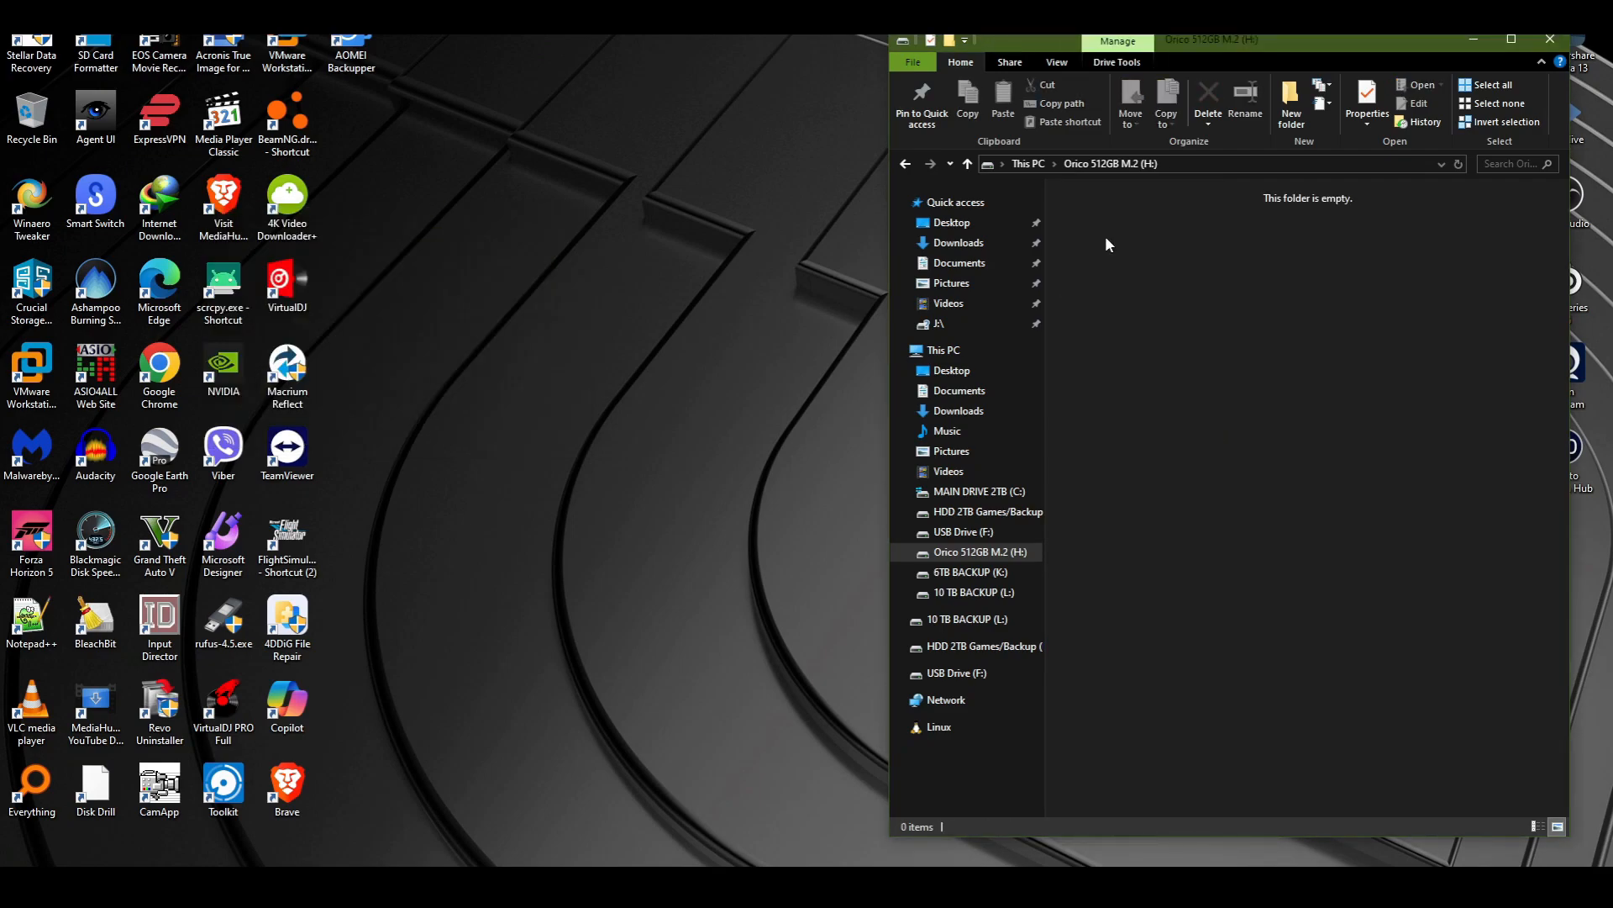
mouse_move(1246, 442)
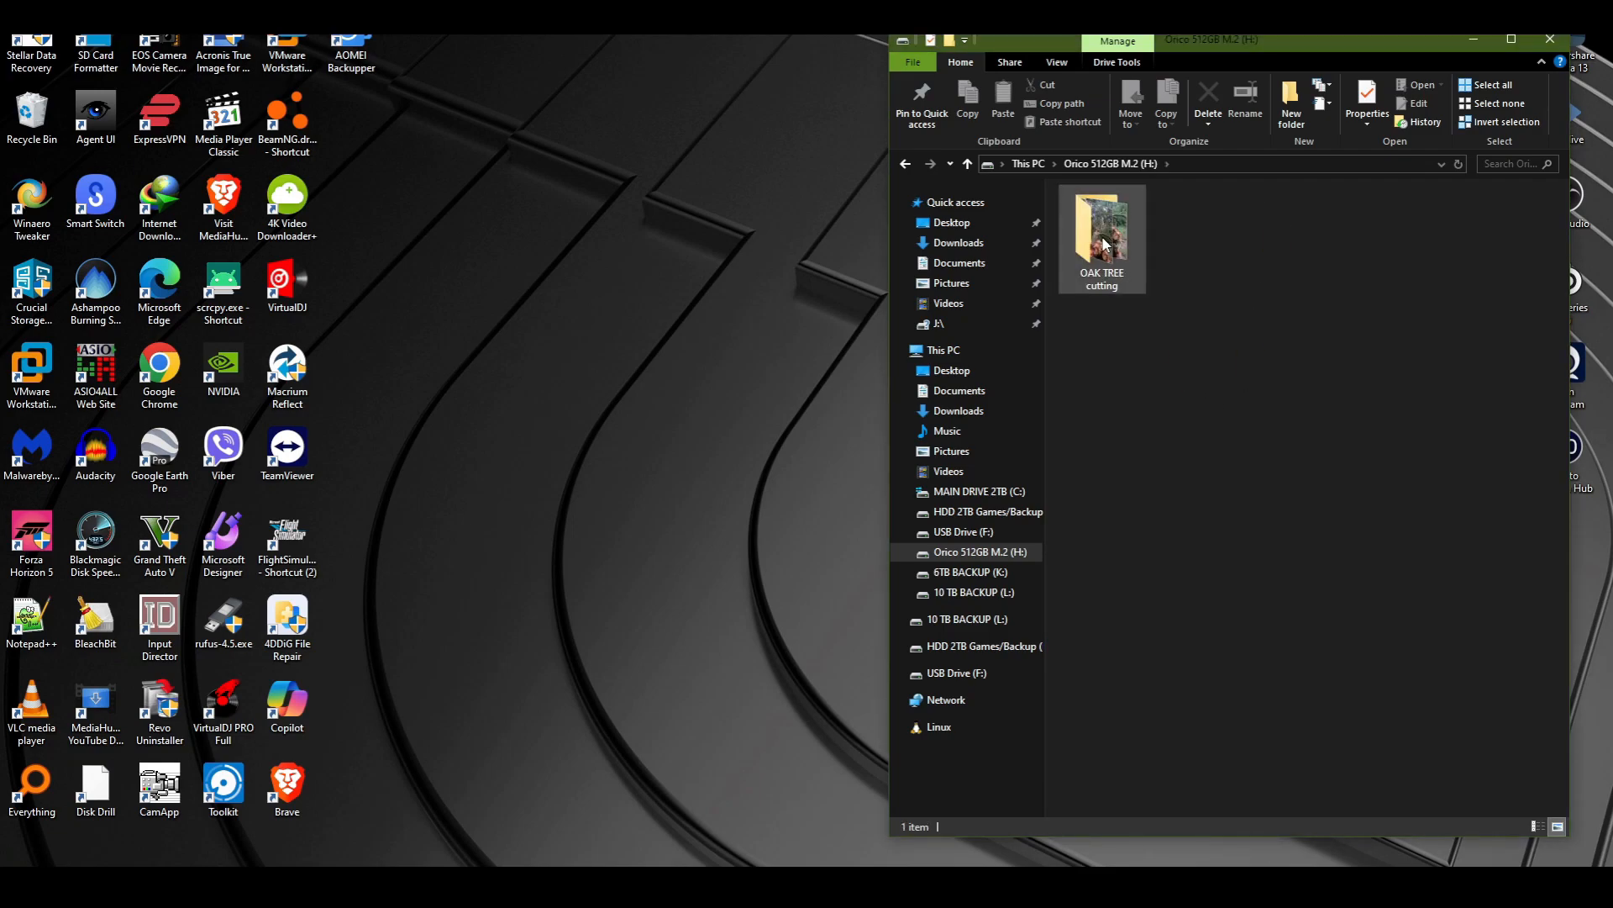
right_click(31, 111)
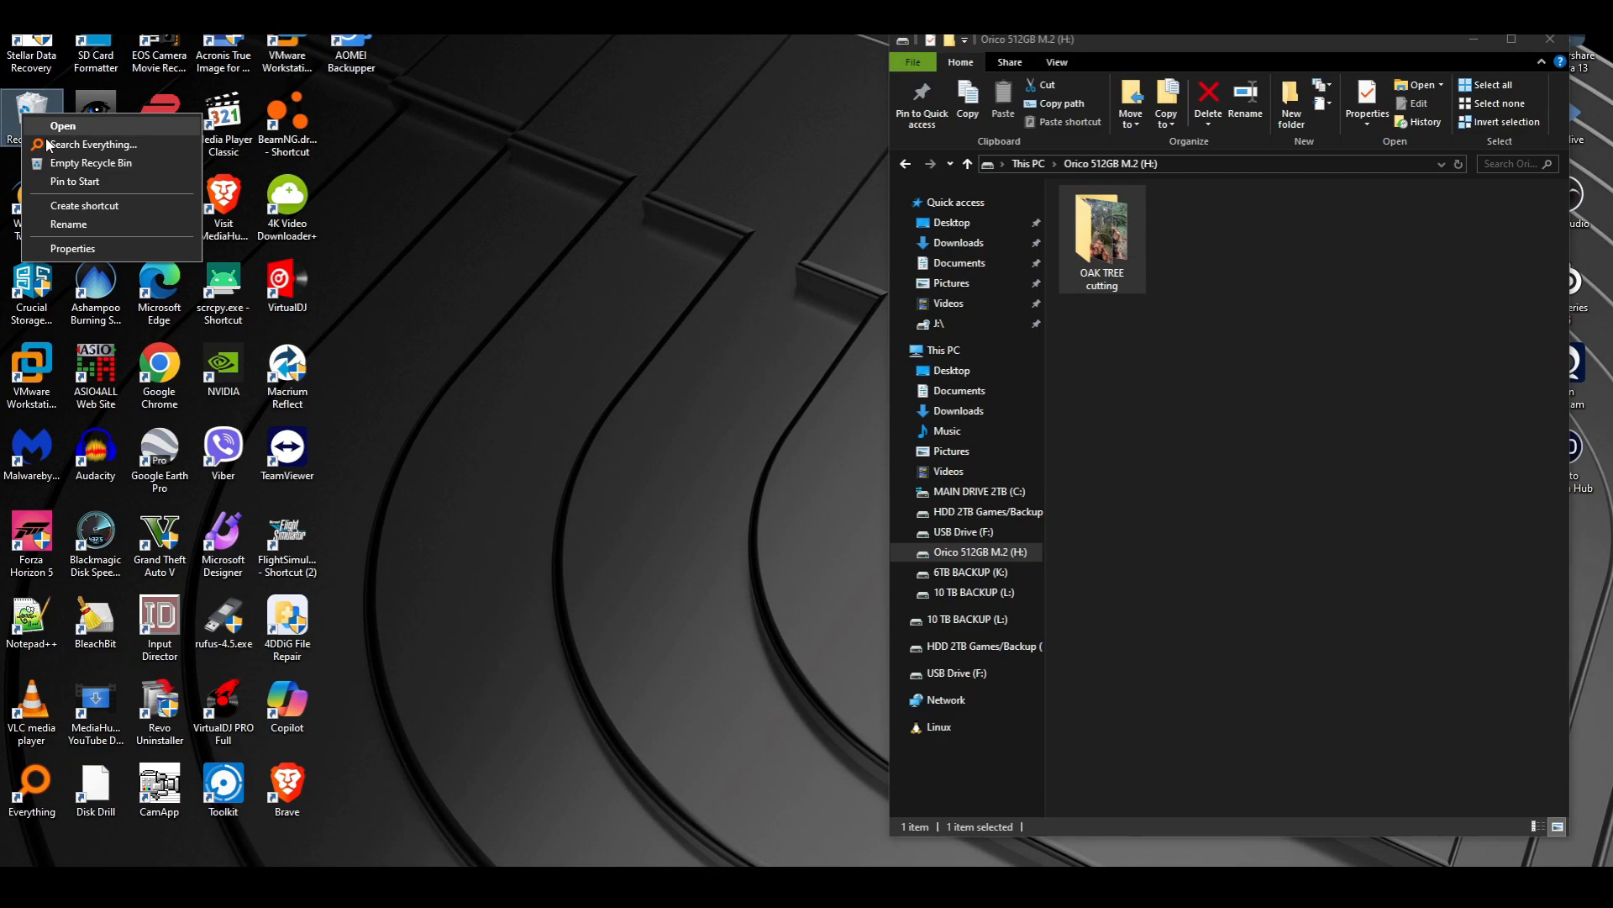
left_click(1192, 376)
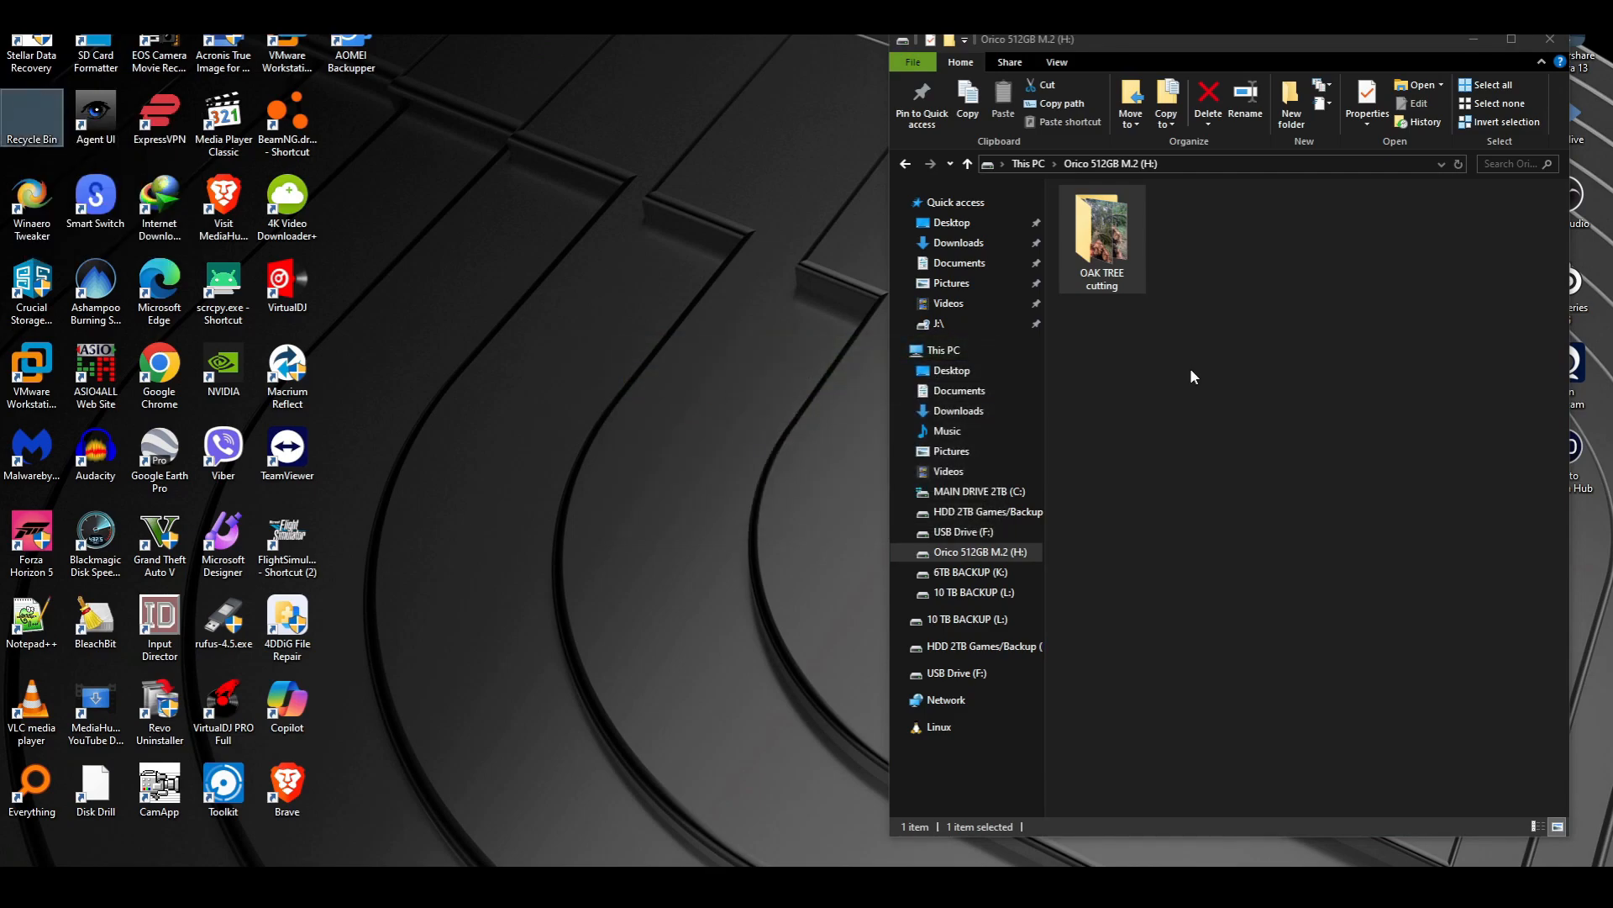
Step: Quick-format the Orico 512GB M.2 (H:) drive as NTFS, keeping its volume label
right_click(990, 551)
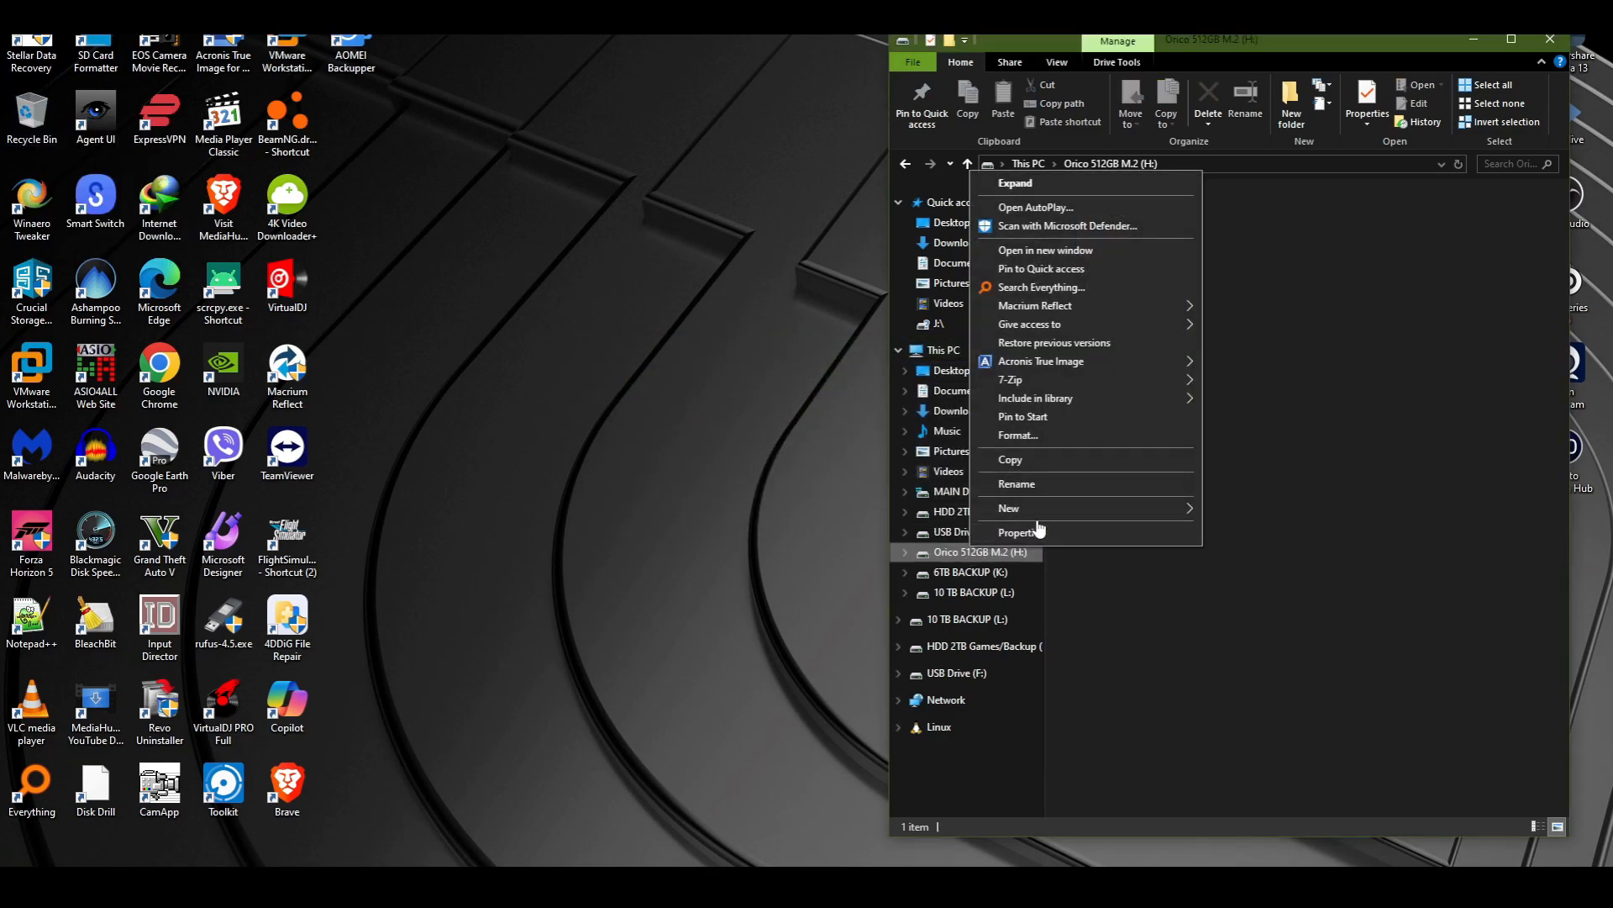
left_click(1021, 532)
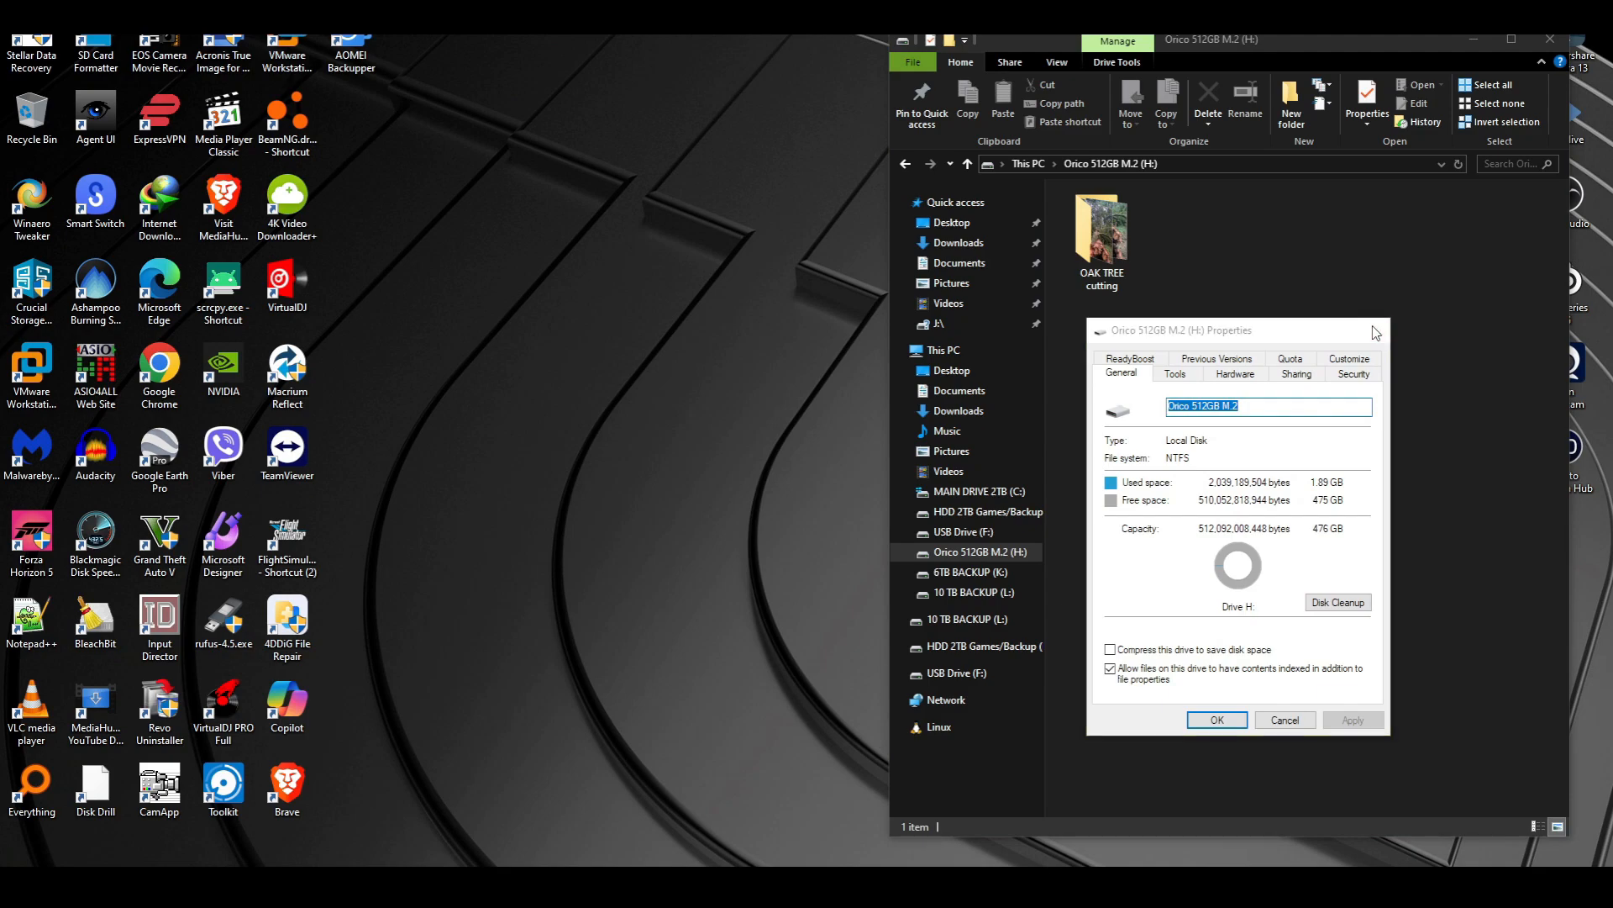
right_click(971, 552)
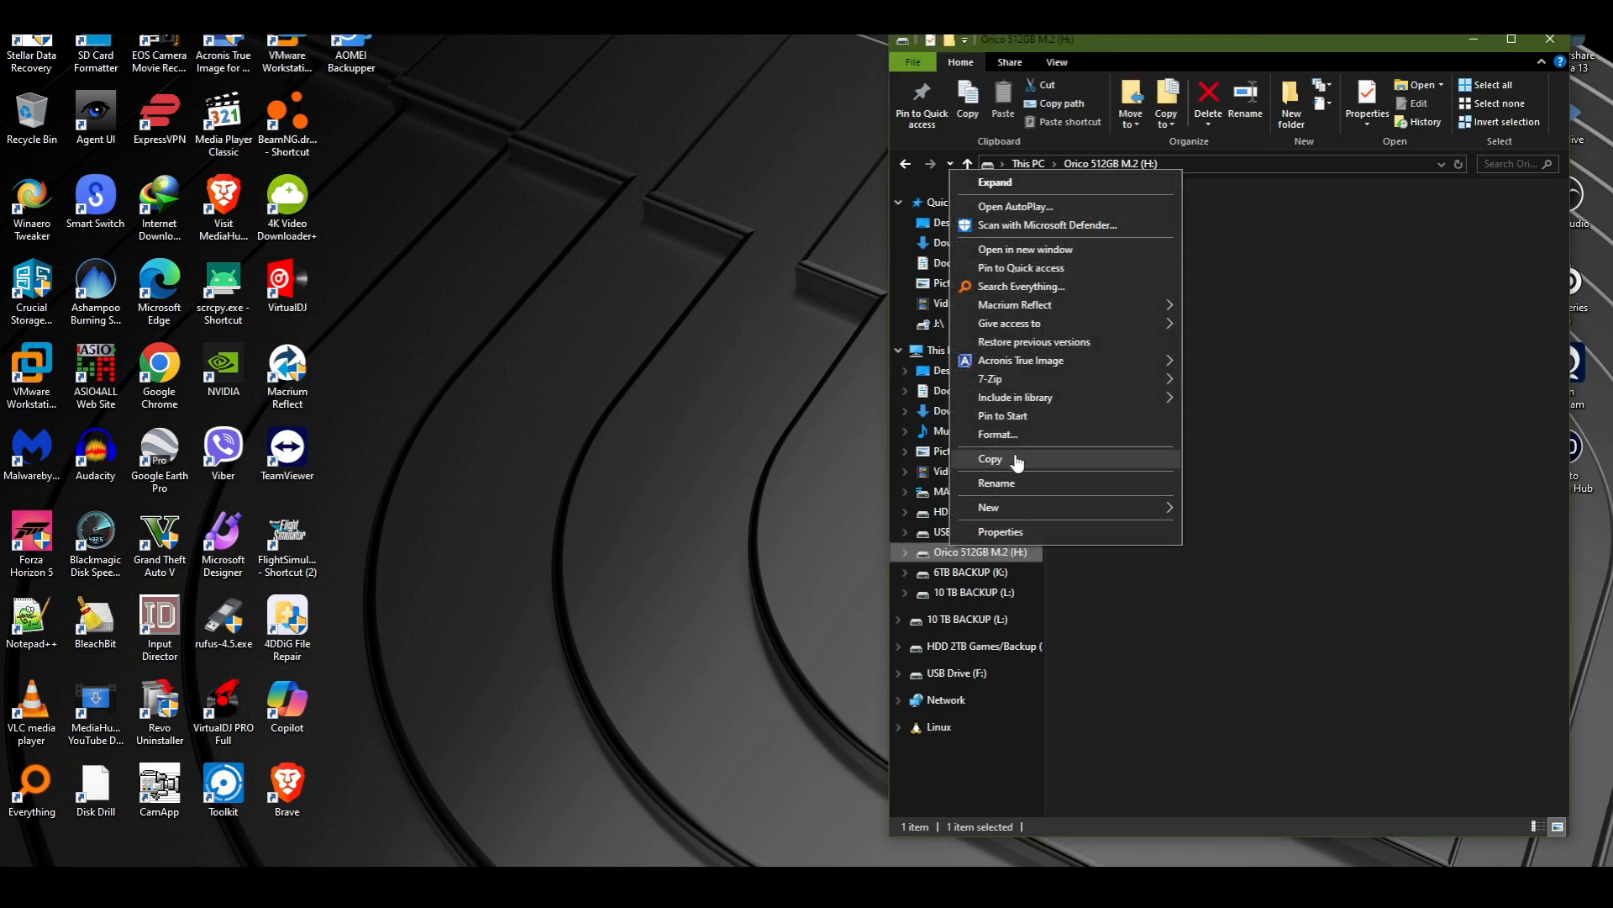
left_click(996, 433)
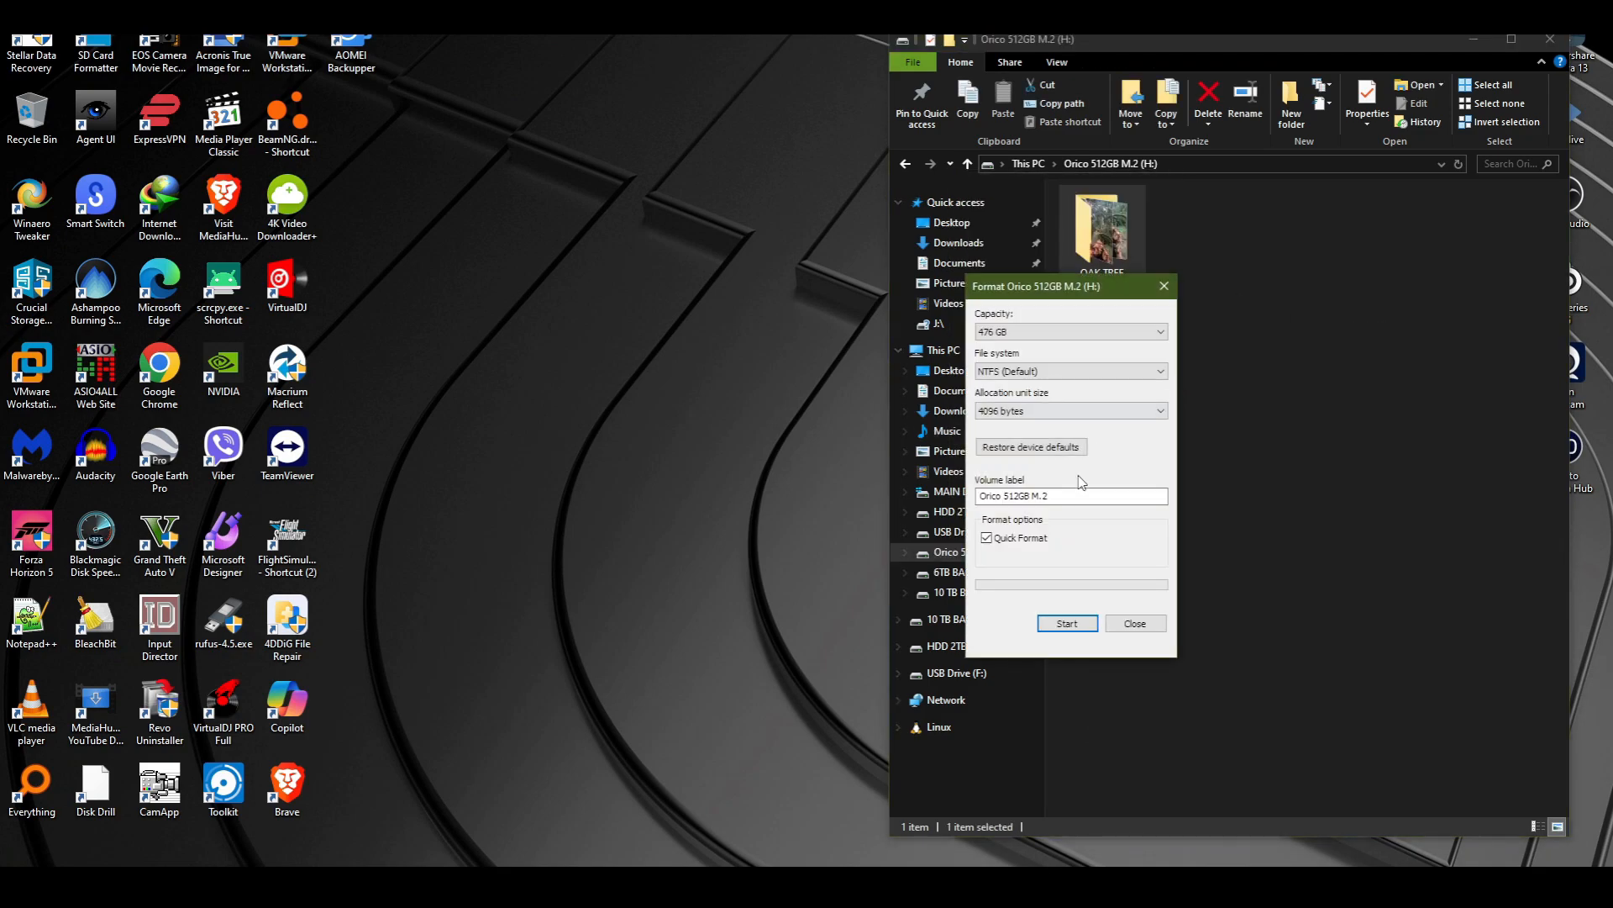
left_click(1067, 623)
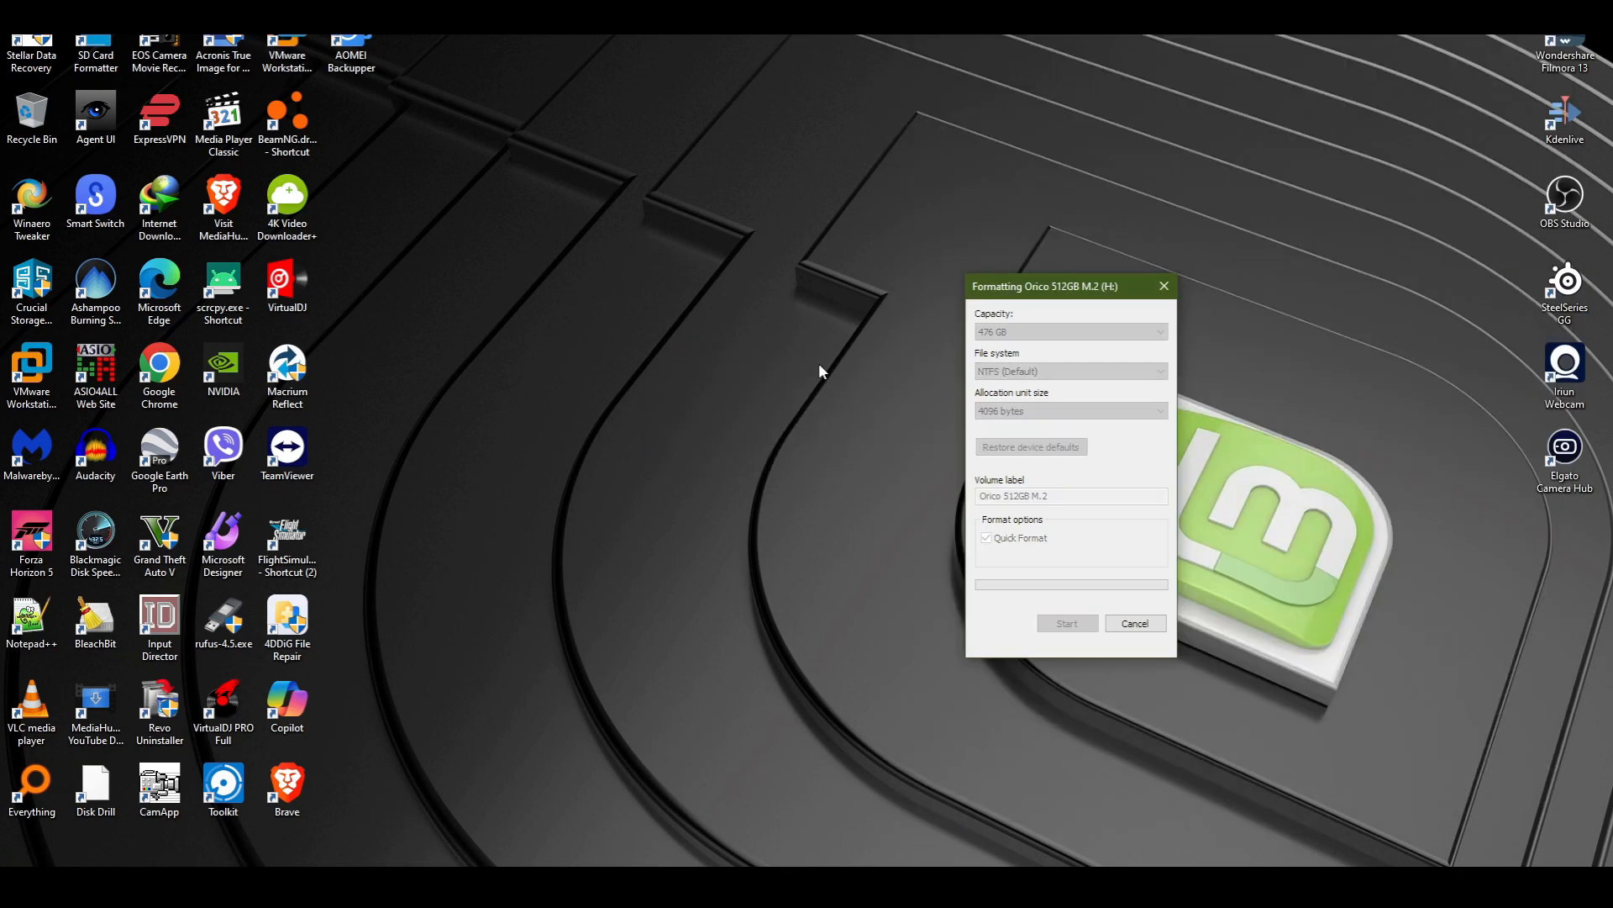
left_click(1133, 623)
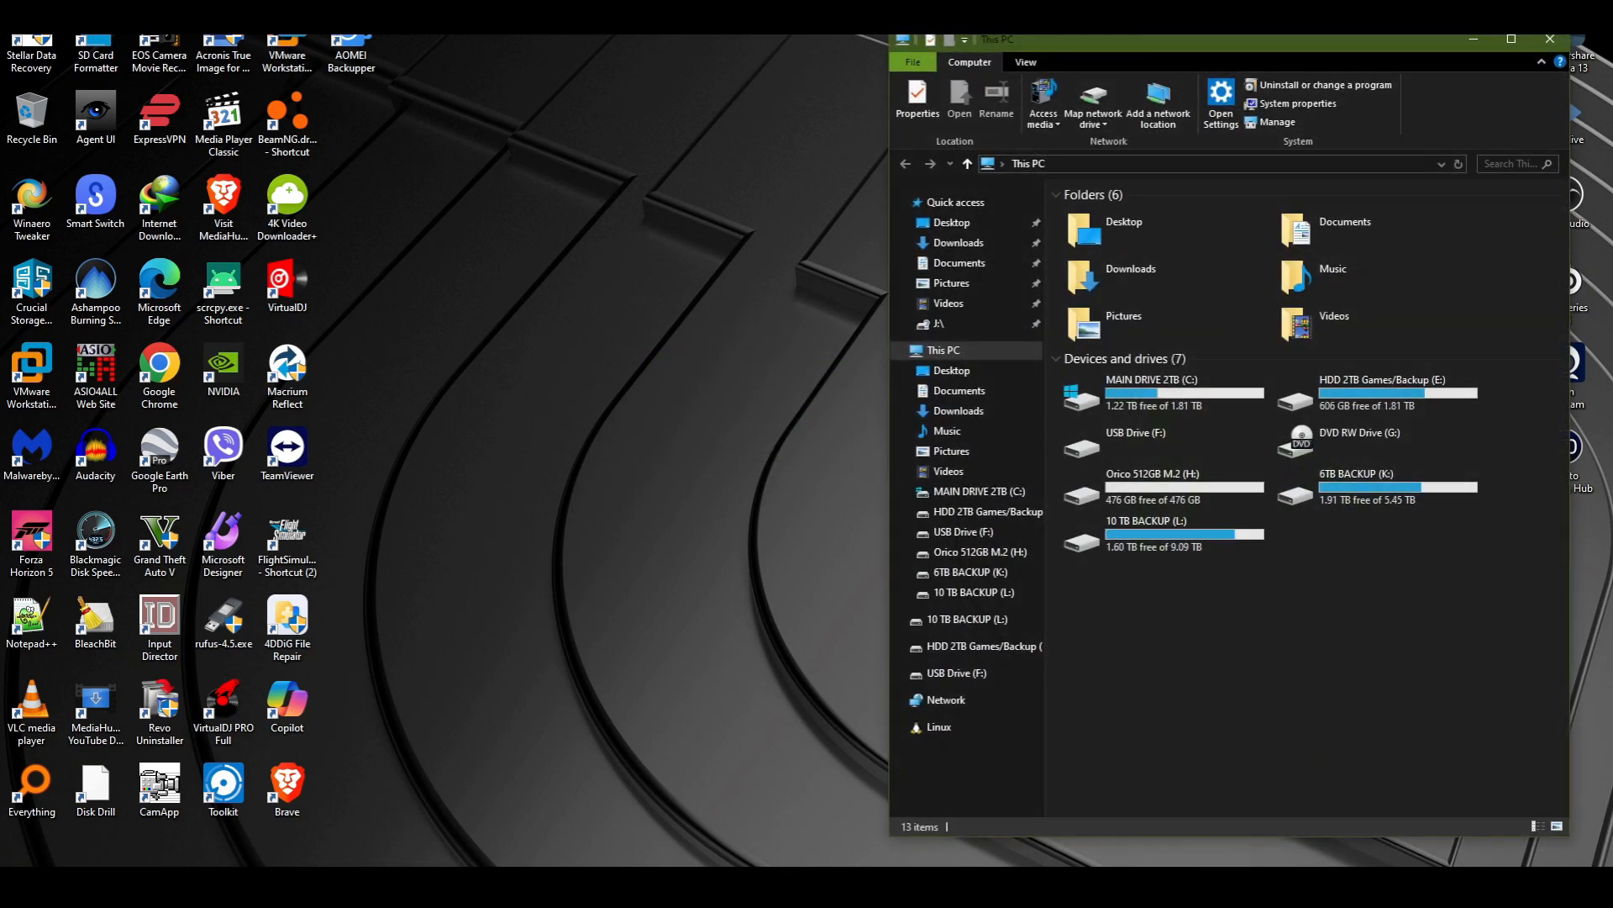
Step: Move the OAK TREE cutting folder from drive H: onto the desktop, leaving the drive empty
double_click(1154, 473)
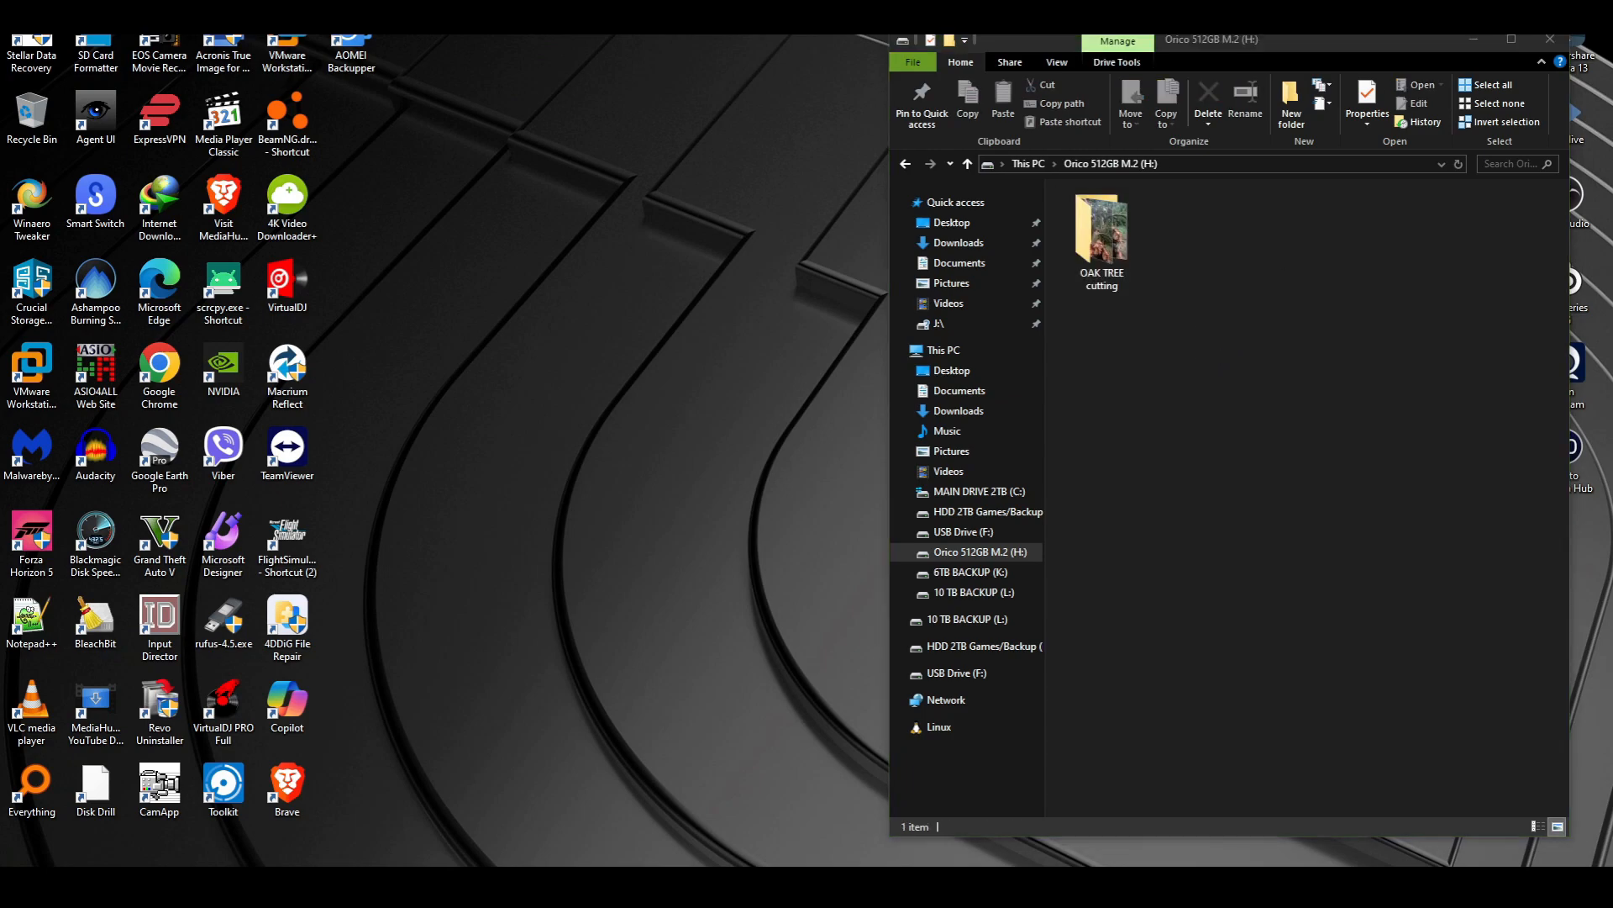
mouse_move(458, 230)
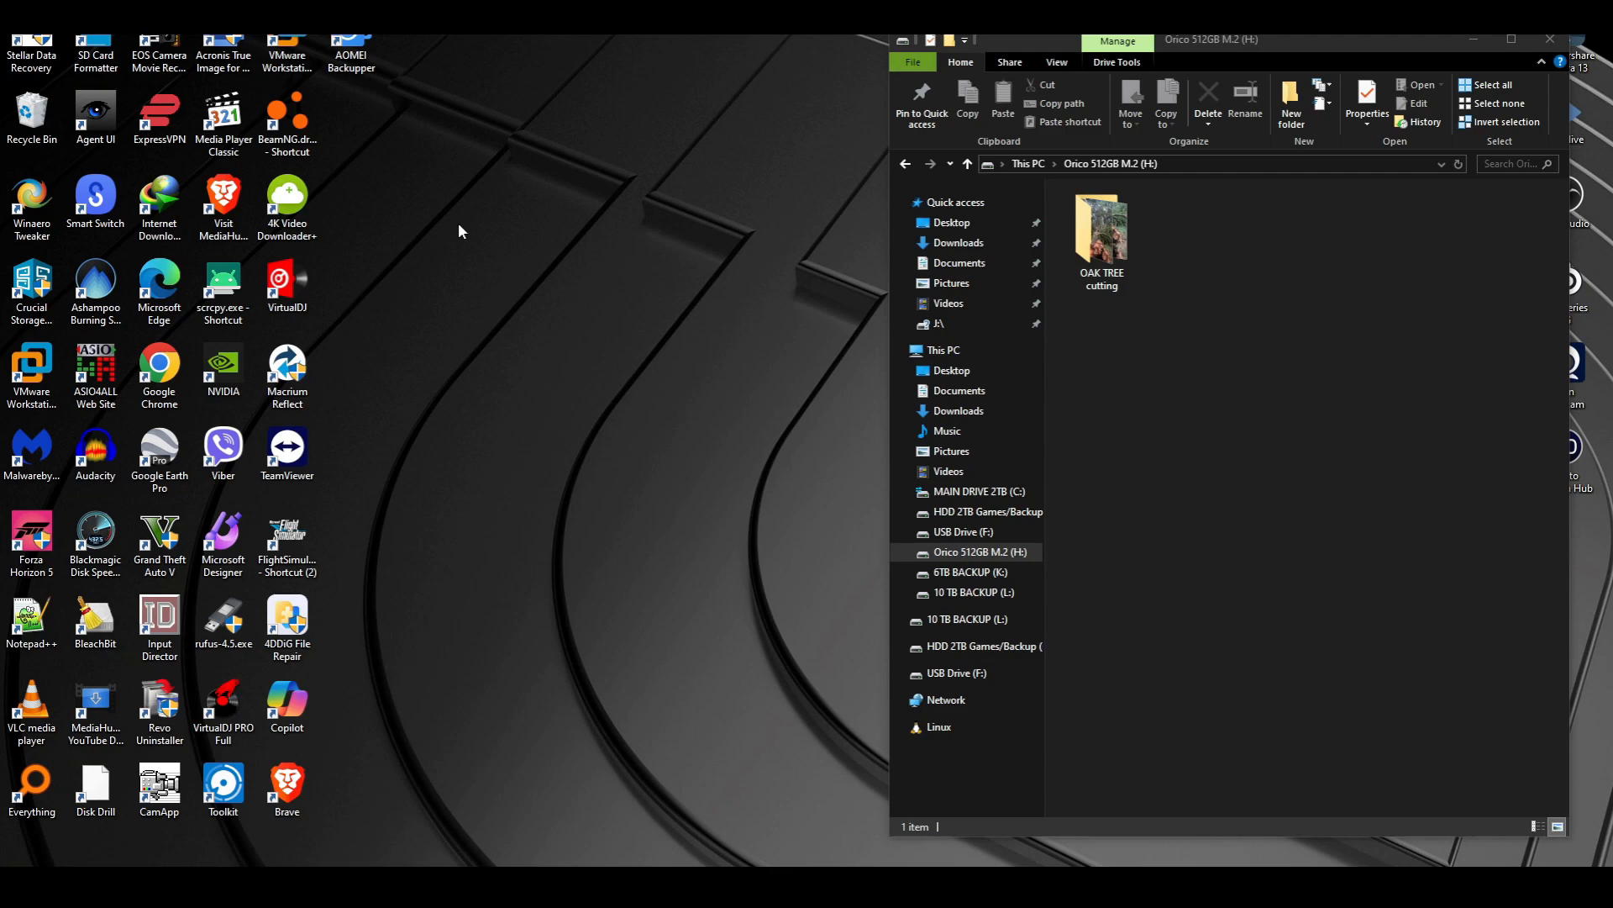
left_click(1100, 232)
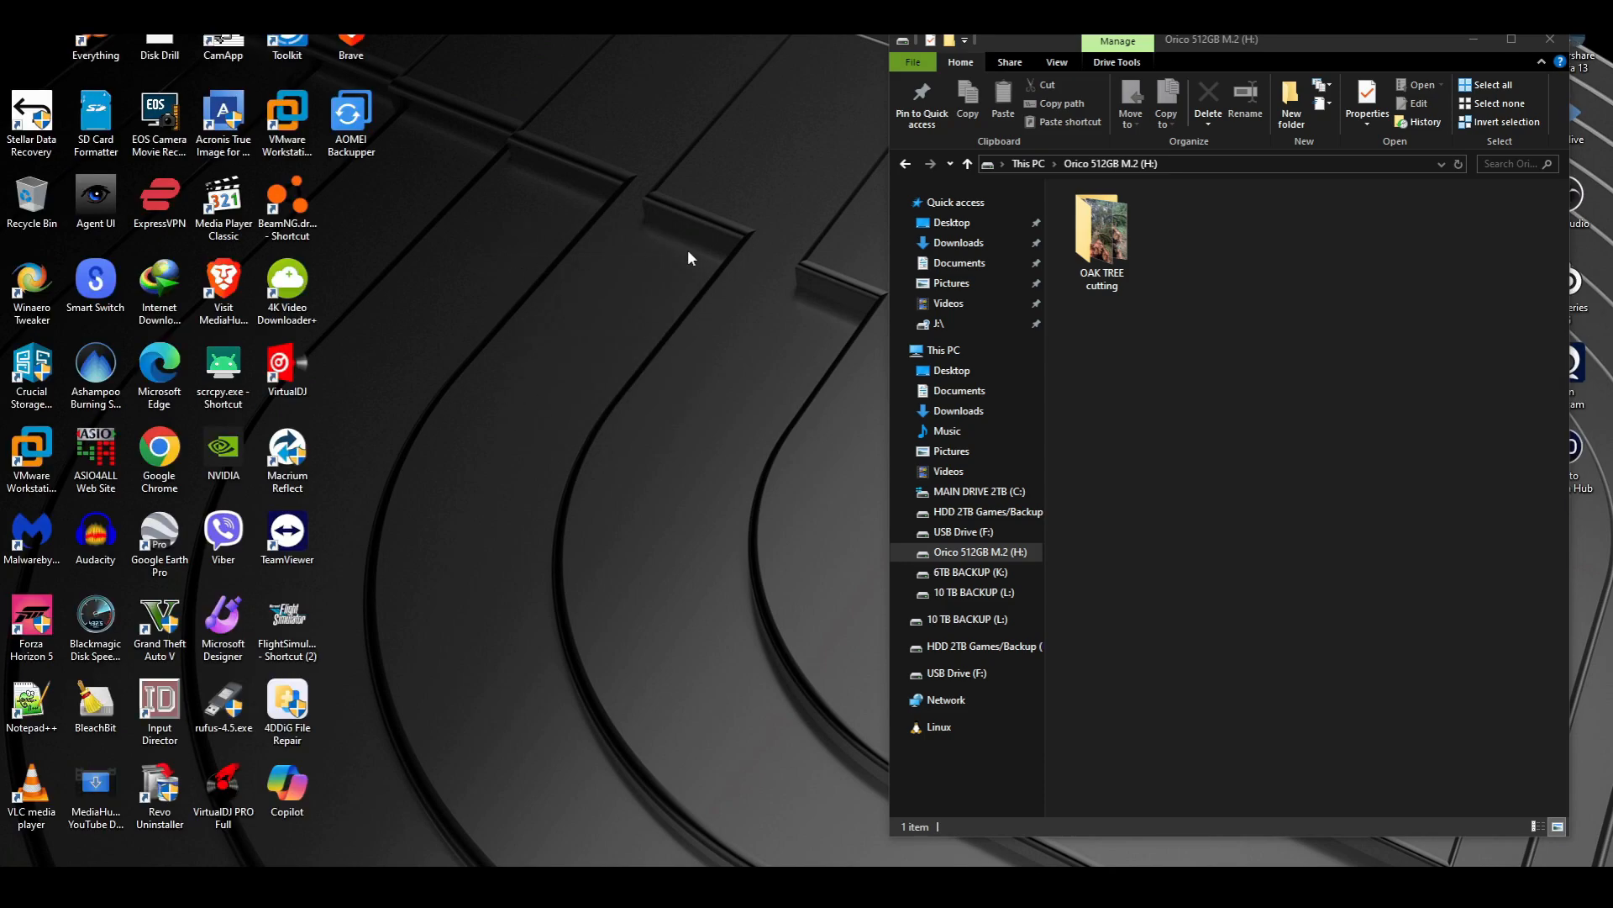
left_click(1100, 226)
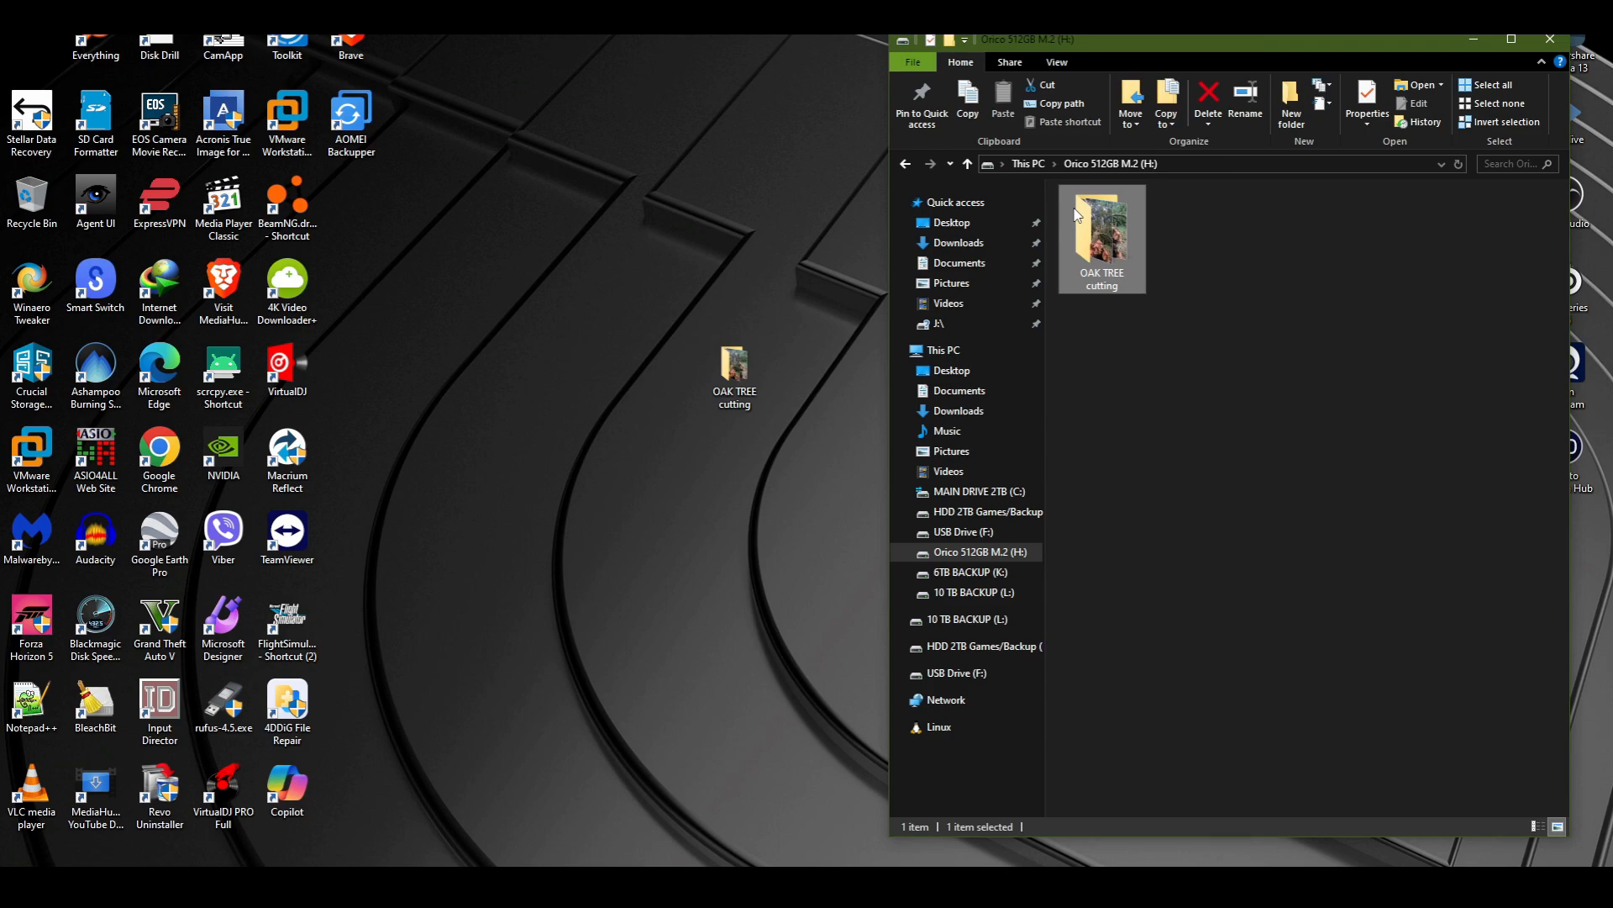
left_click(1266, 340)
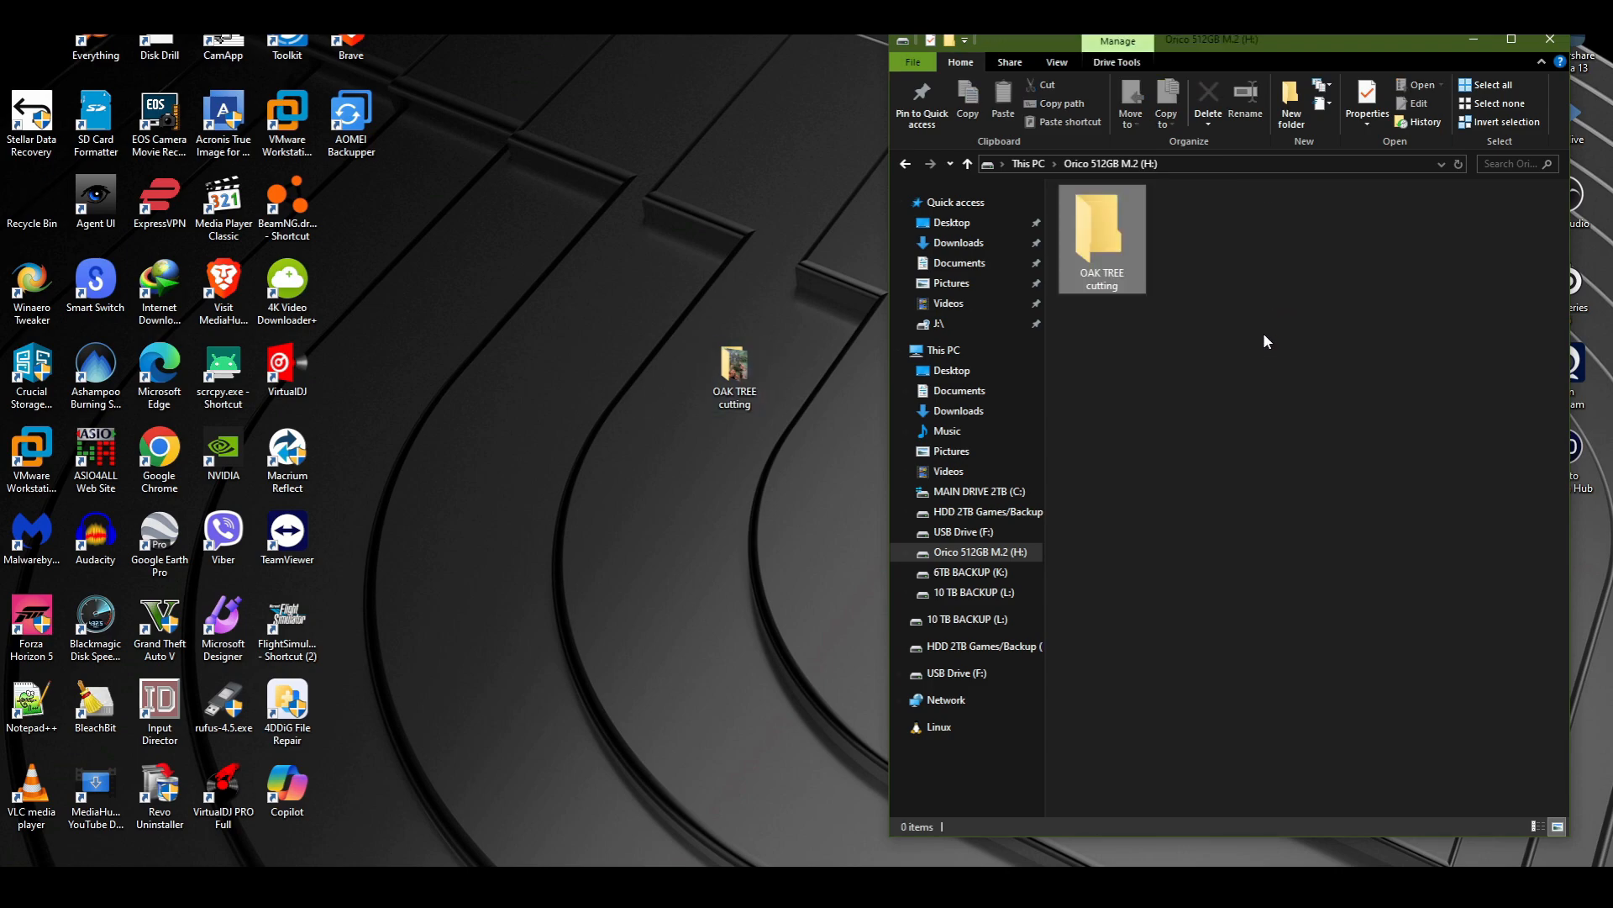
left_click(1100, 232)
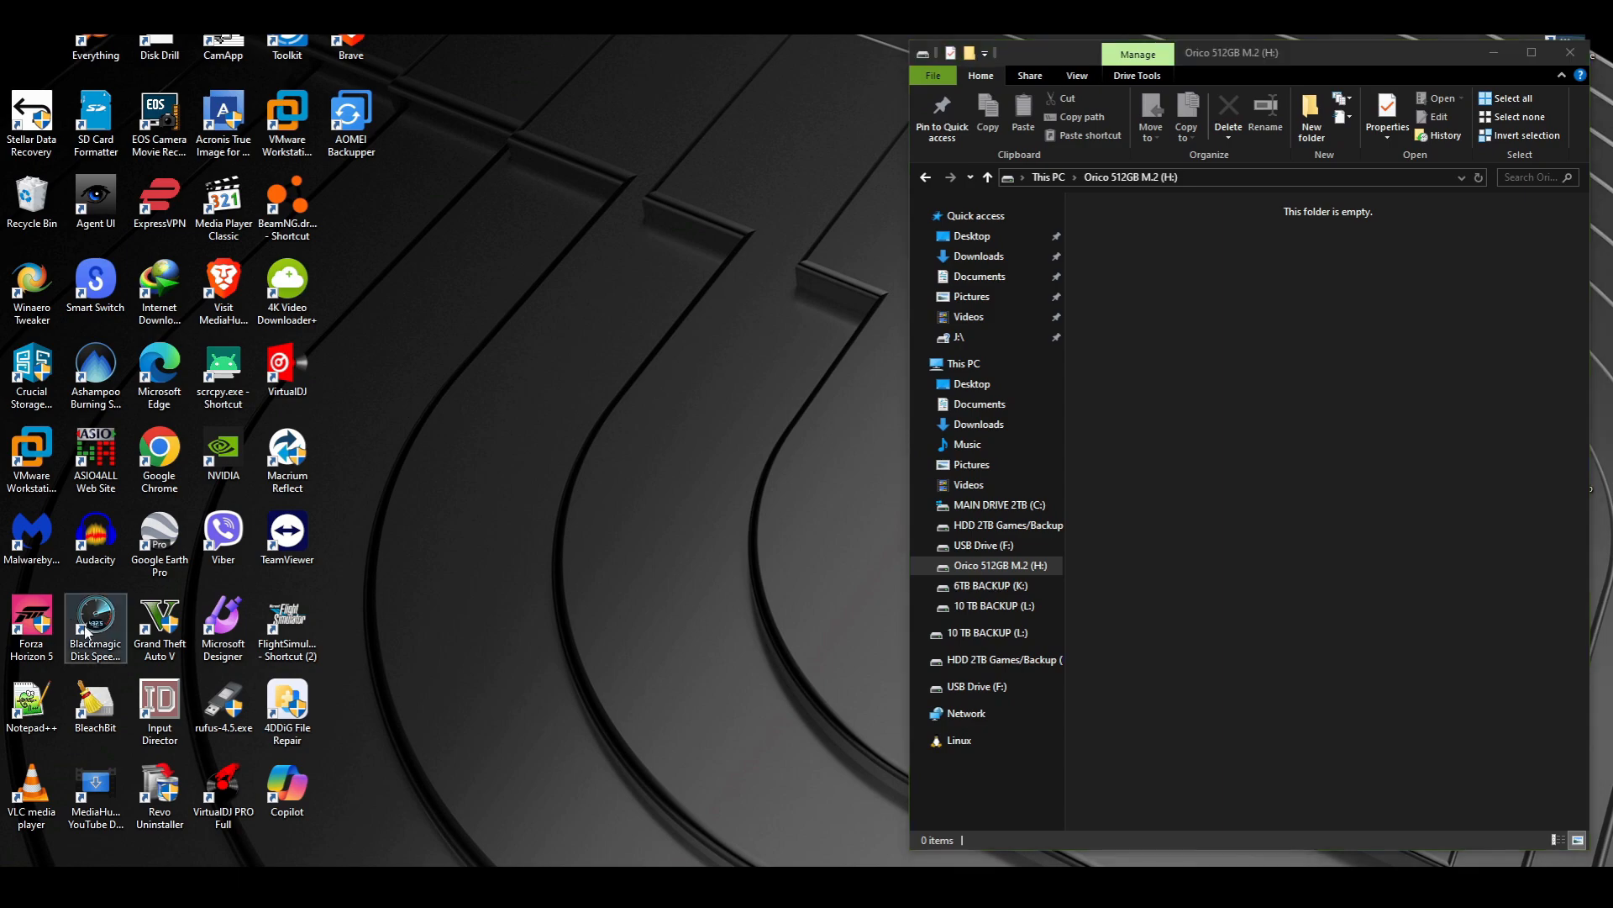
Step: Launch Disk Speed Test and select drive H: as the benchmark target from the gear menu
double_click(95, 628)
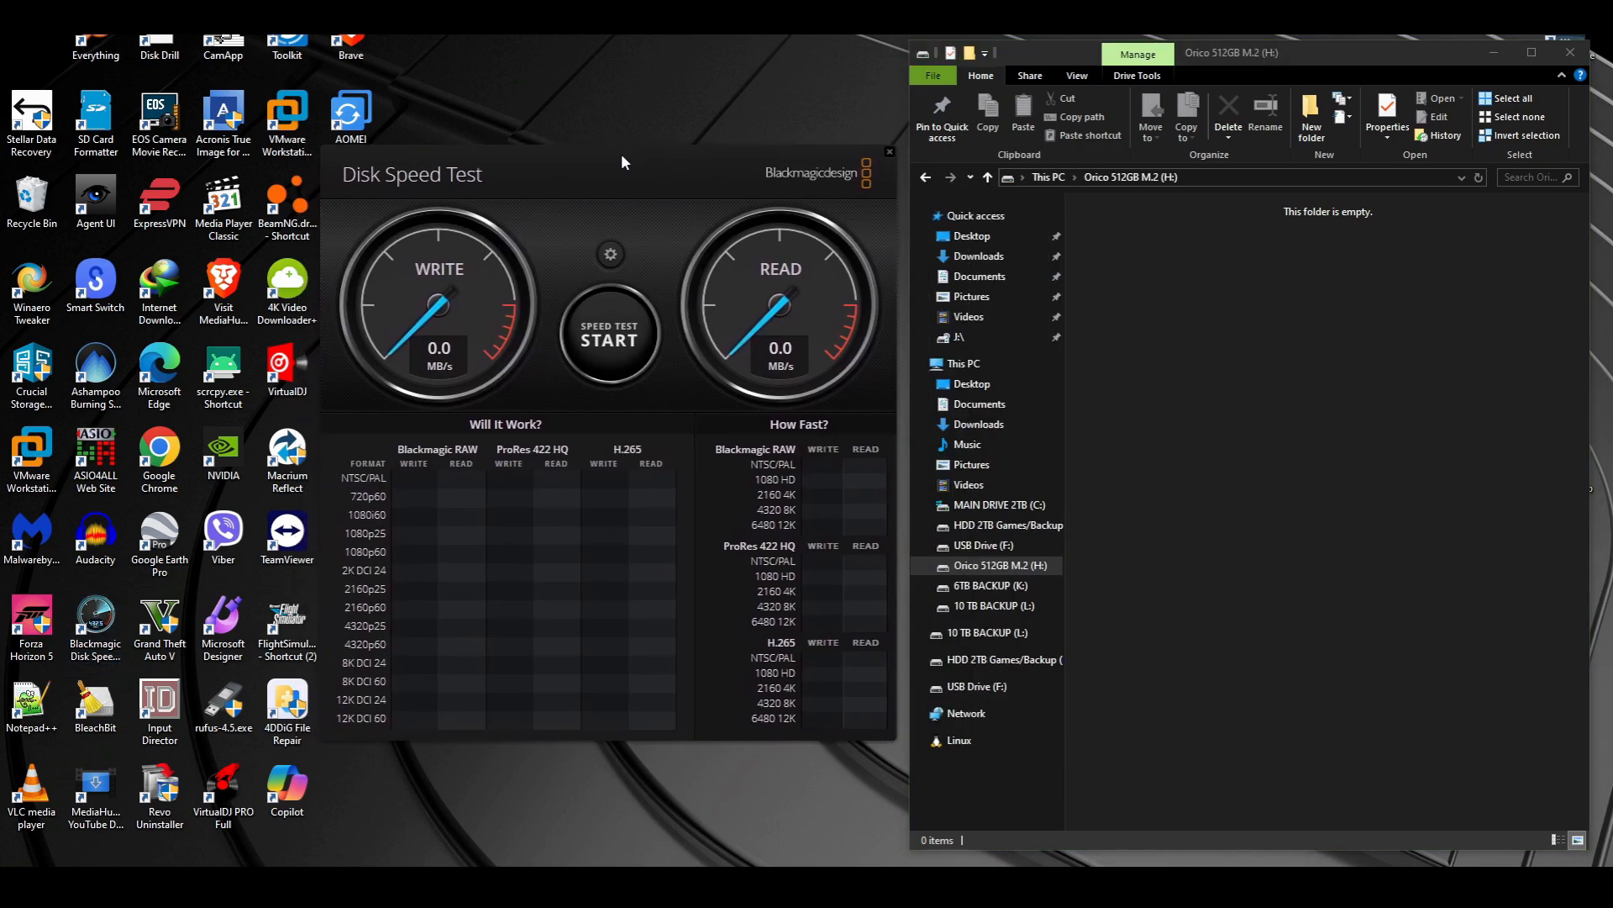
left_click(609, 254)
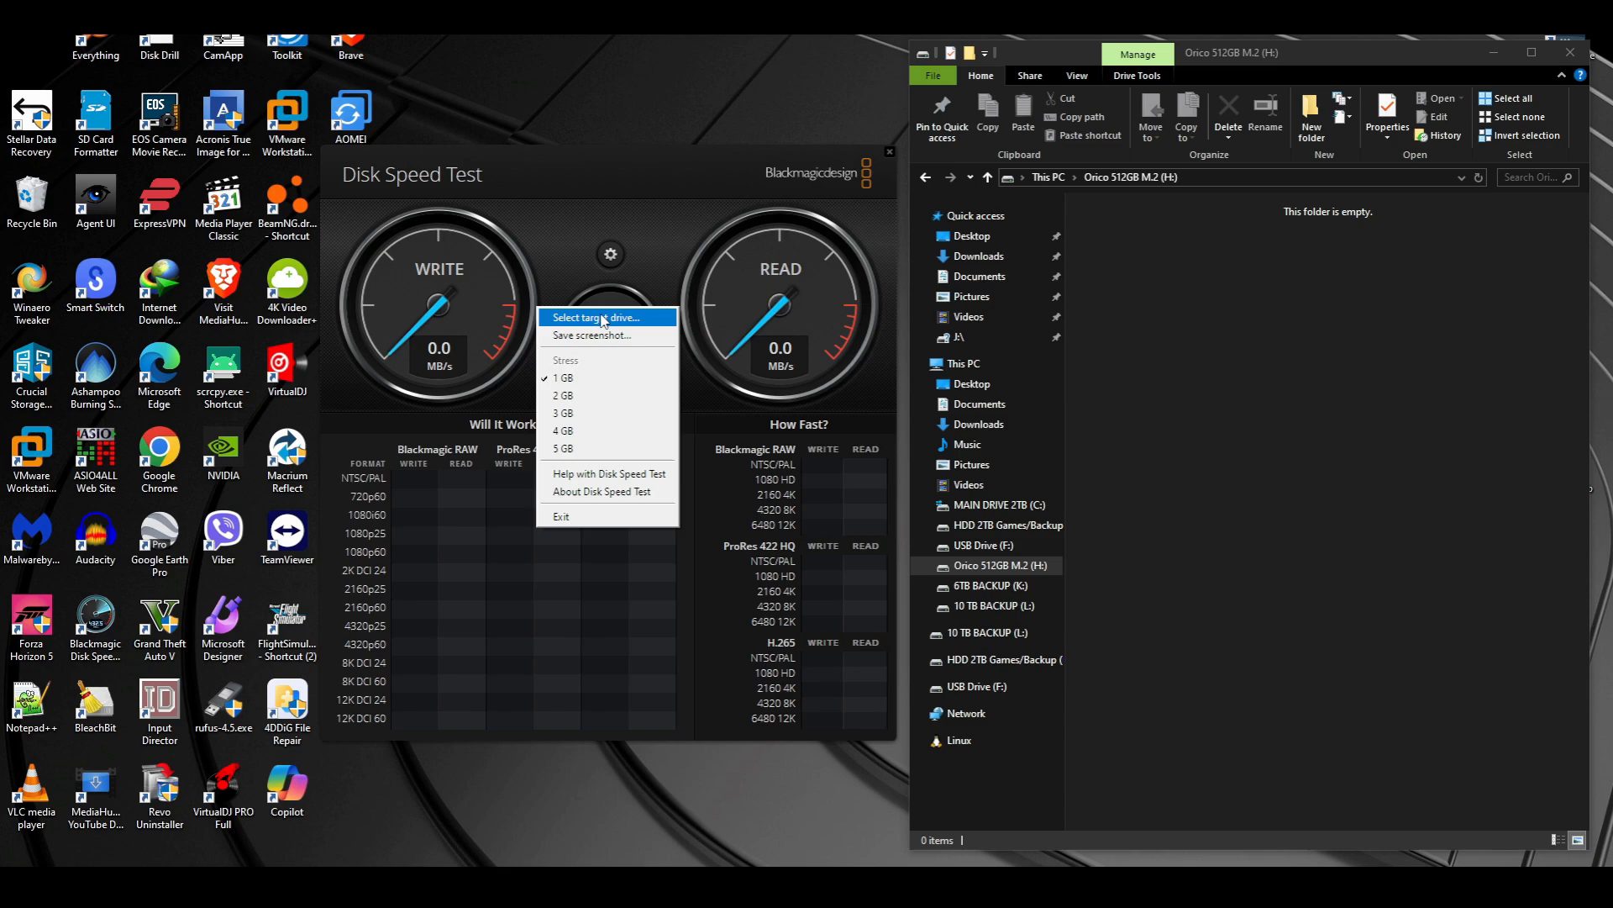
left_click(597, 317)
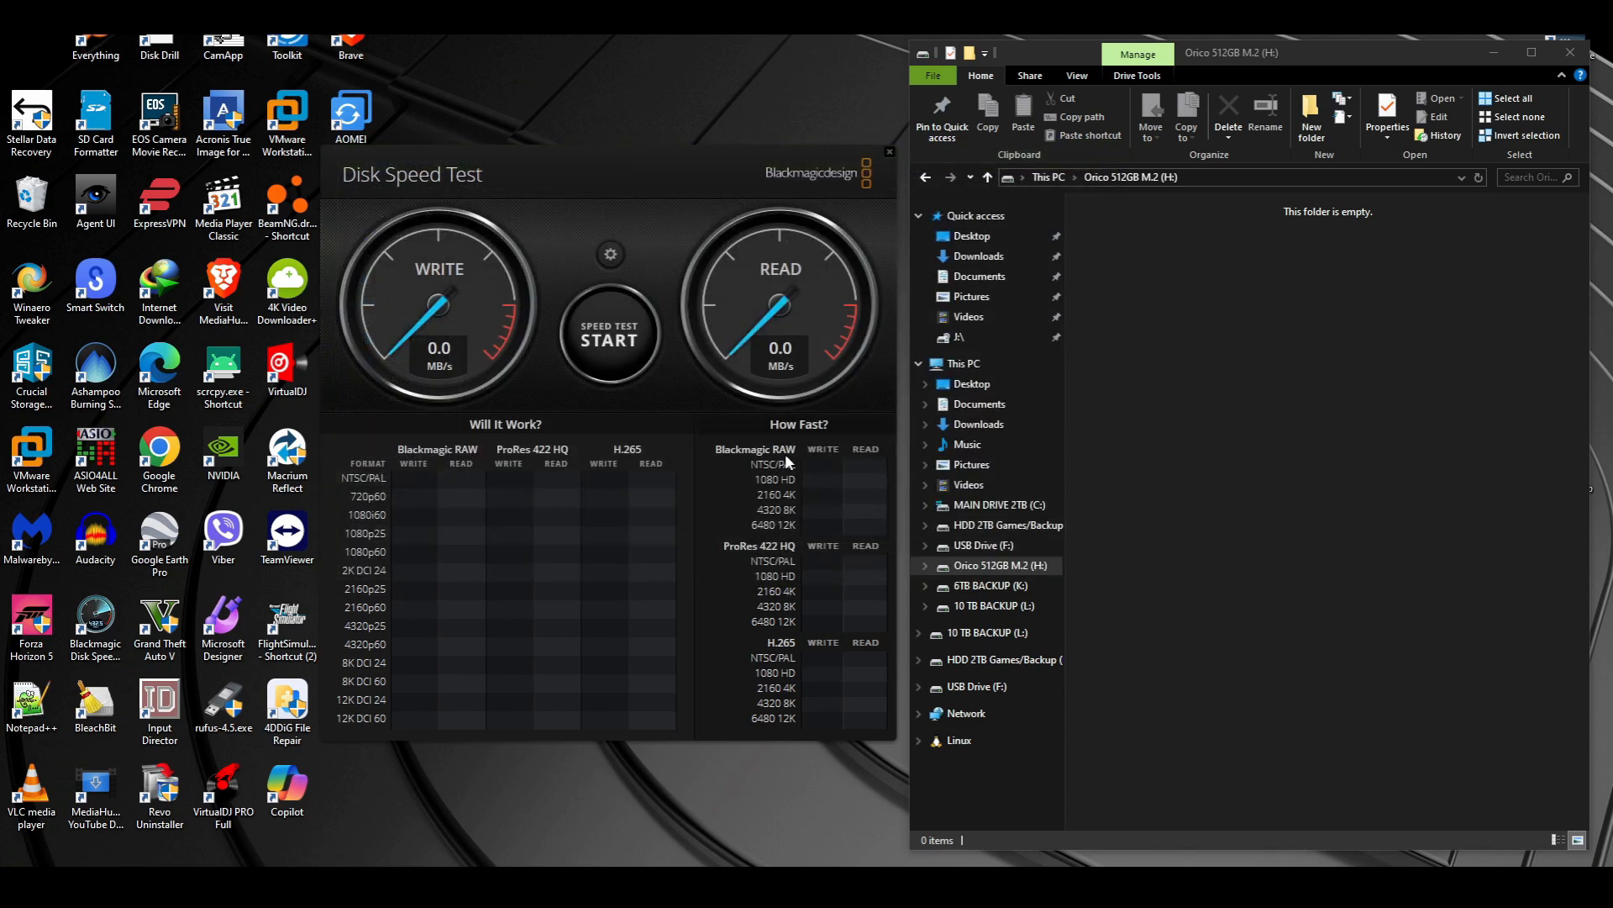
Step: Run the benchmark to about 432 MB/s write and 506 MB/s read, then close the app
left_click(609, 335)
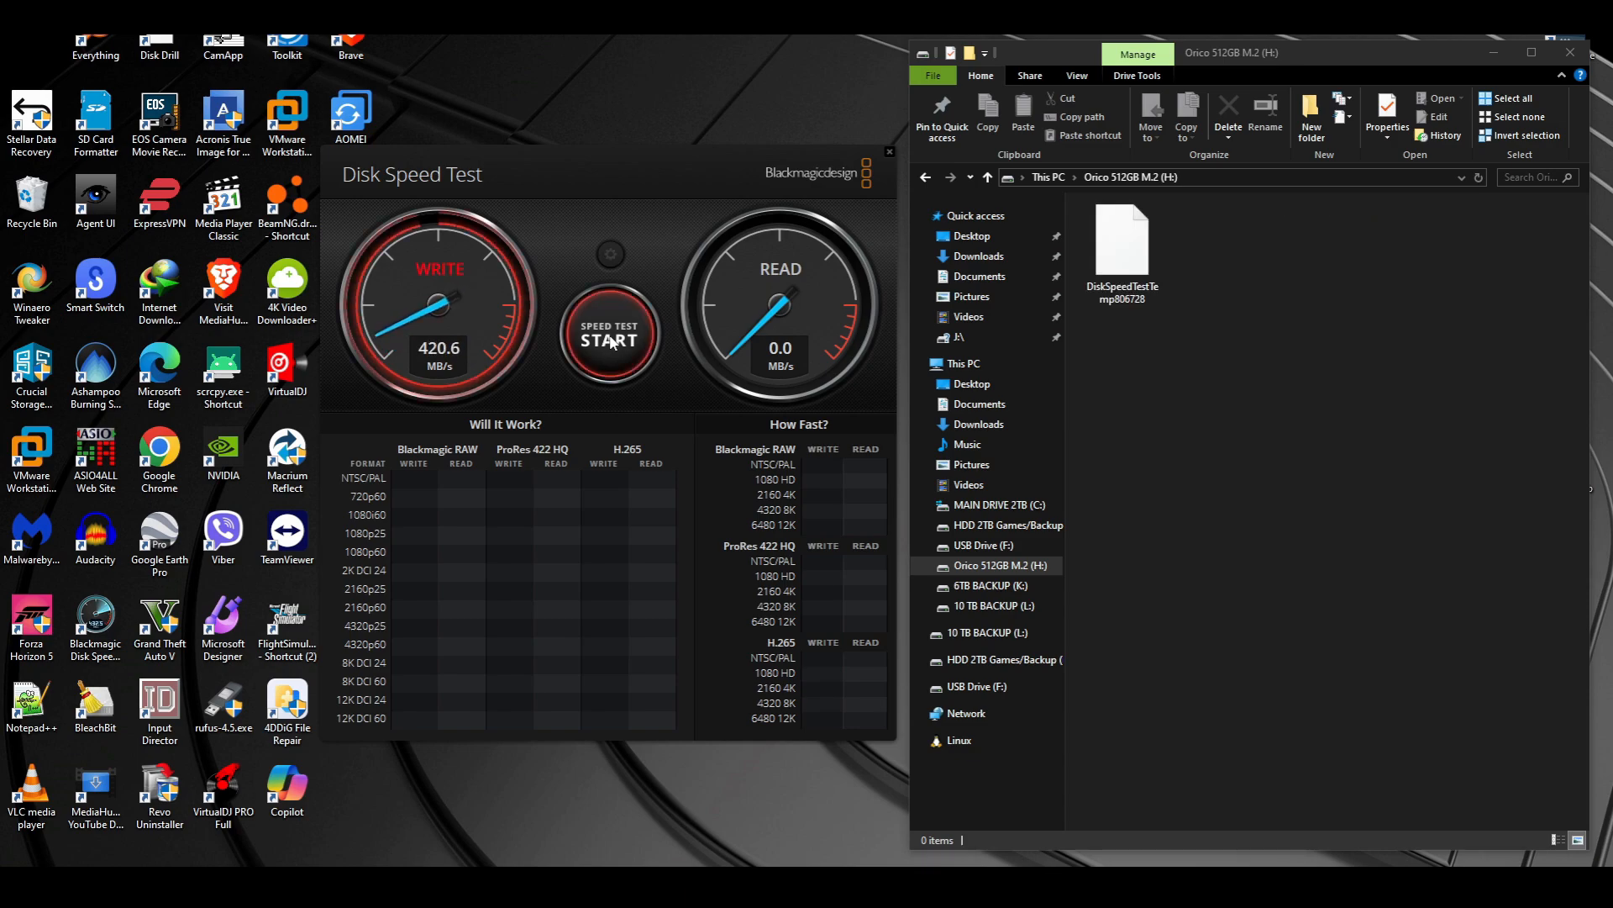
left_click(609, 336)
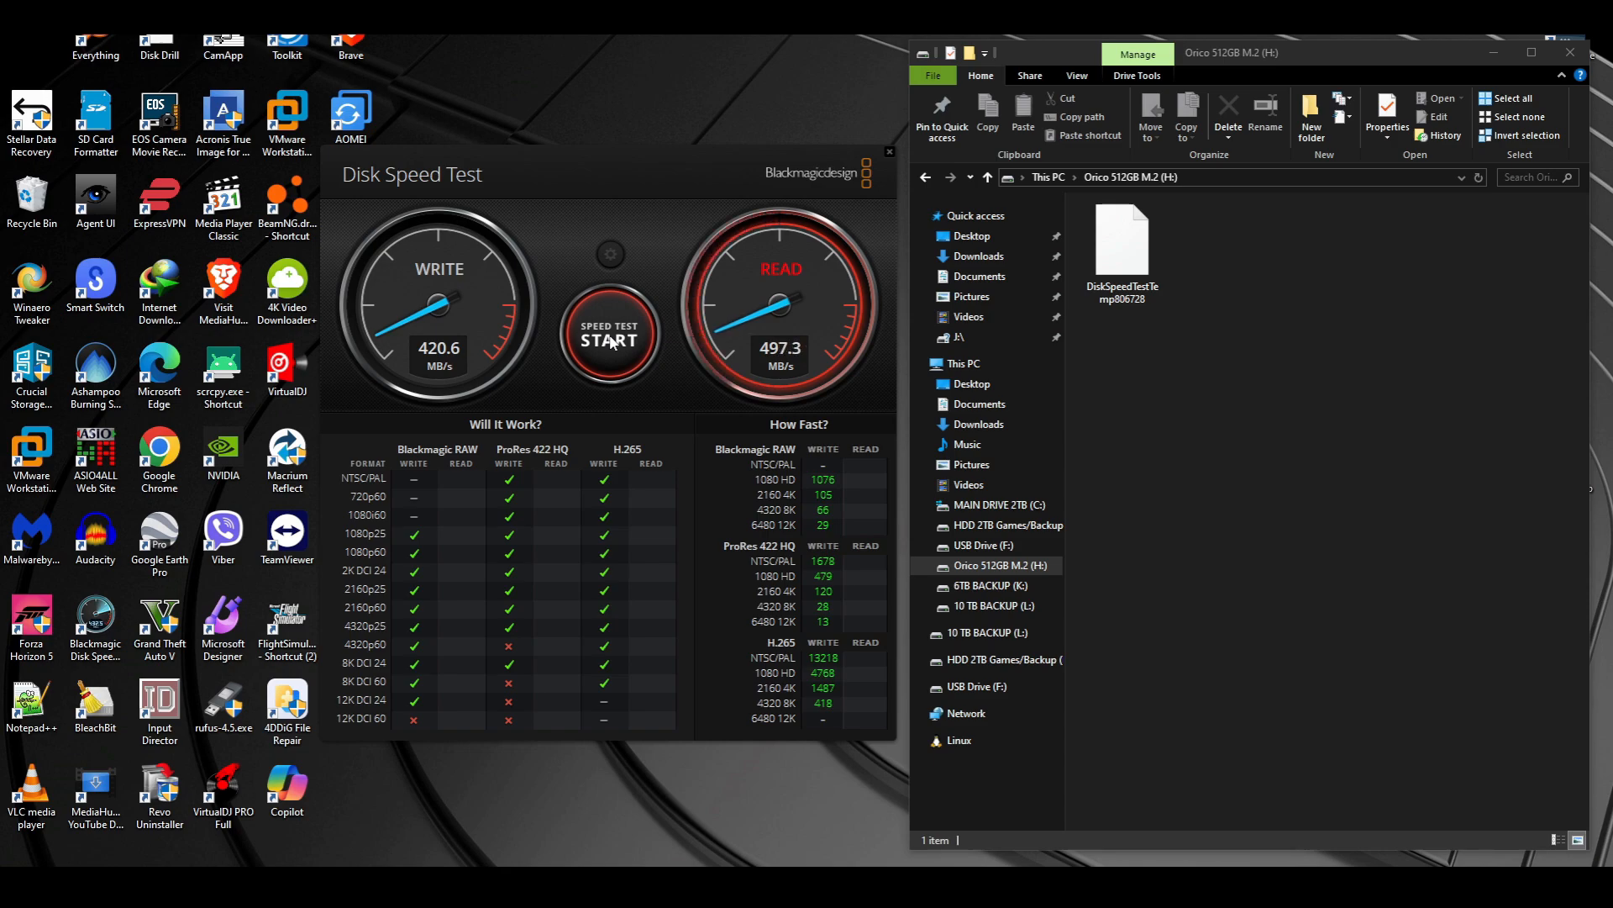
left_click(610, 340)
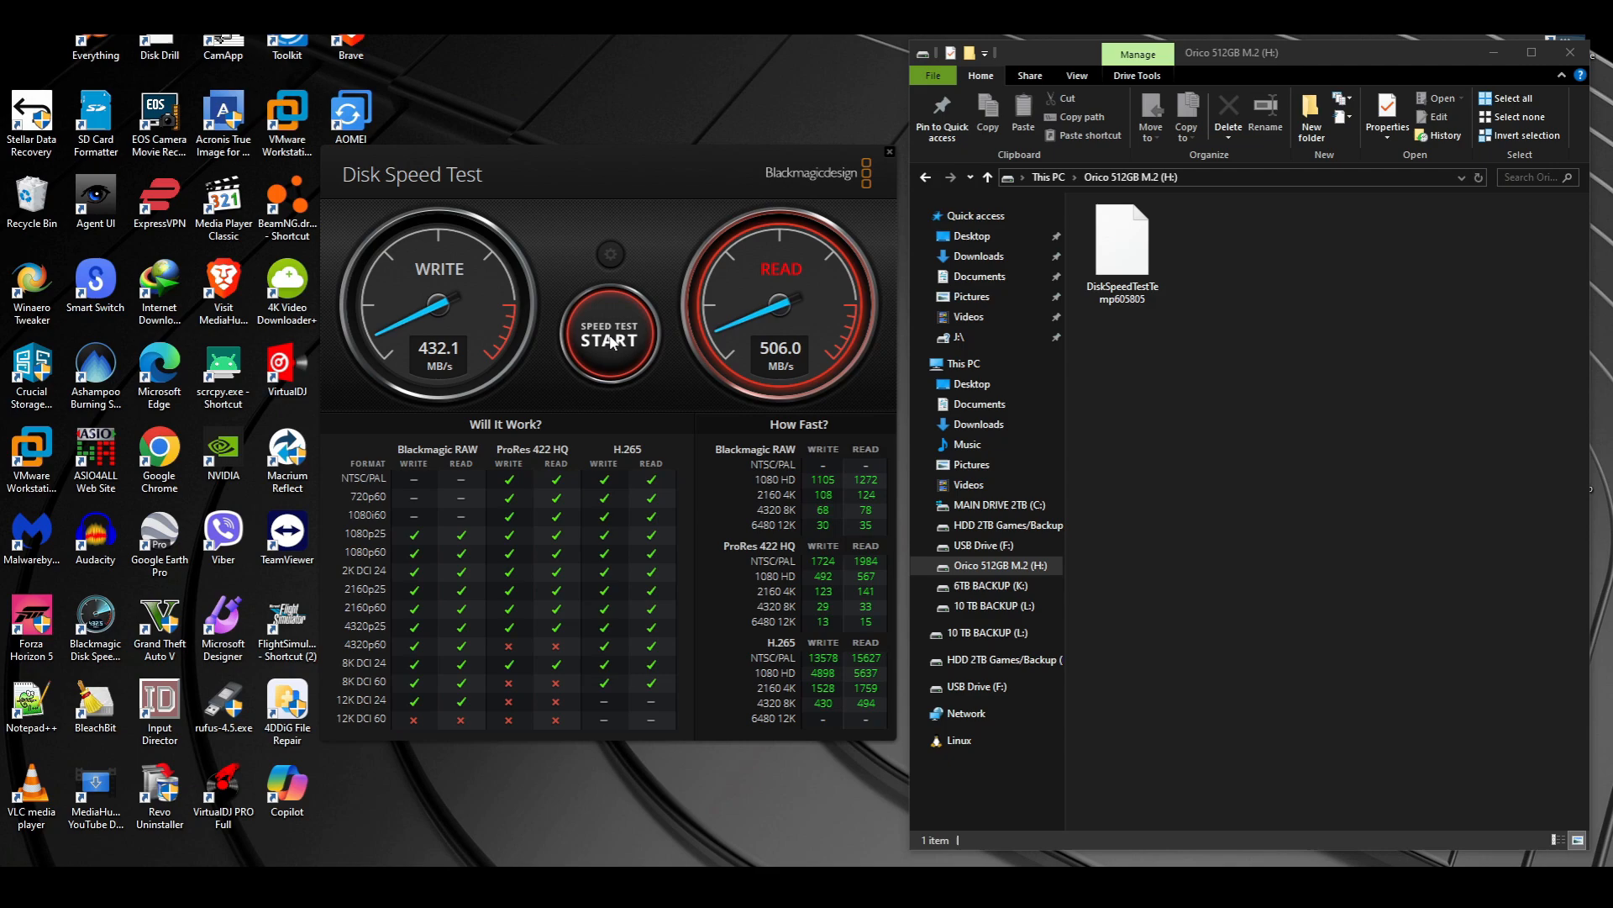
left_click(608, 336)
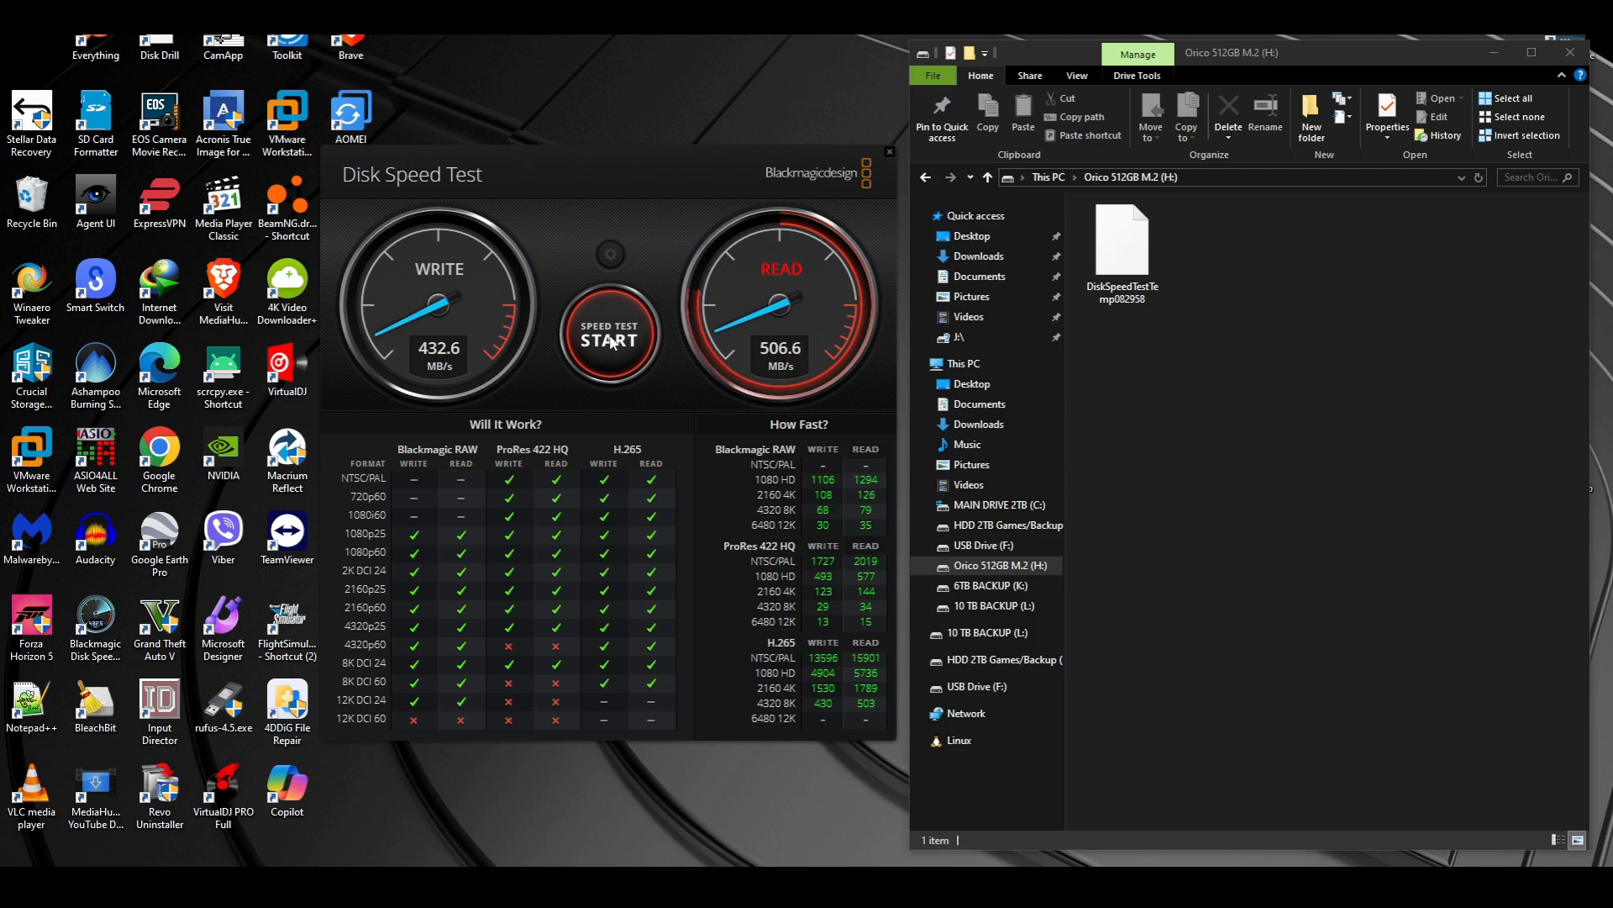
left_click(888, 153)
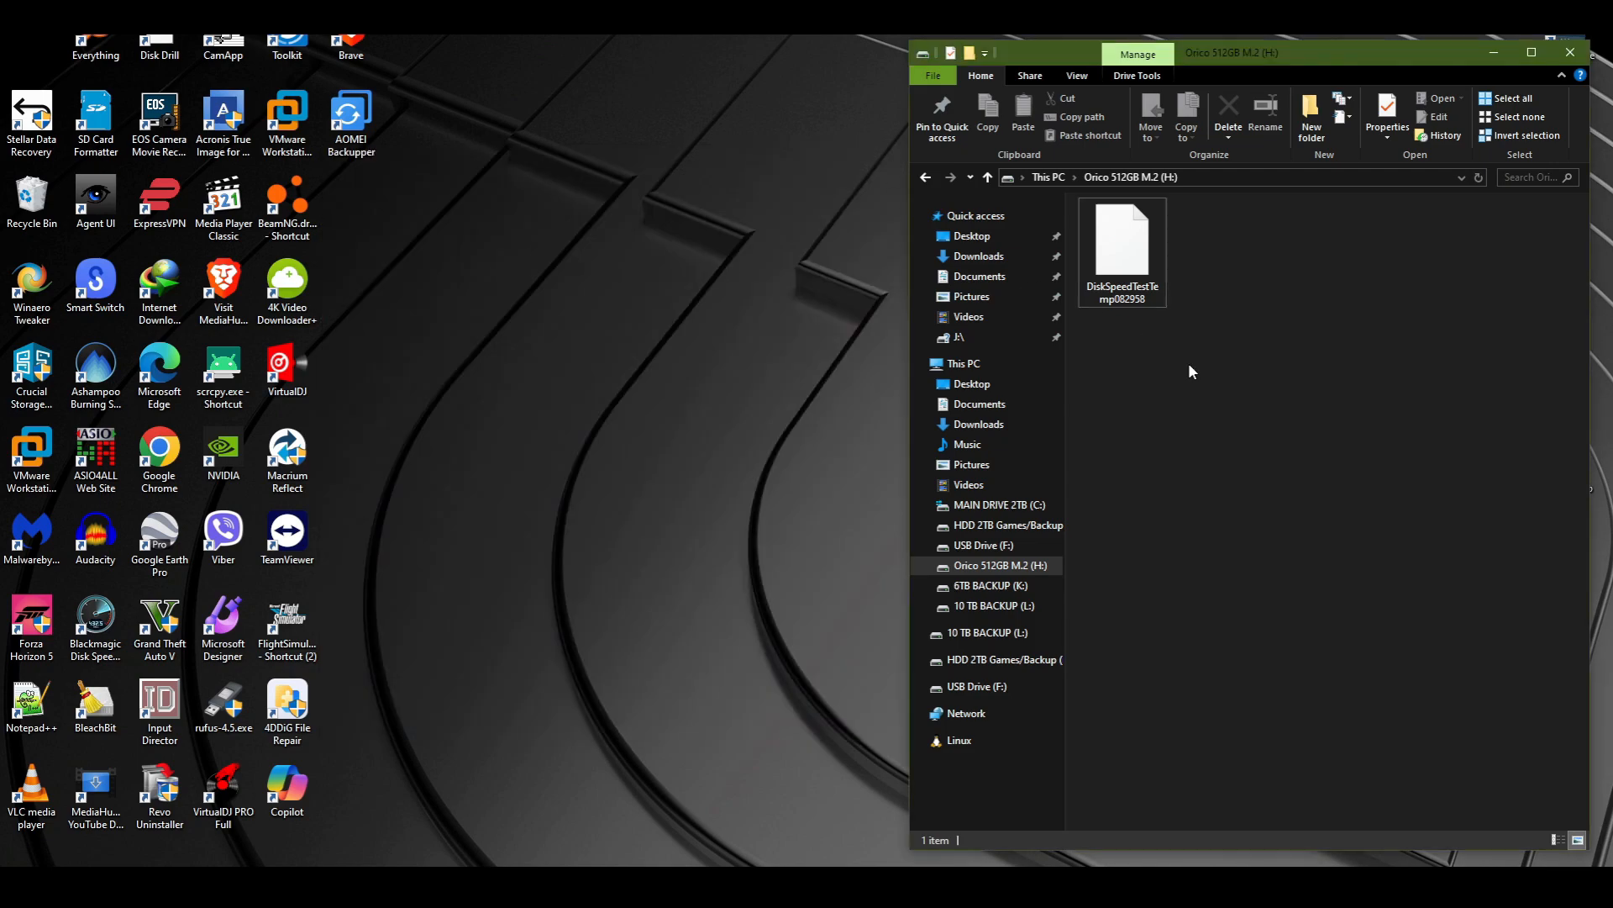
Step: Copy the 602 MB MP4 video onto the empty Orico drive, then remove it again
left_click(1227, 114)
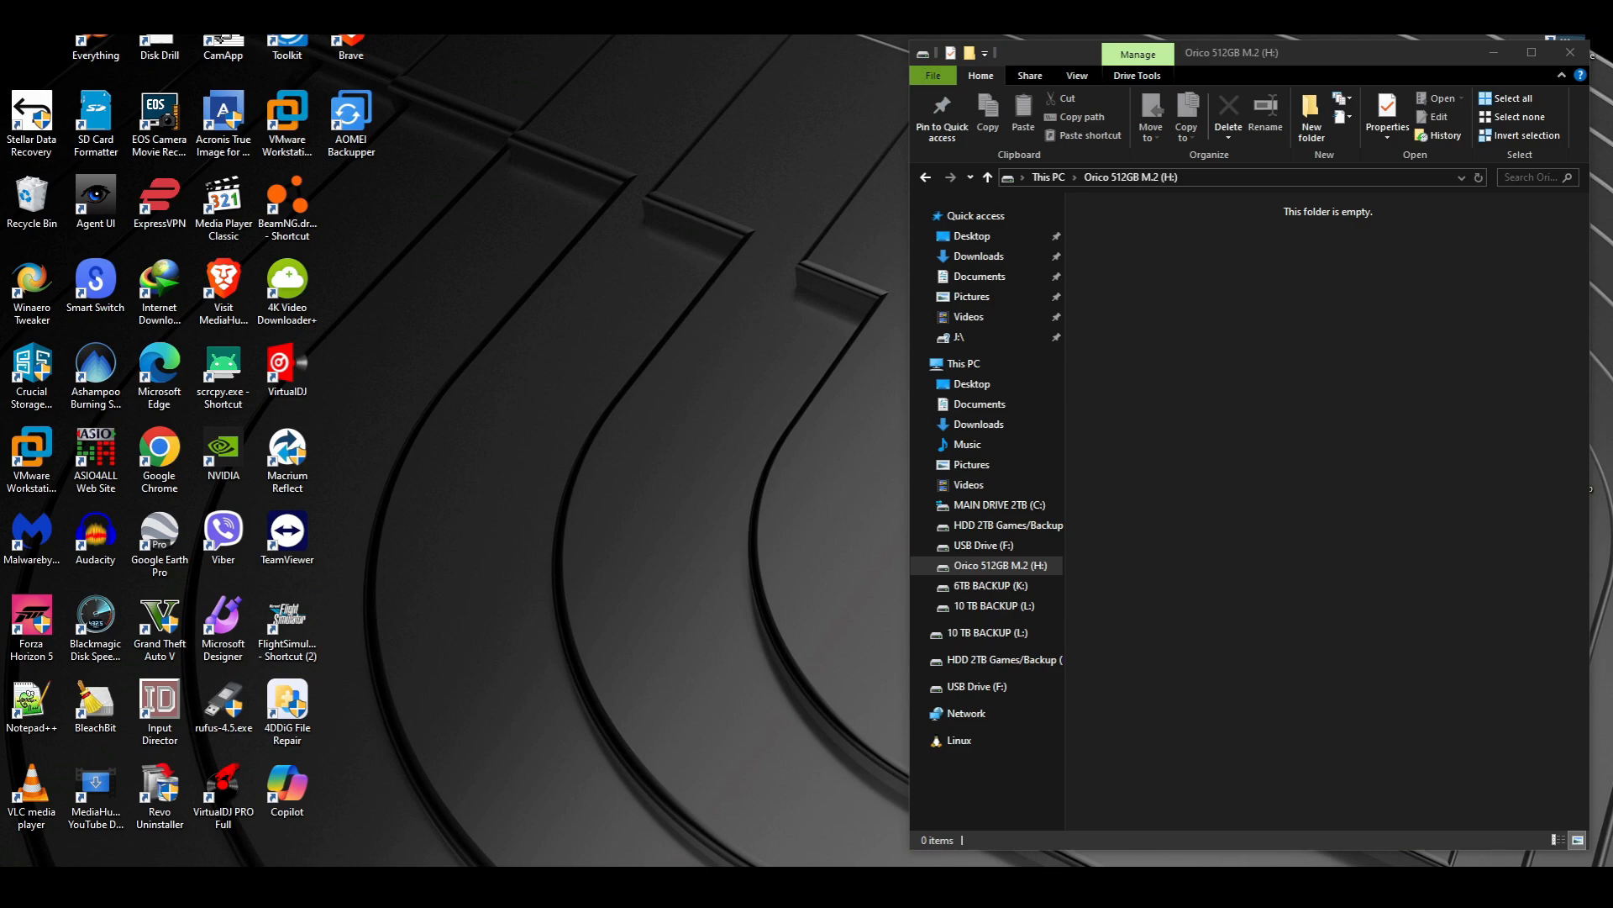
mouse_move(1099, 384)
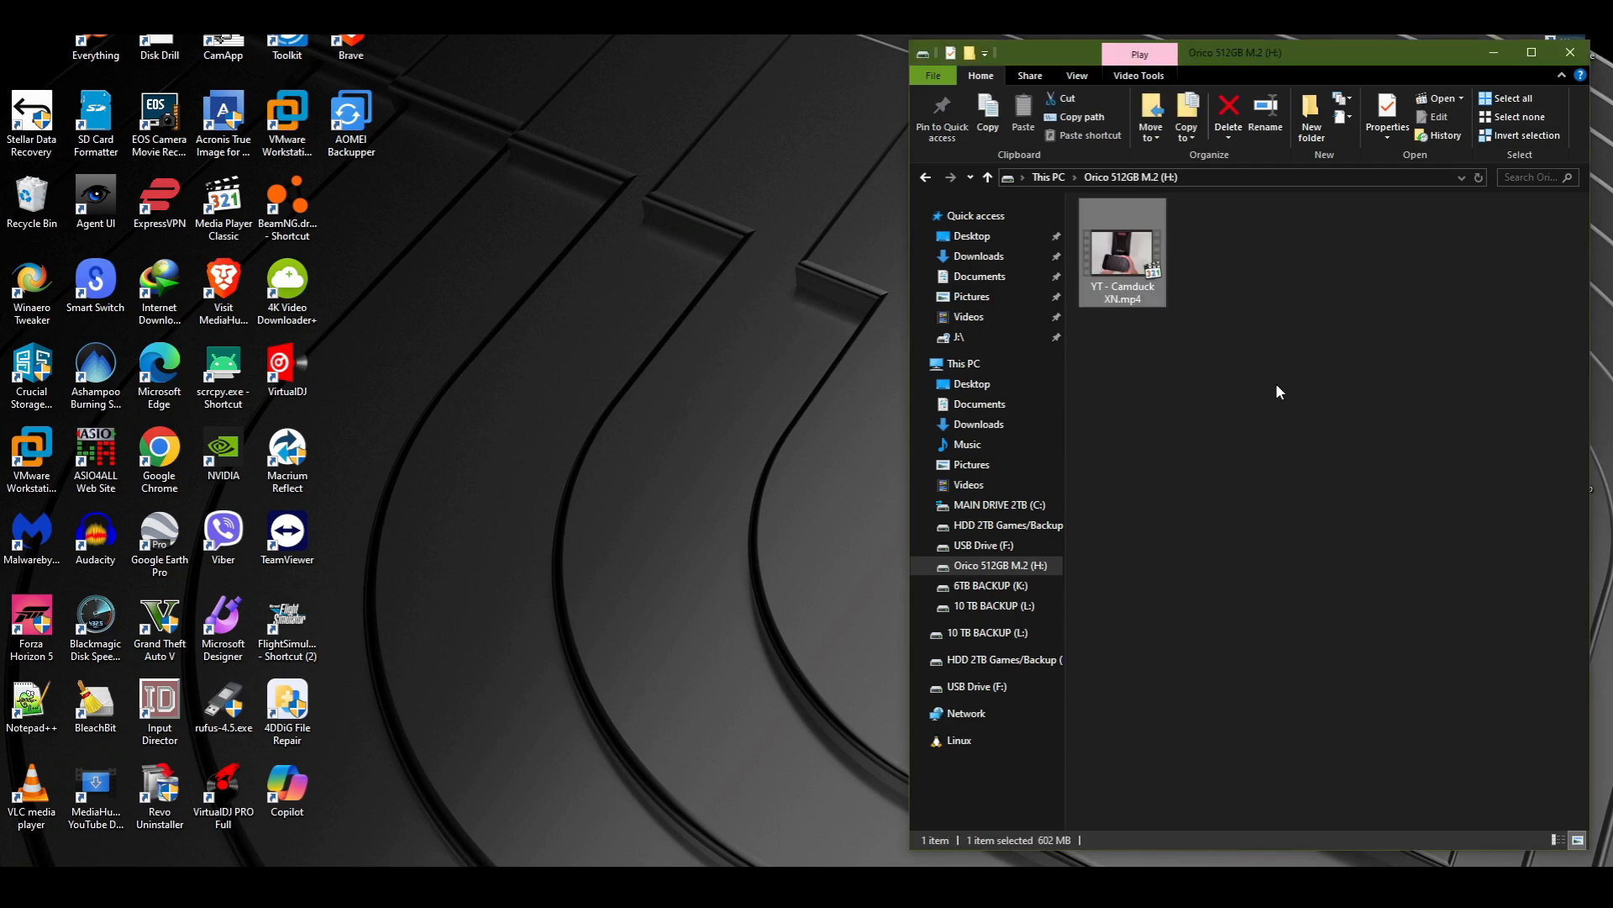
mouse_move(1120, 271)
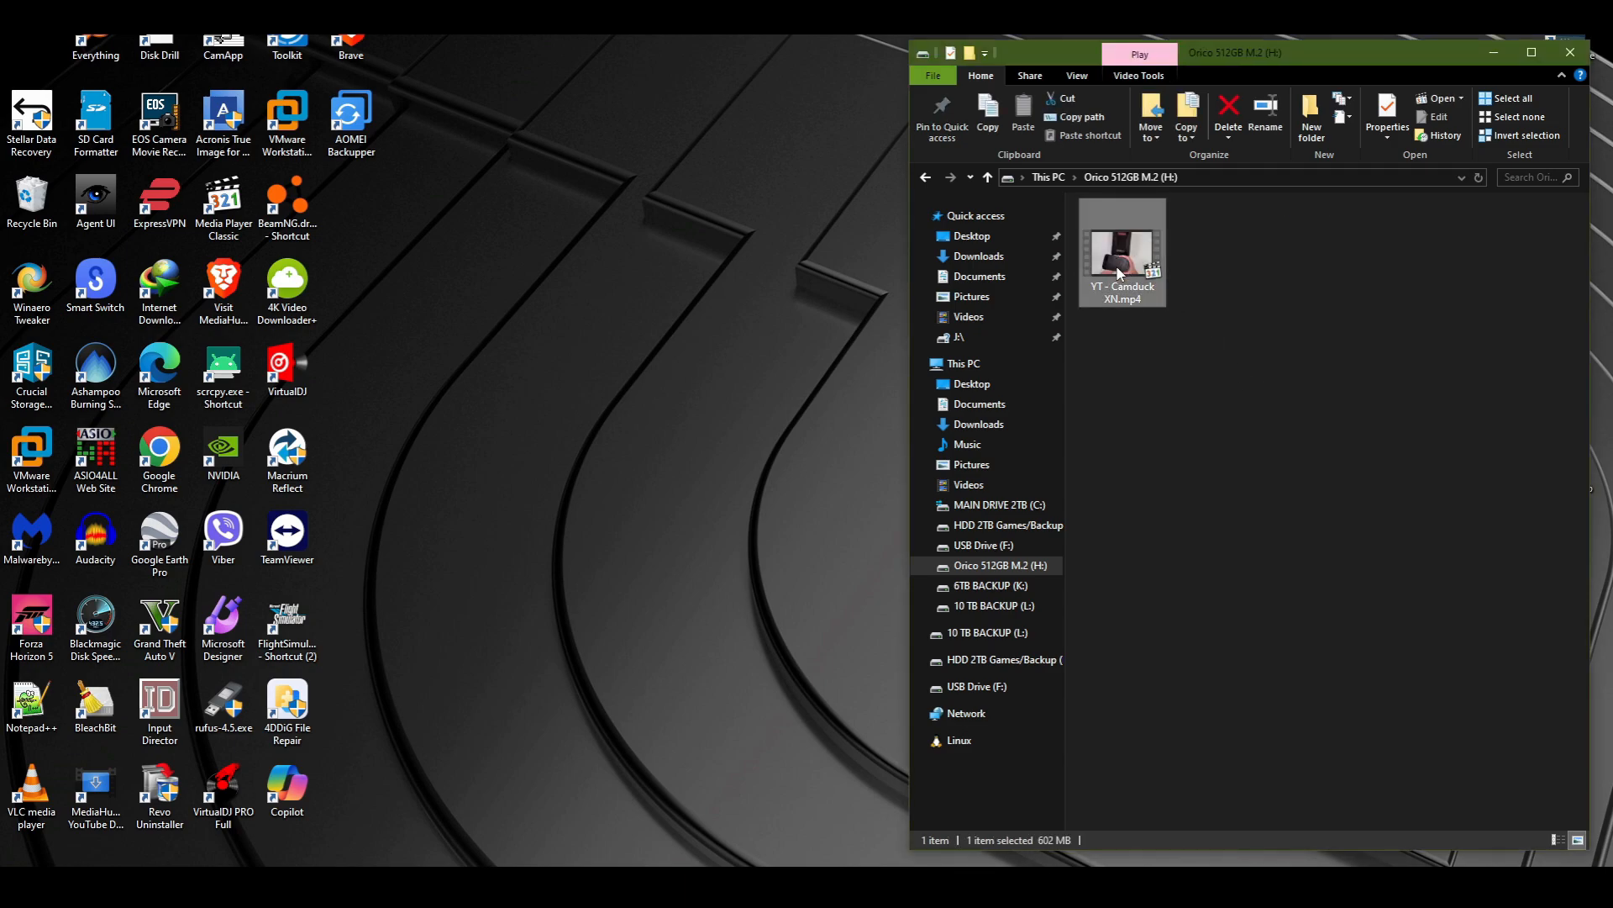
left_click(1386, 115)
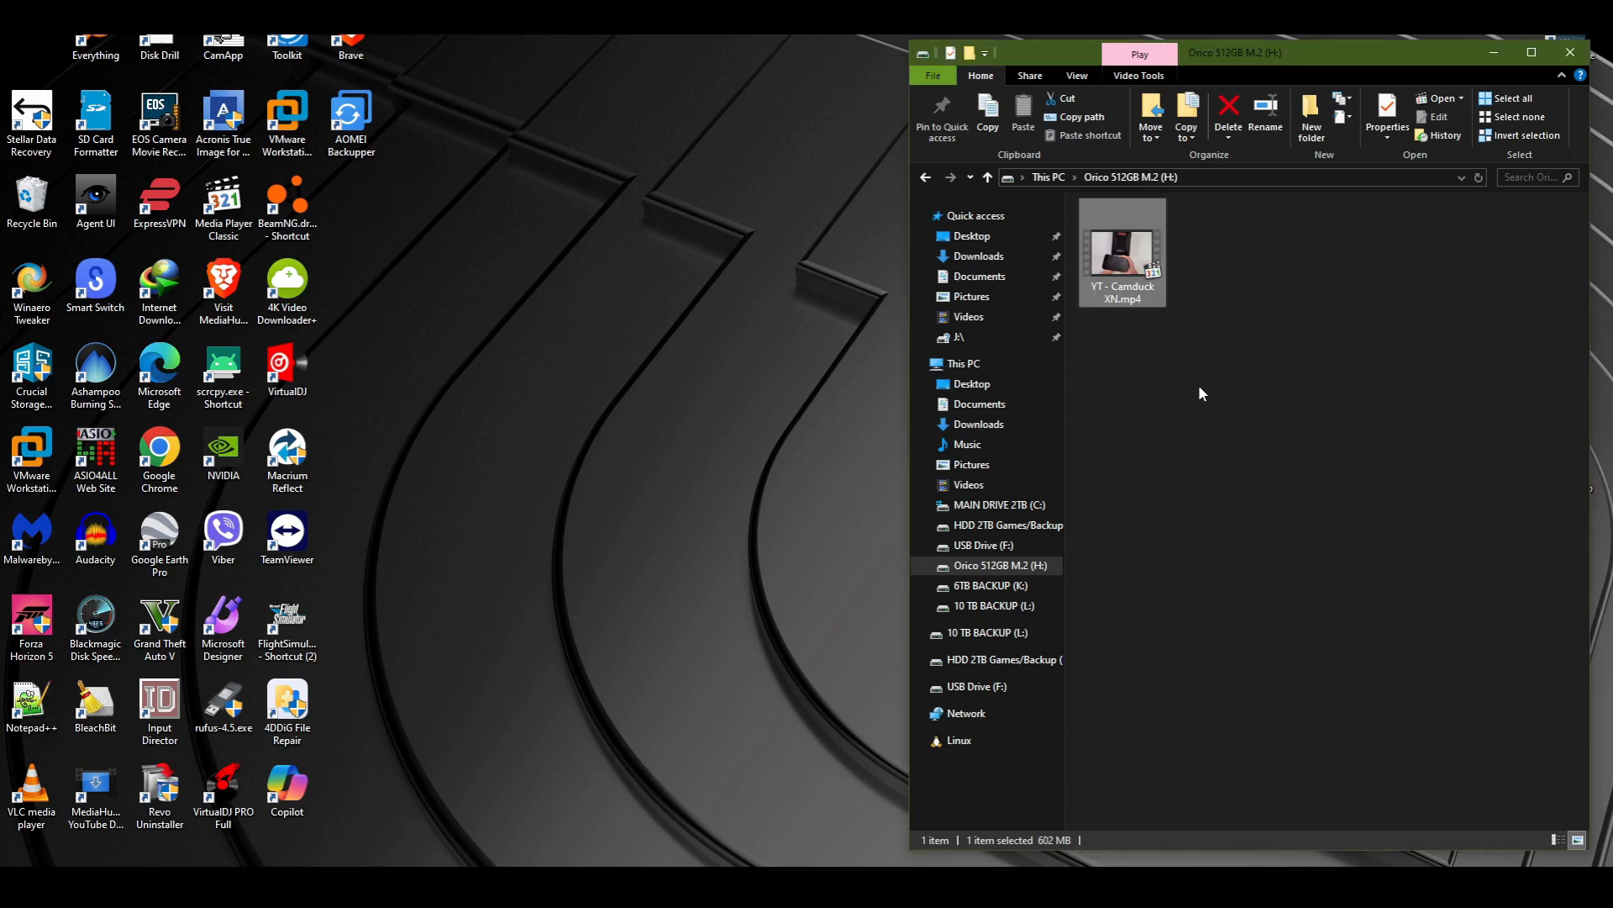
mouse_move(1114, 263)
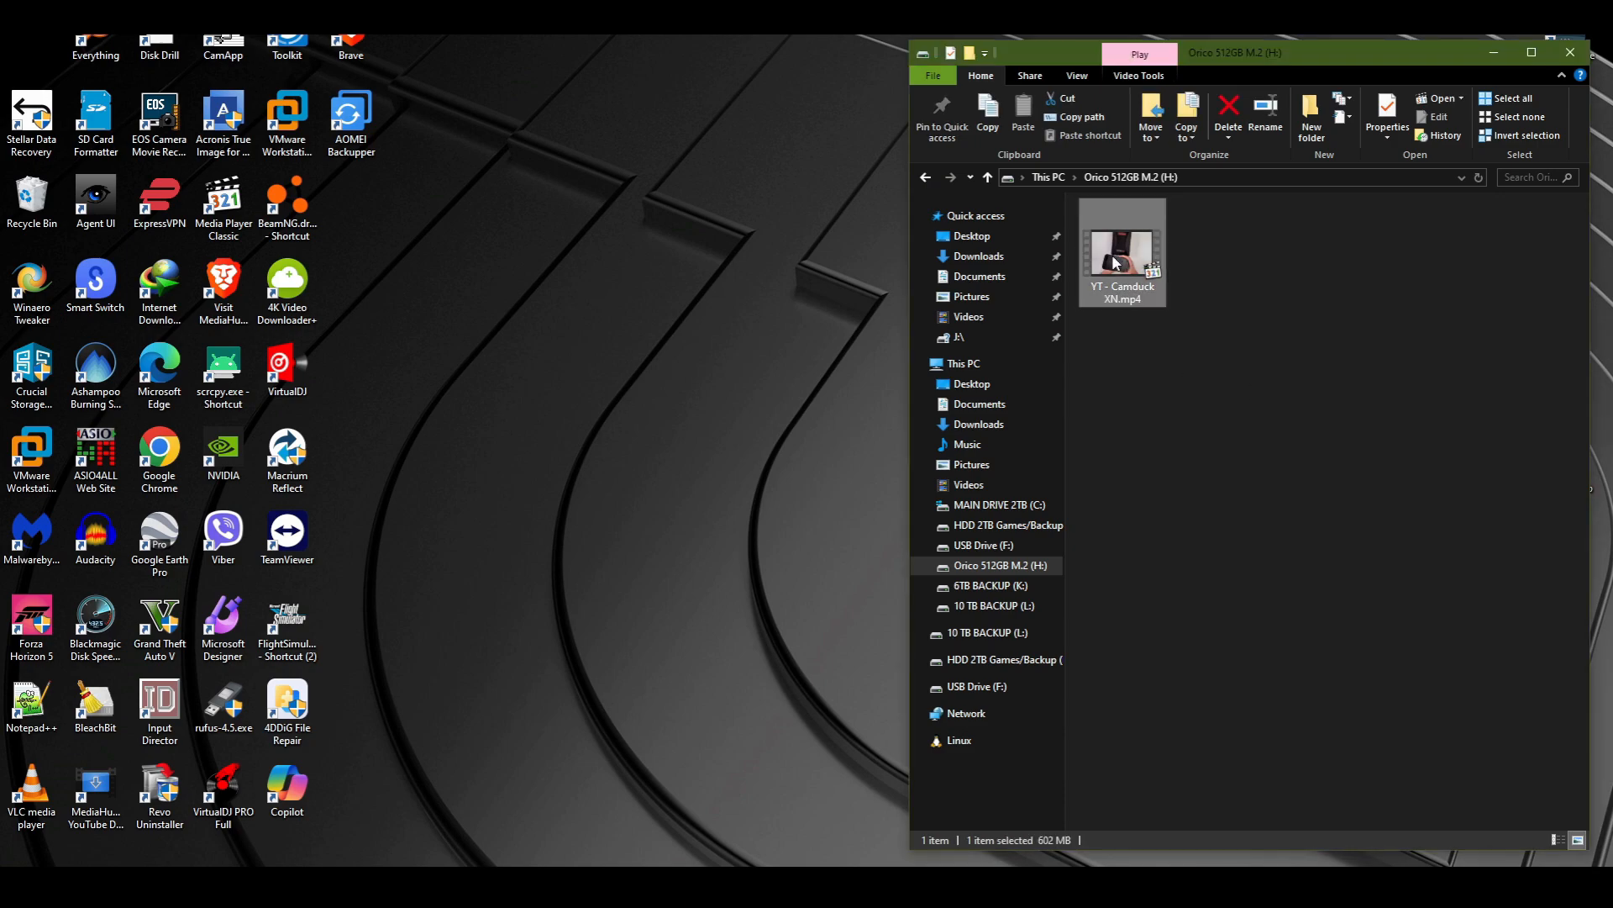
left_click(1227, 114)
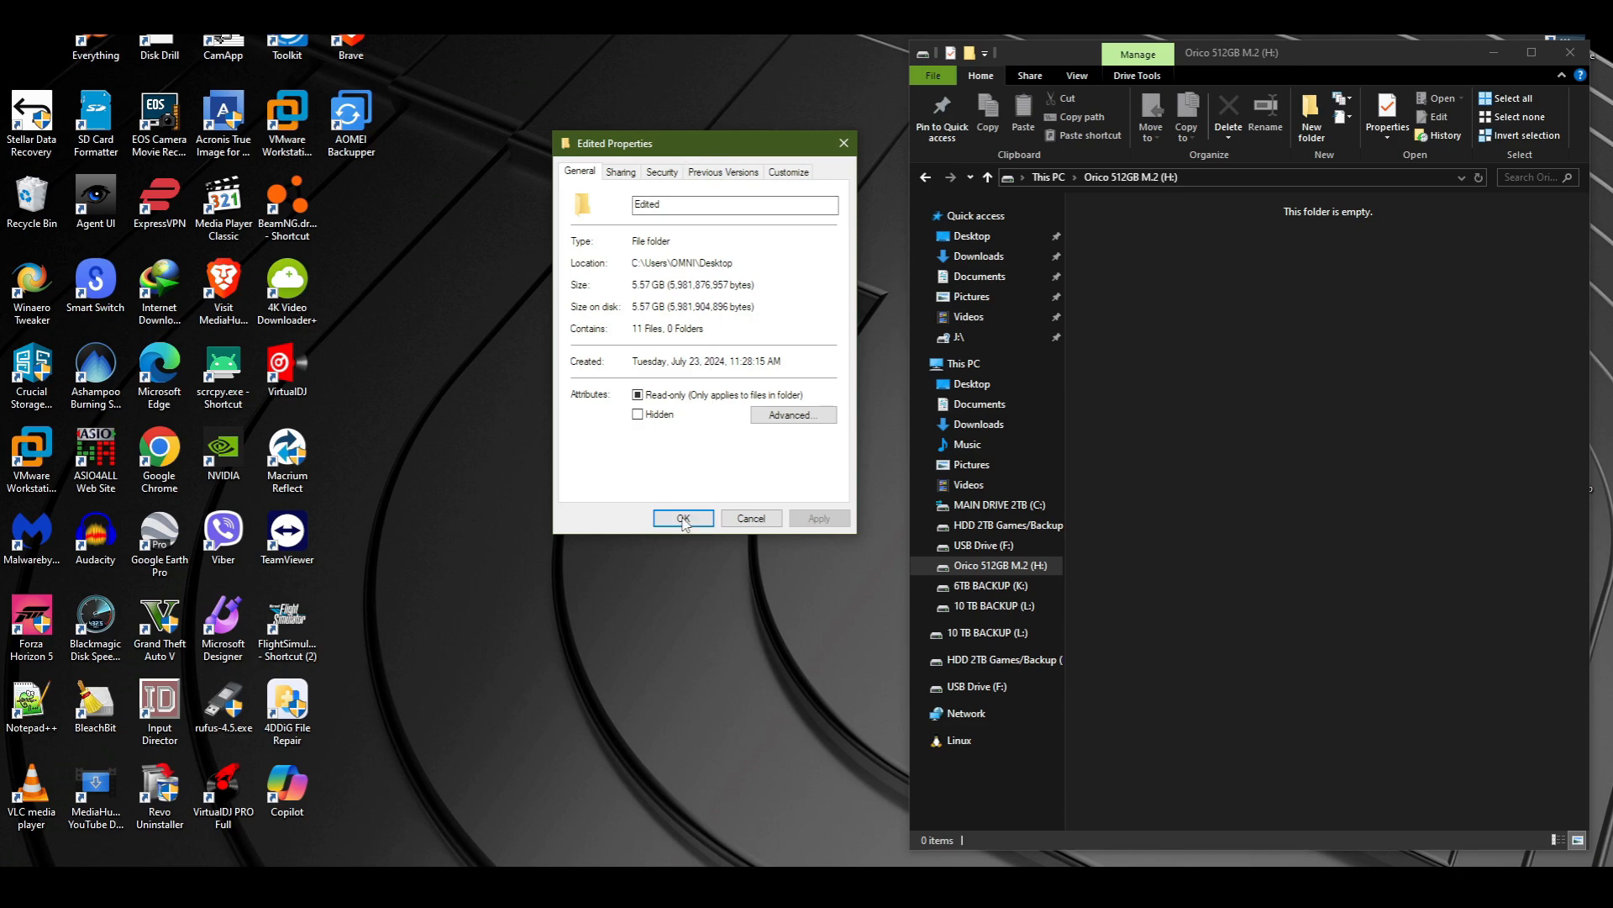
Step: Close the Edited folder's properties after reading 5.57 GB, 11 files
left_click(682, 518)
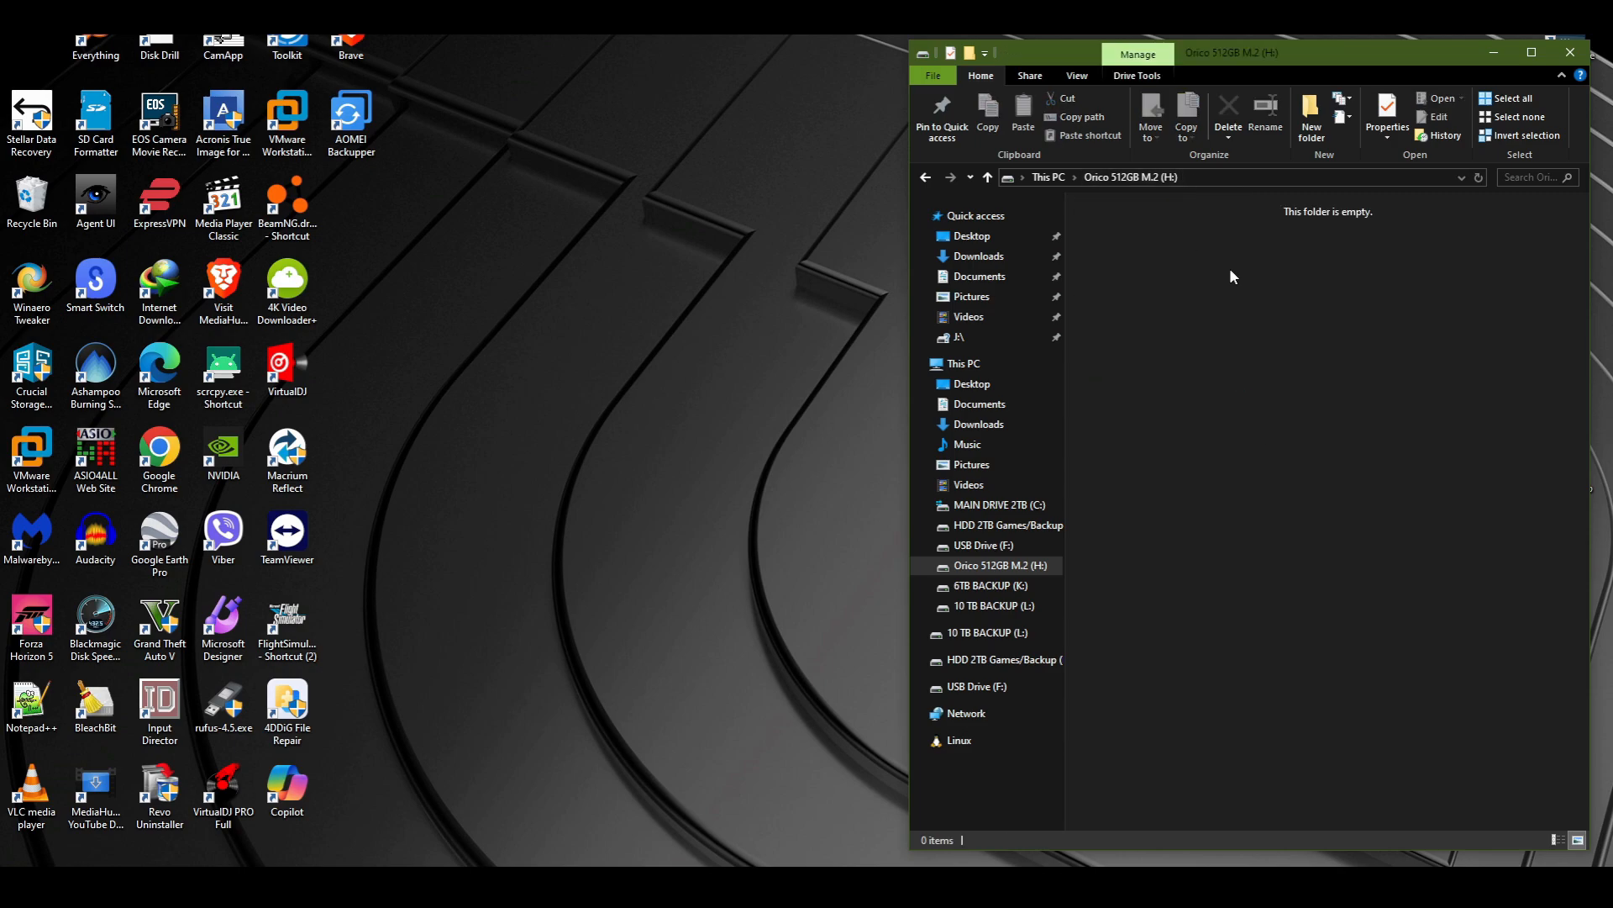
mouse_move(1204, 317)
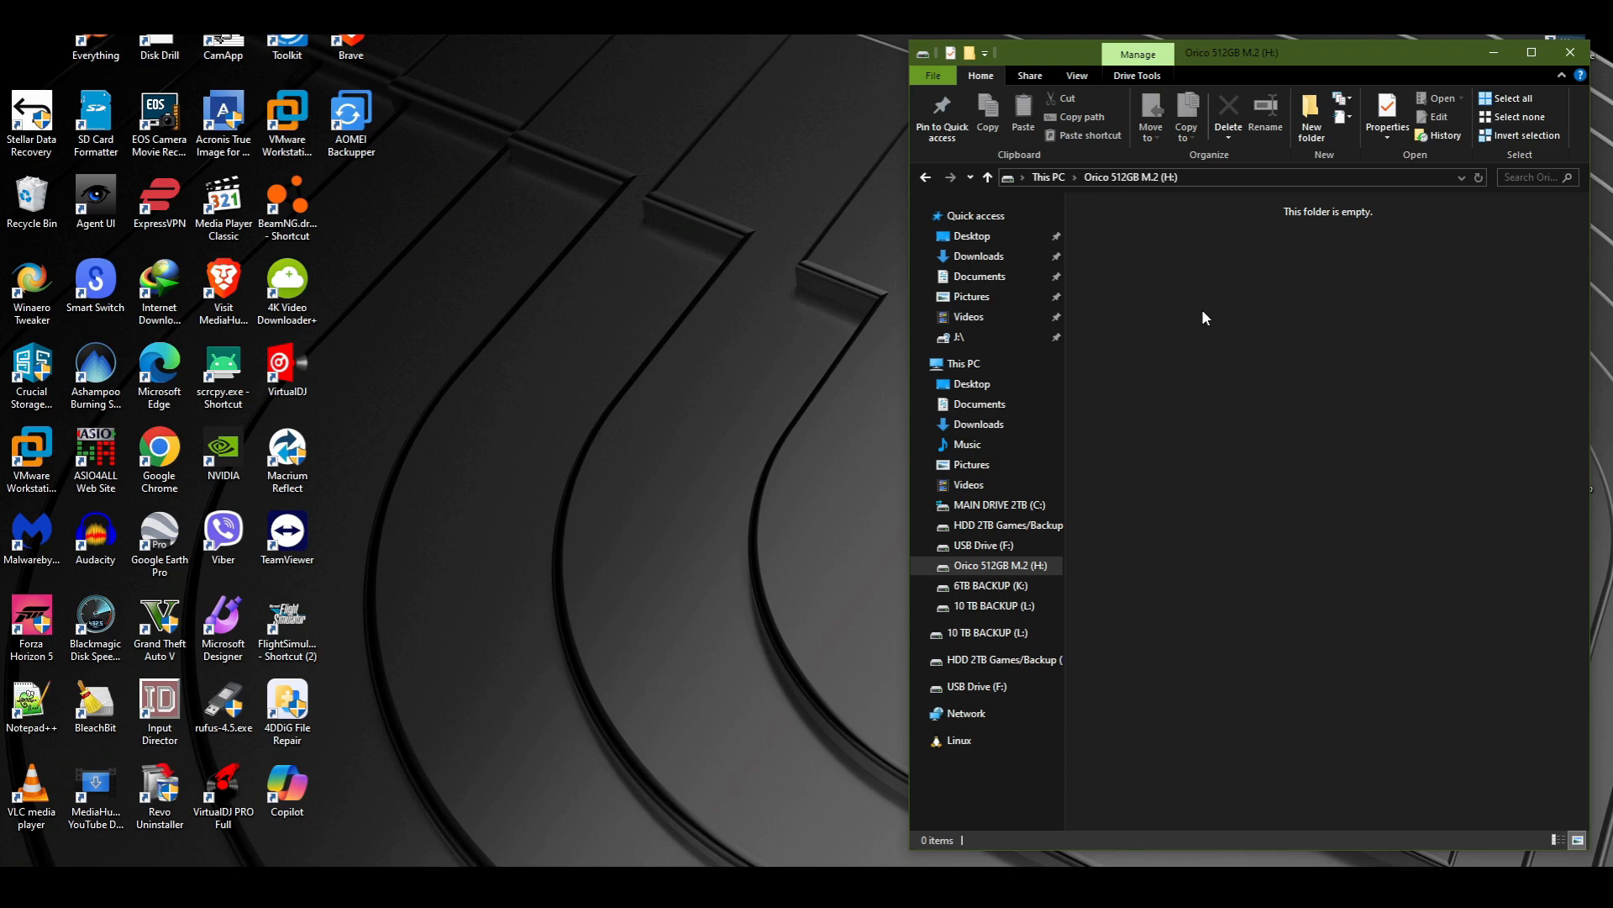
mouse_move(1200, 385)
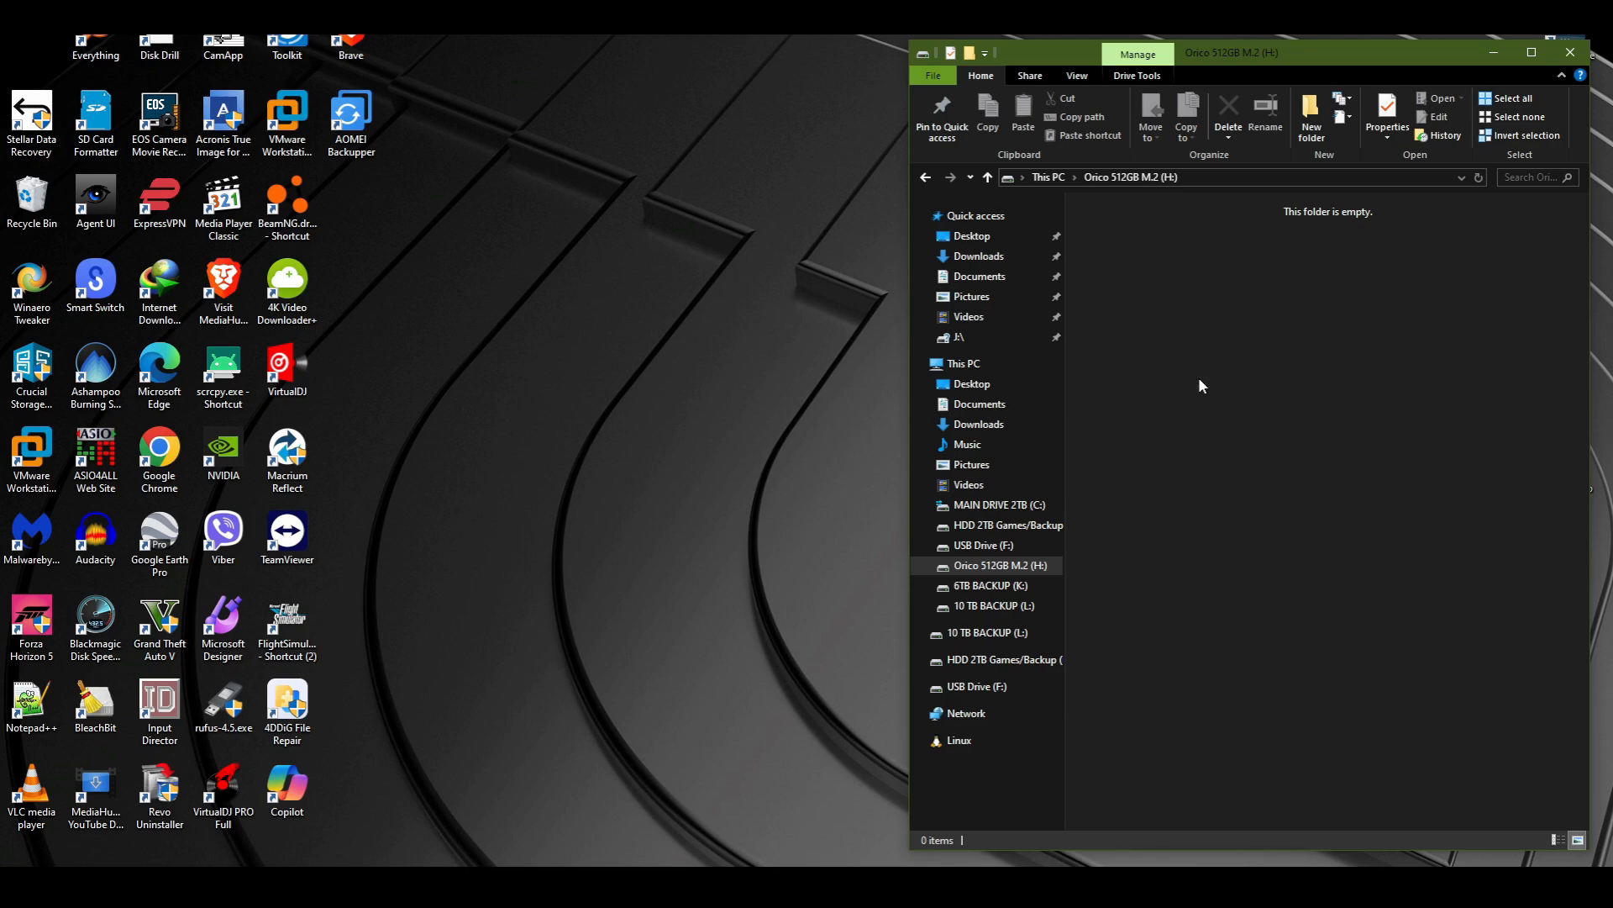